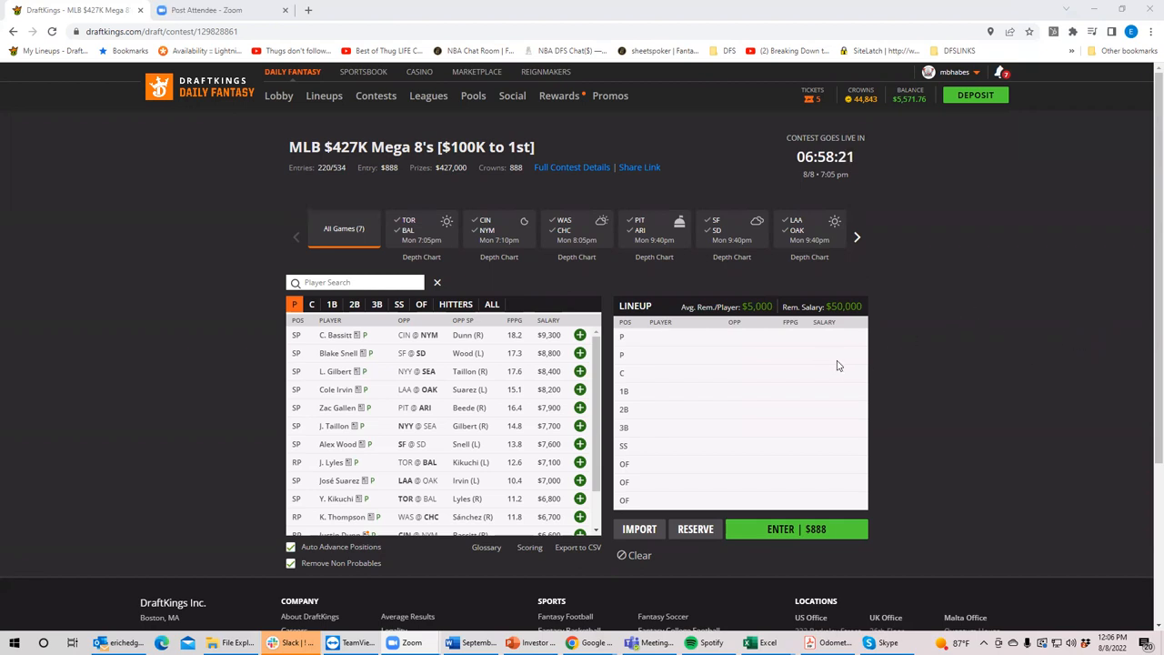
mouse_move(835, 366)
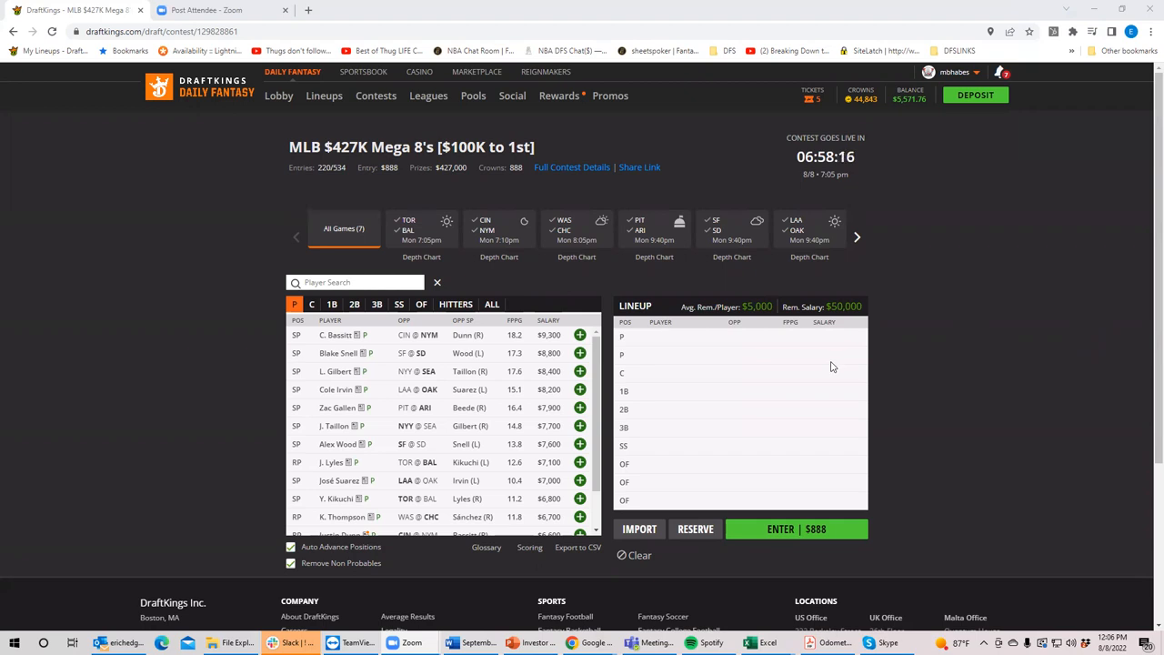
mouse_move(742, 416)
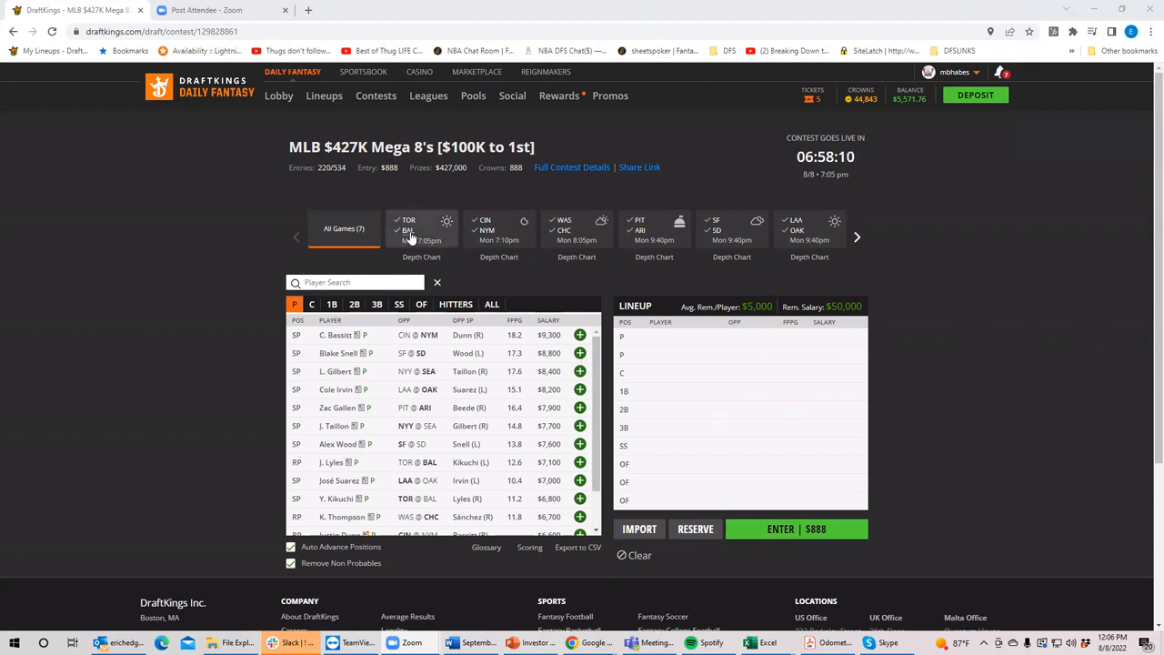
Step: Filter to the TOR @ BAL game and bring up the MLBDK_Proj projections spreadsheet
click(407, 229)
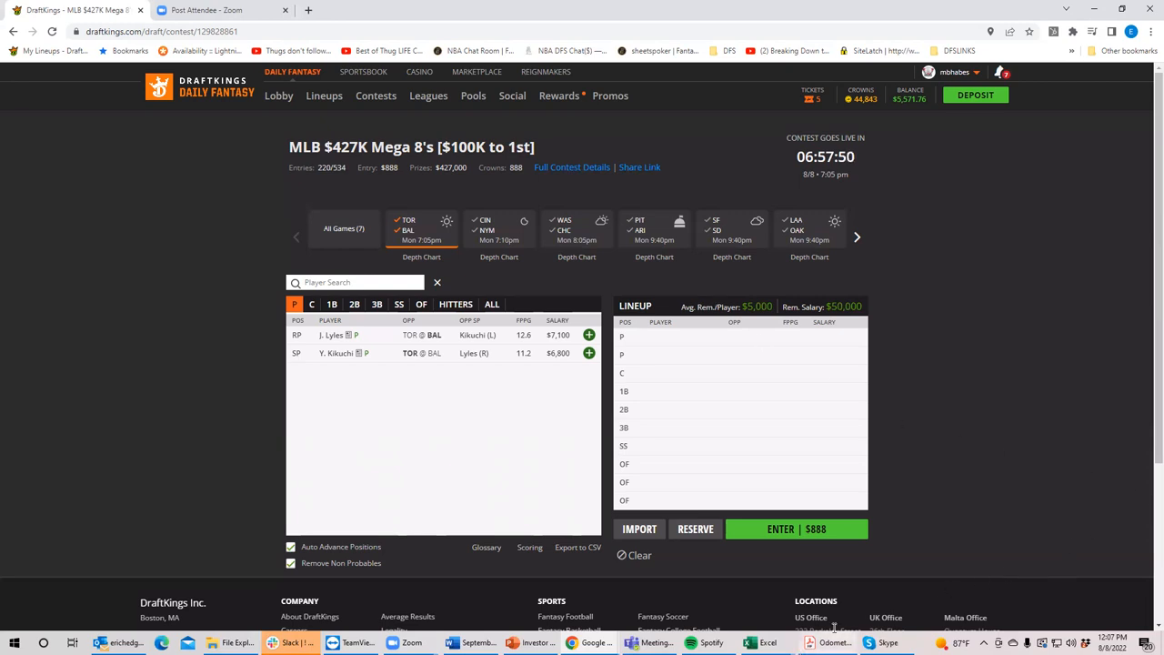
mouse_move(768, 642)
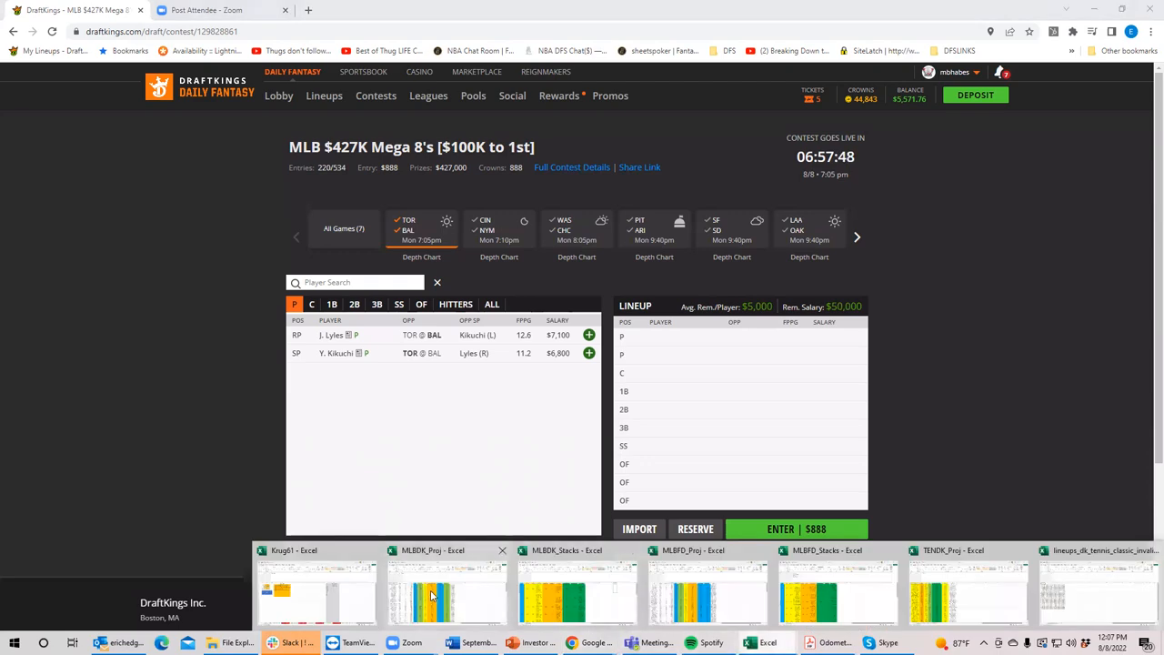
click(446, 592)
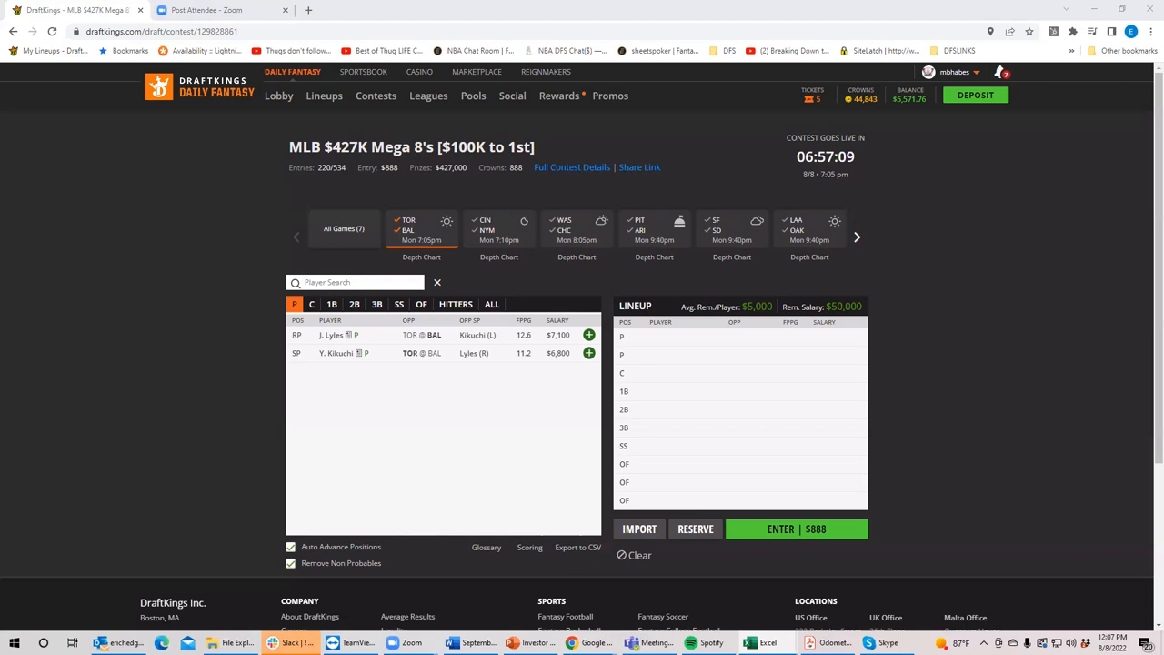
mouse_move(850, 100)
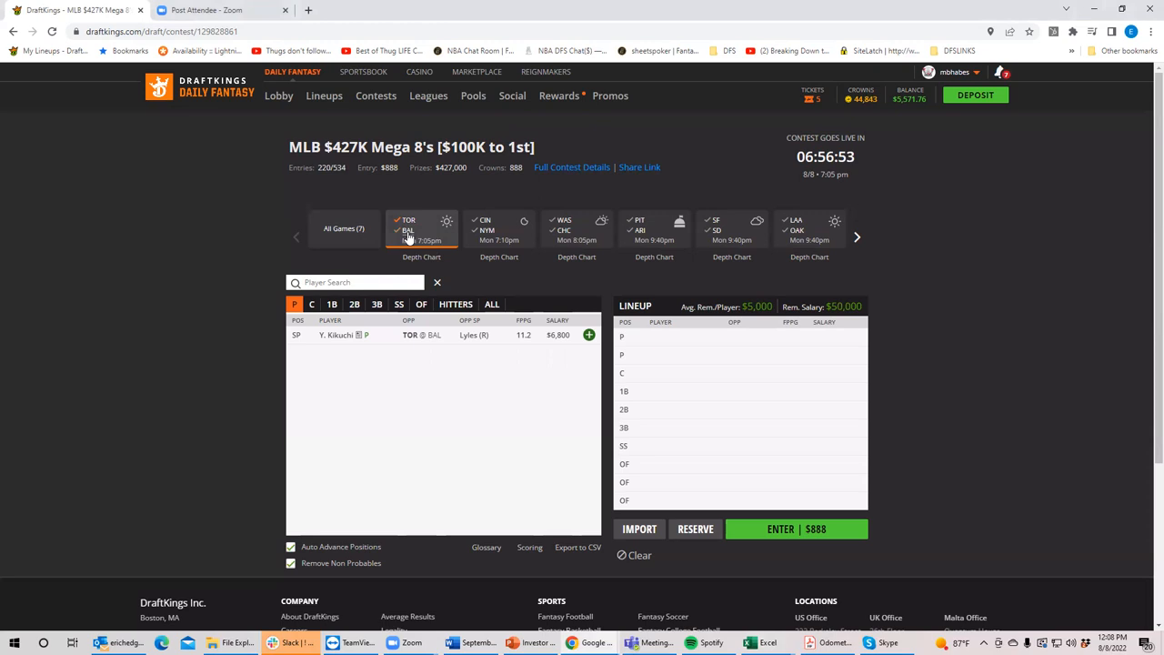
mouse_move(396, 221)
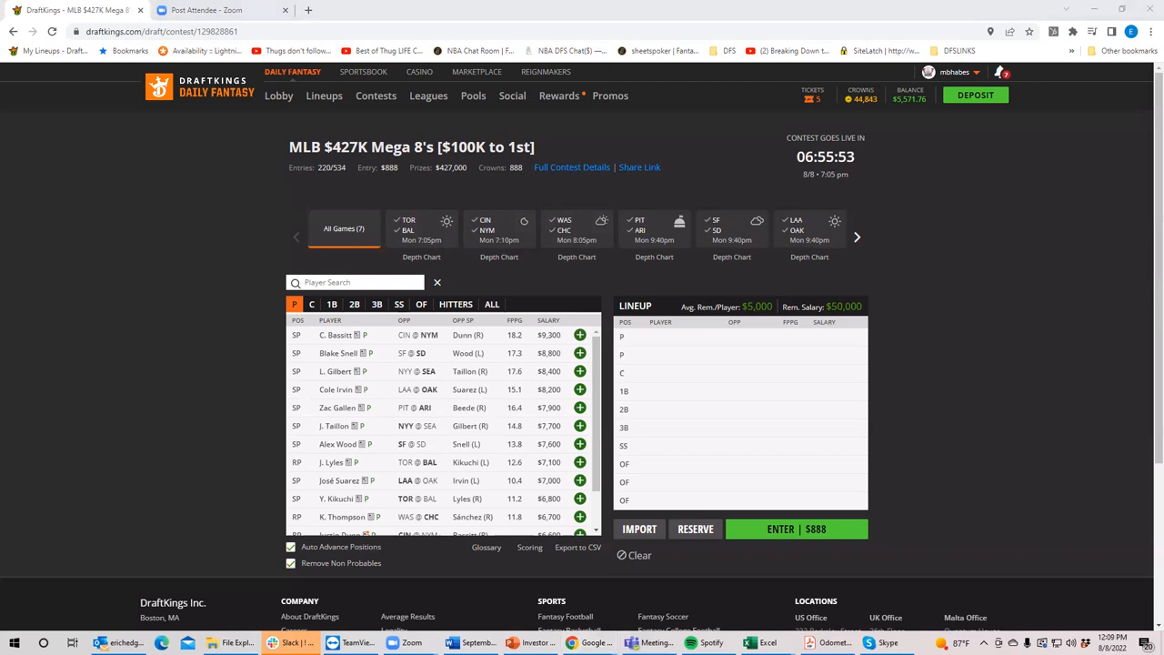
click(752, 643)
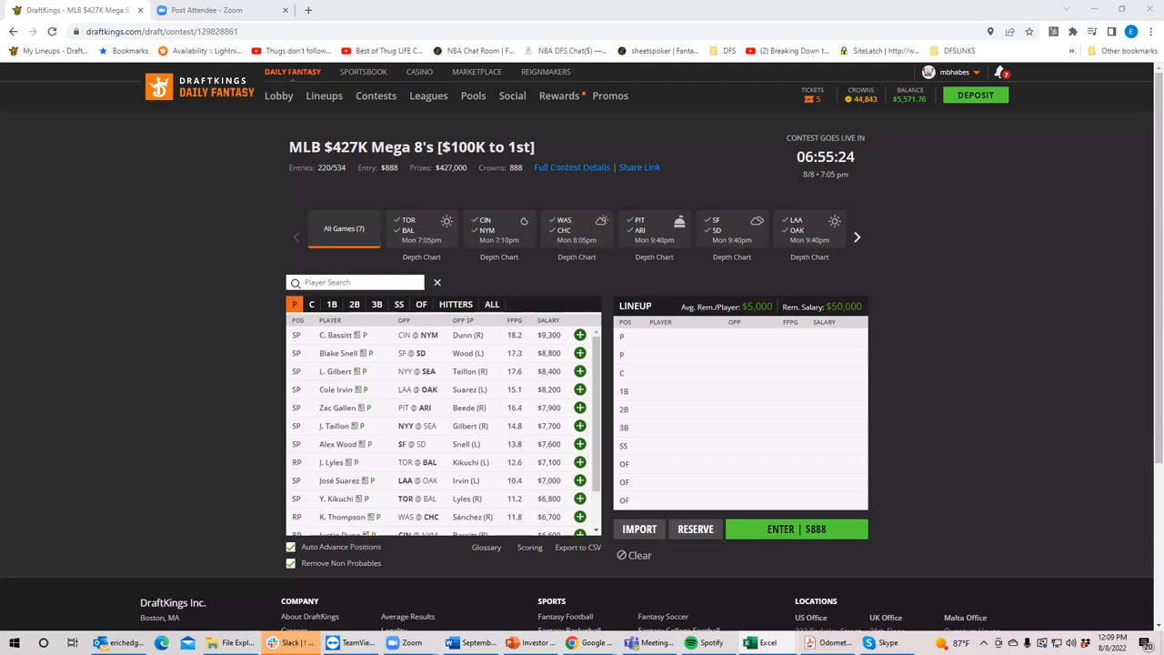
mouse_move(422, 242)
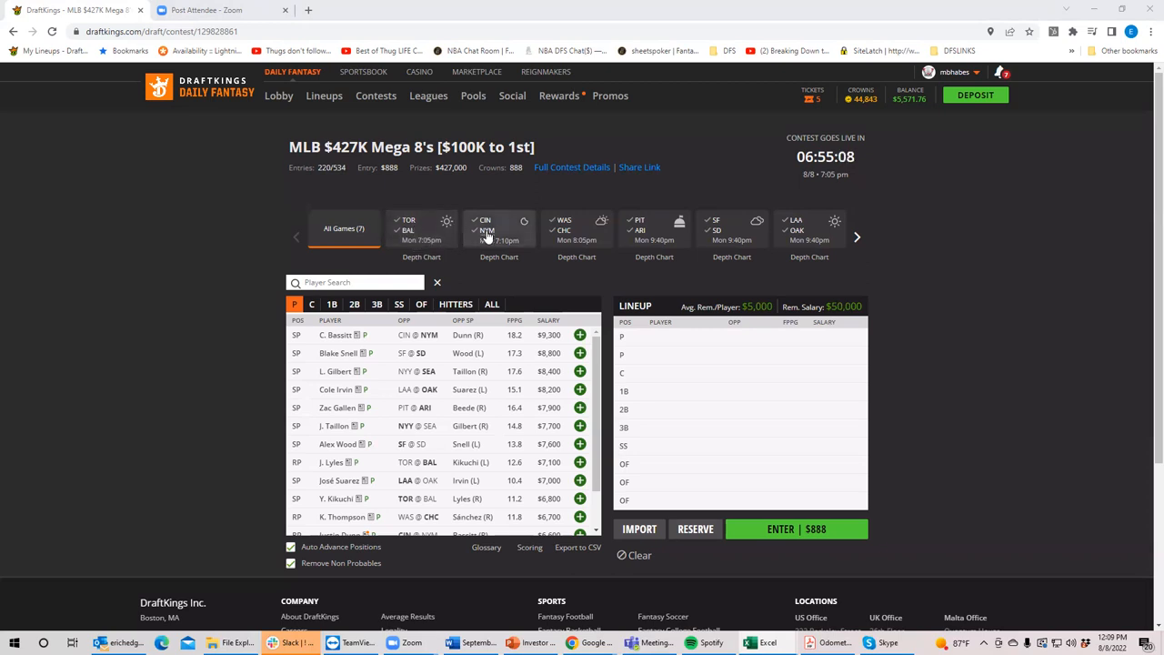
Step: Filter to the CIN @ NYM game and draft C. Bassitt as the first pitcher
click(499, 229)
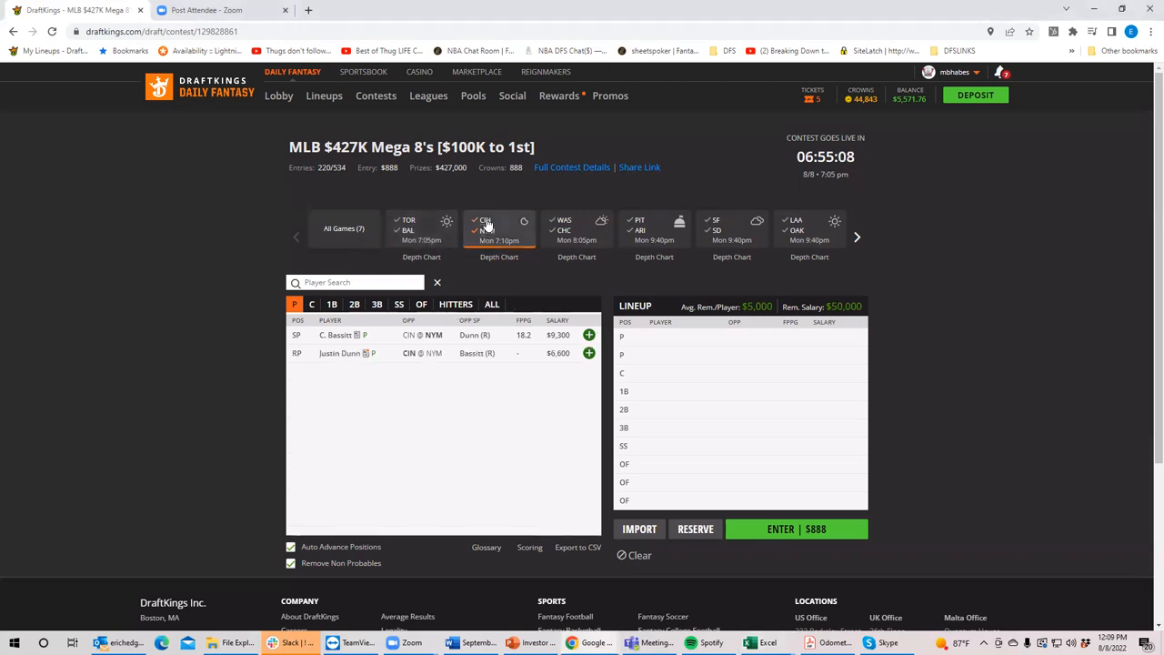
click(589, 334)
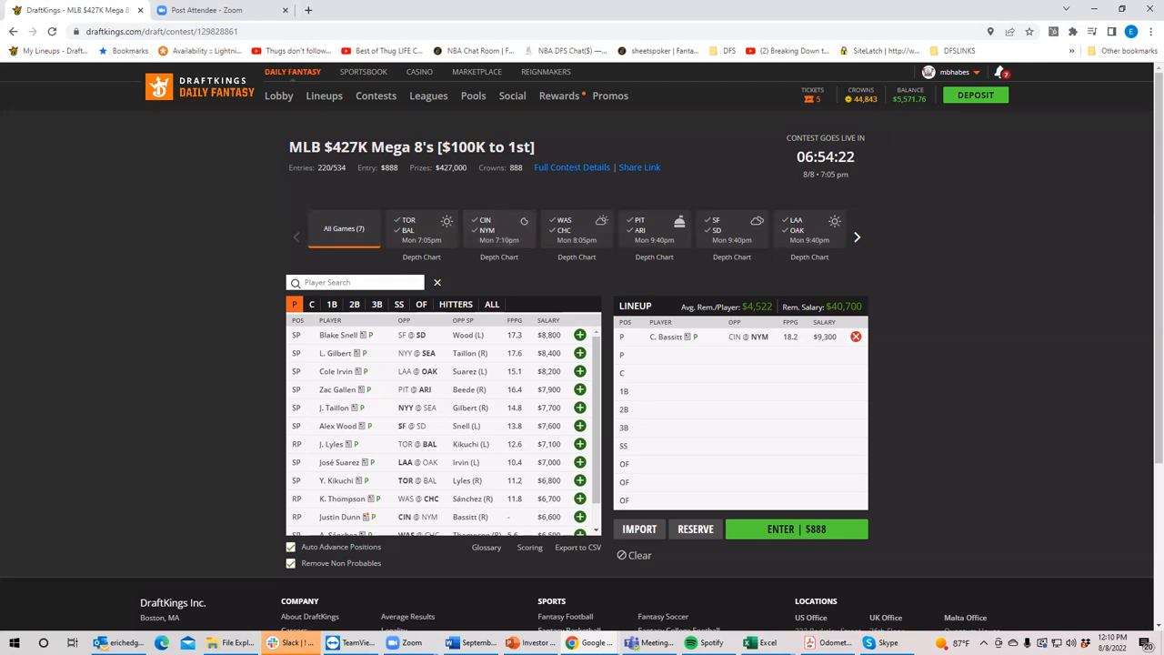
mouse_move(590, 277)
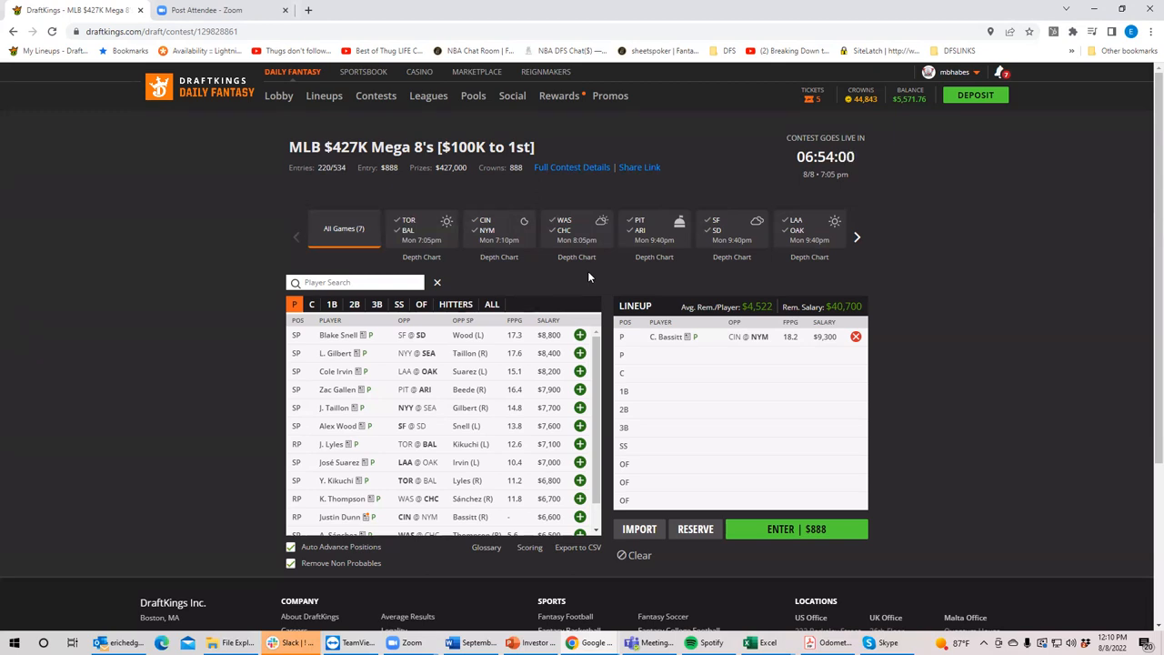
Step: Toggle between CIN @ NYM and TOR @ BAL first basemen, ending on Toronto–Baltimore only
click(499, 229)
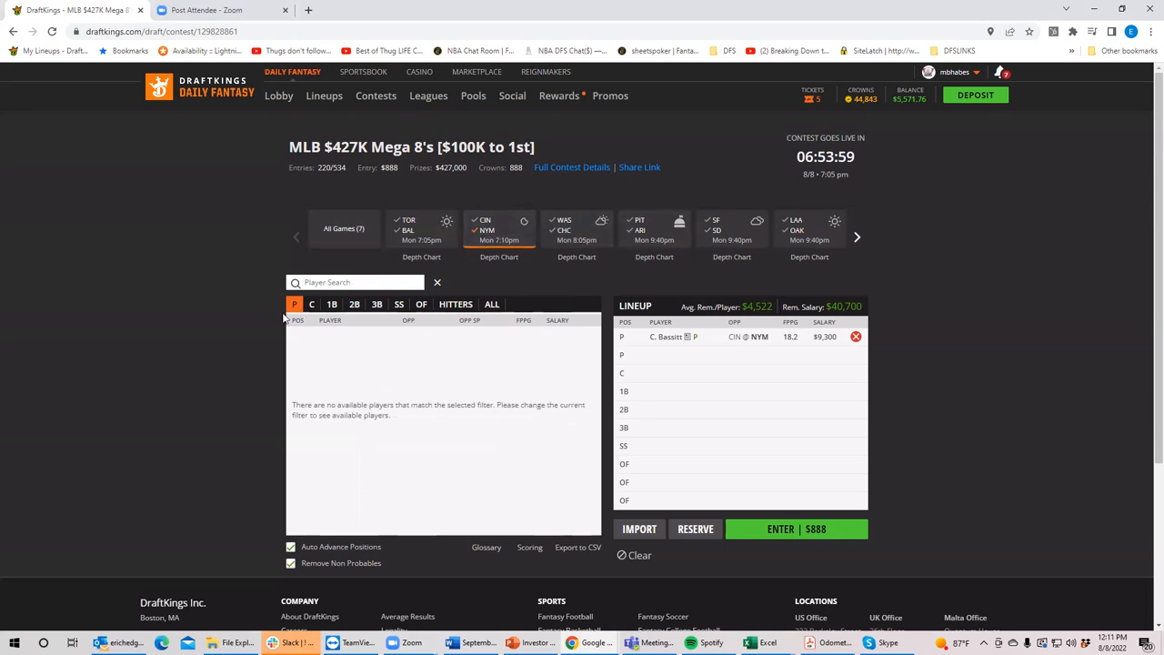
click(331, 304)
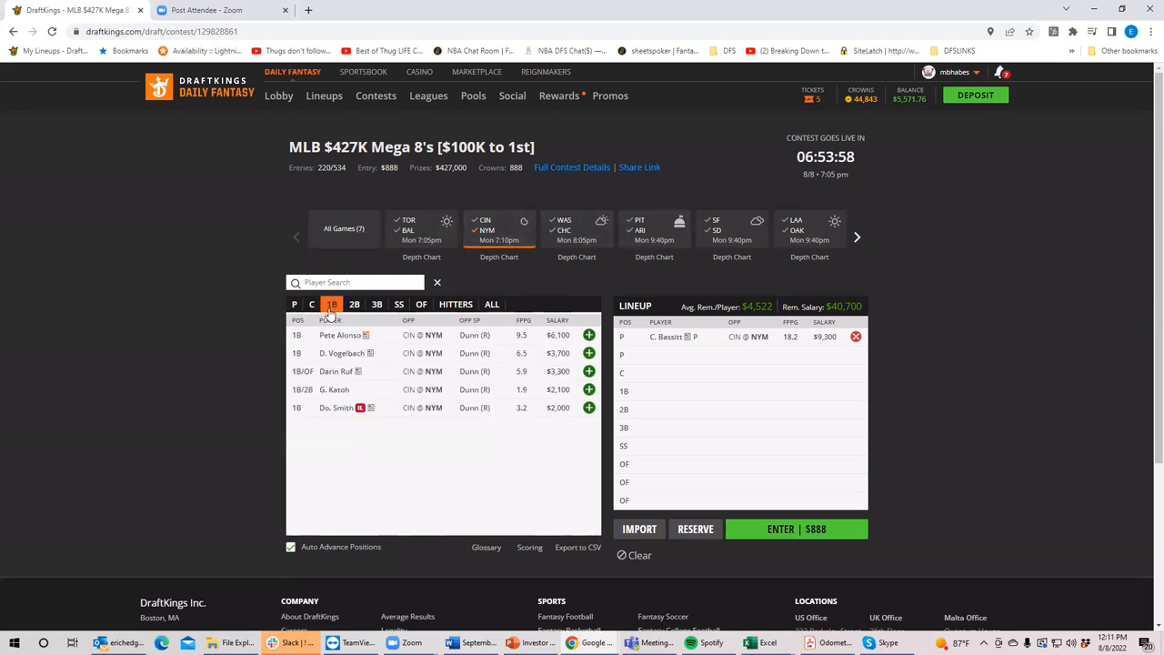
mouse_move(336, 337)
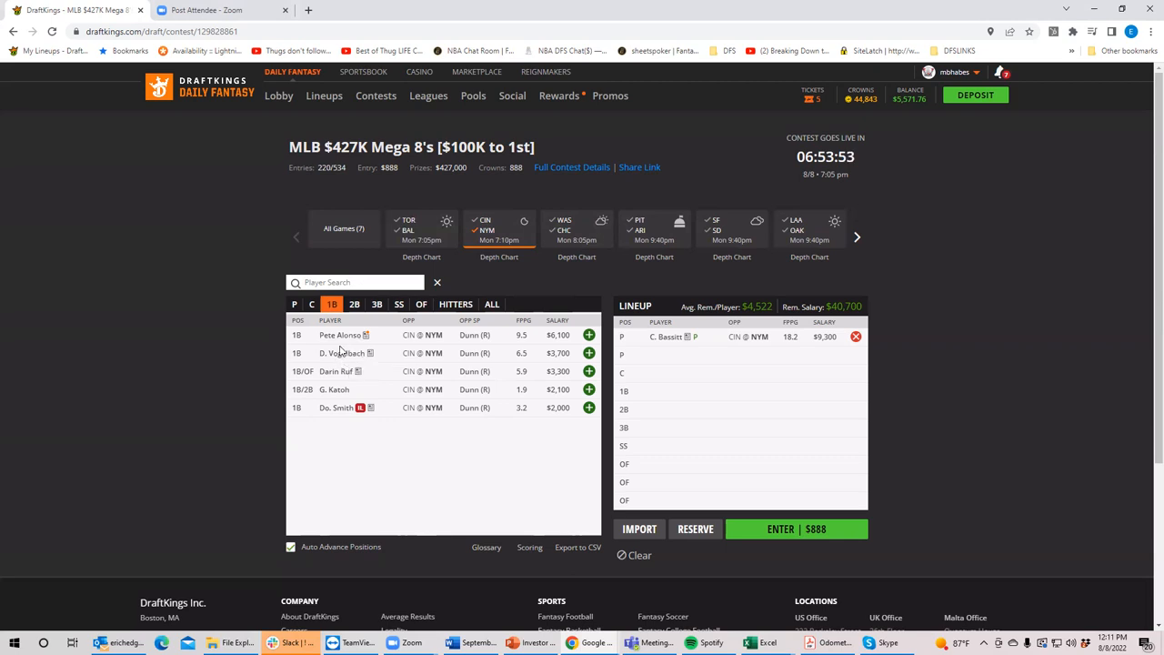
mouse_move(404, 227)
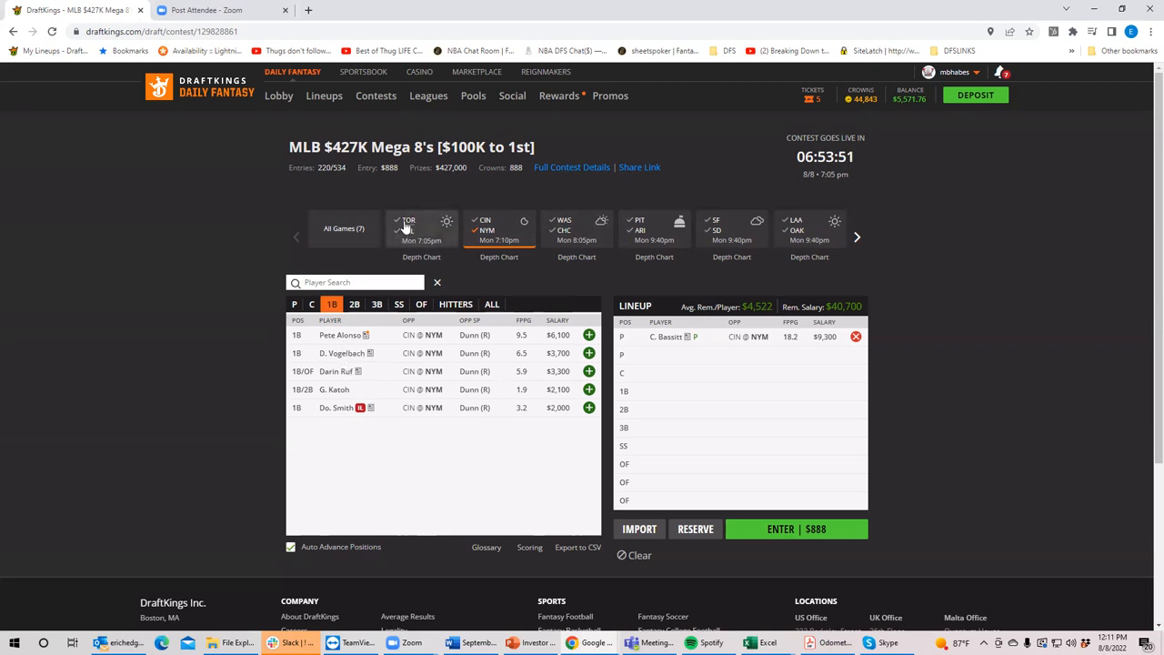
click(421, 228)
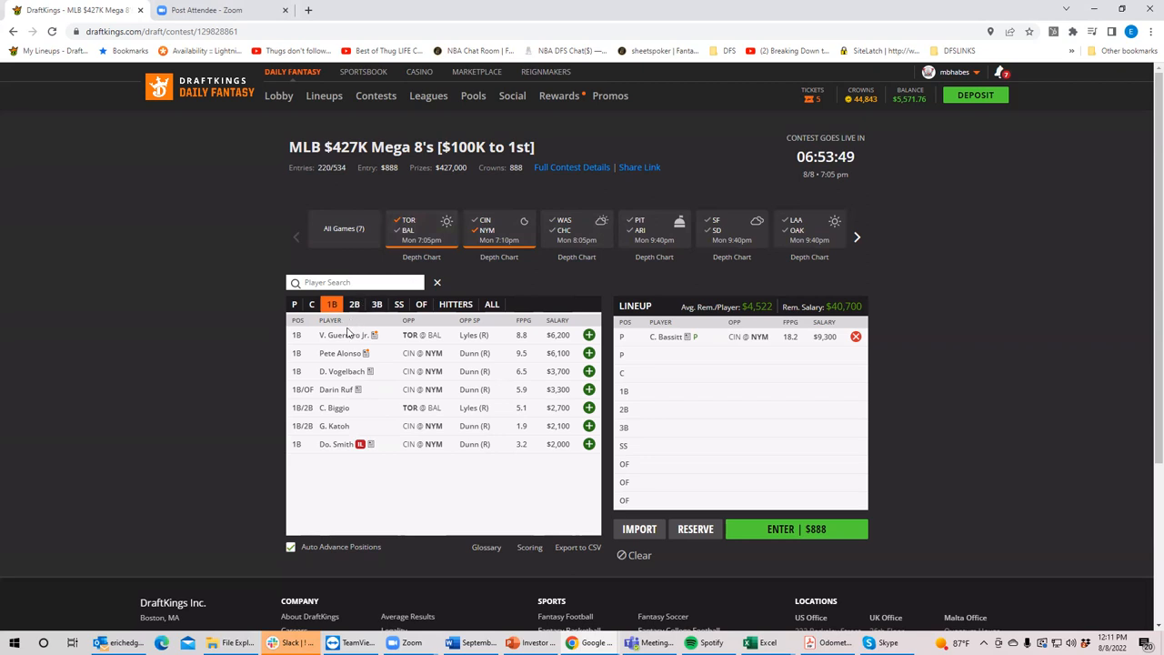
click(407, 228)
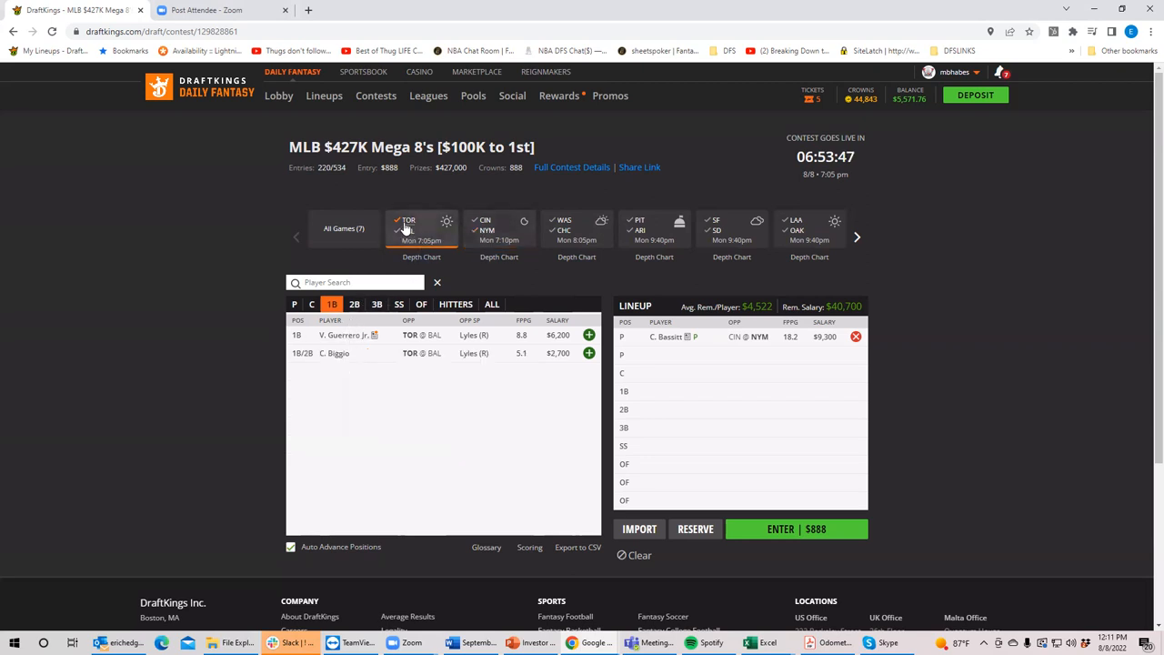
click(499, 229)
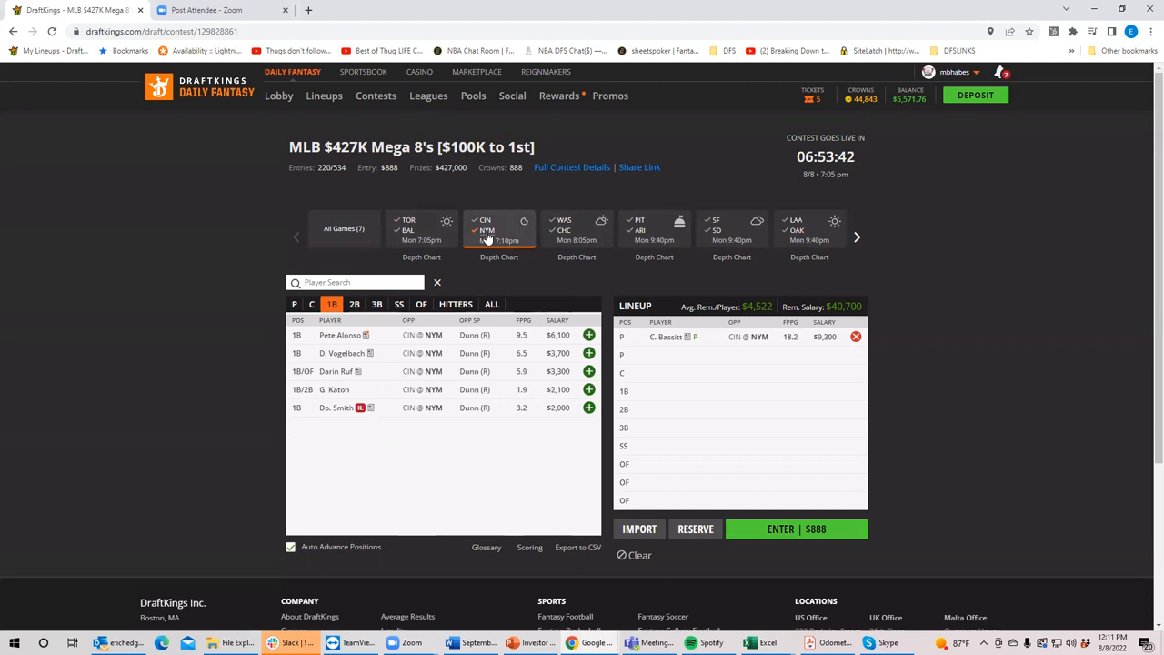
click(421, 229)
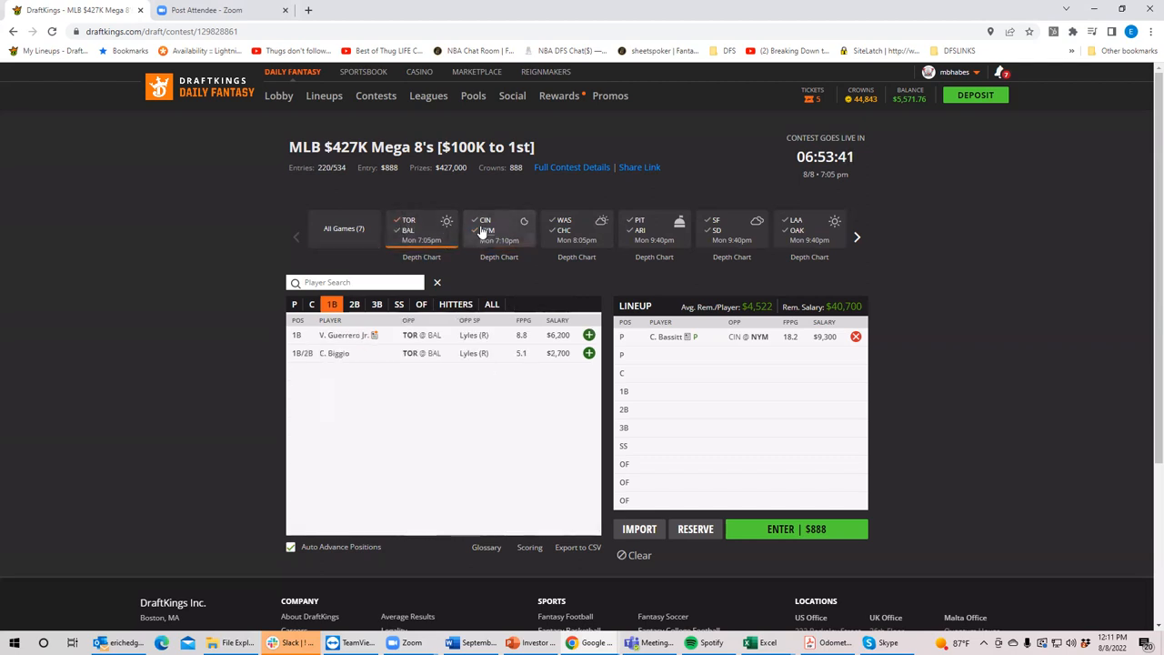
click(499, 229)
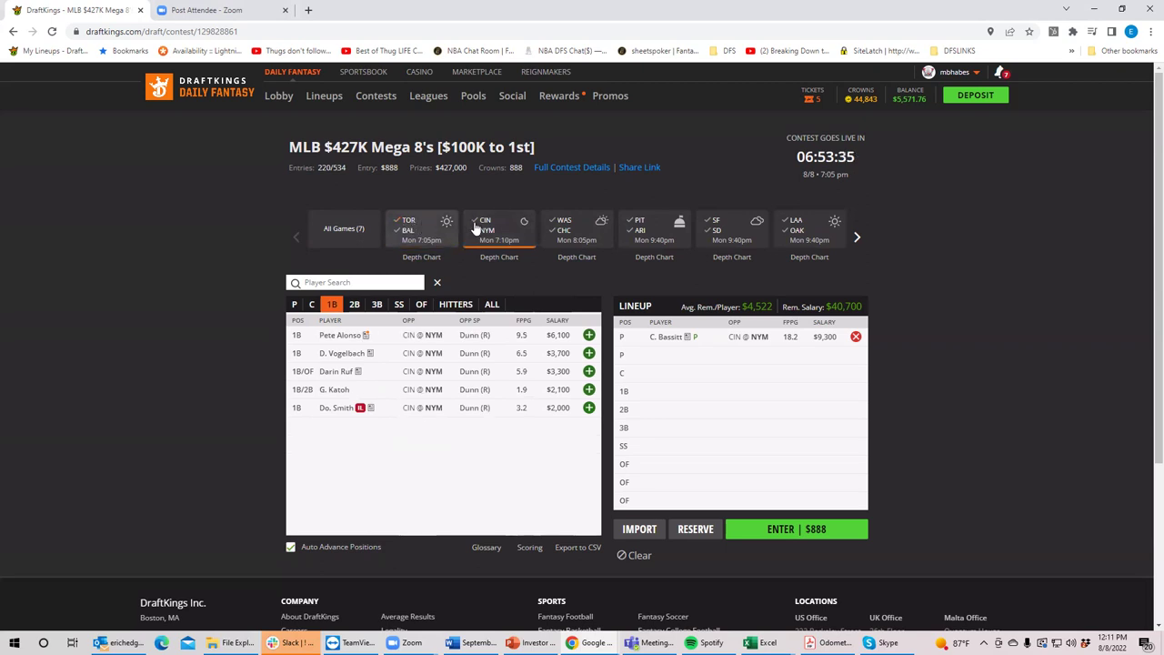
click(421, 228)
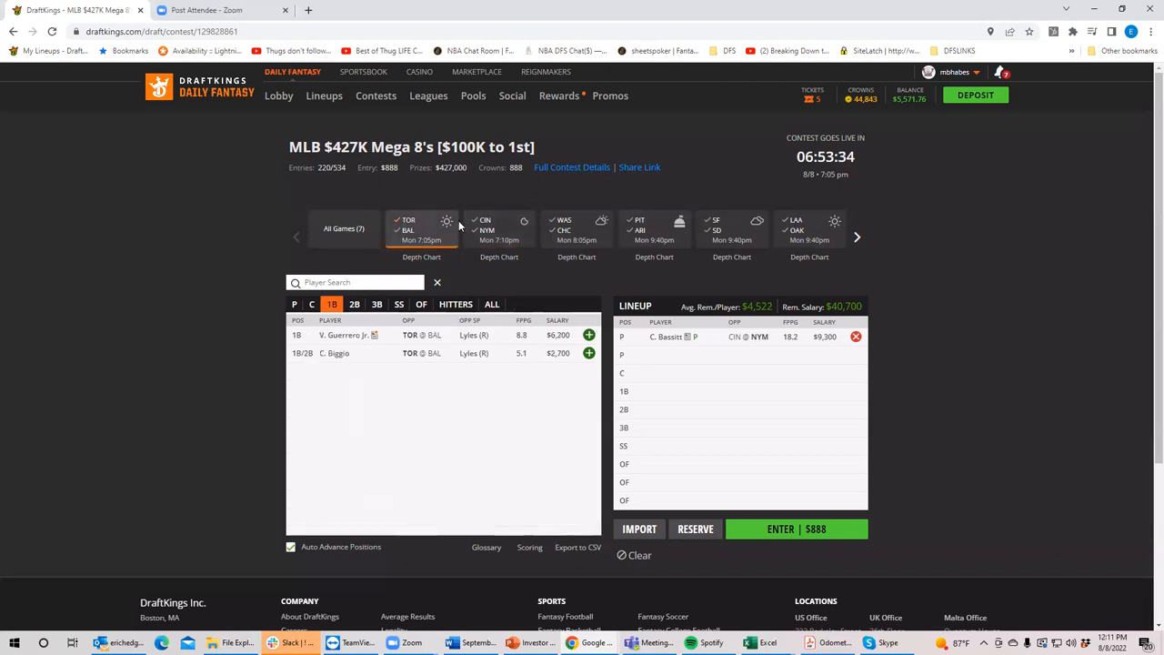
Step: Deselect TOR @ BAL so first basemen from all seven games are listed
click(485, 230)
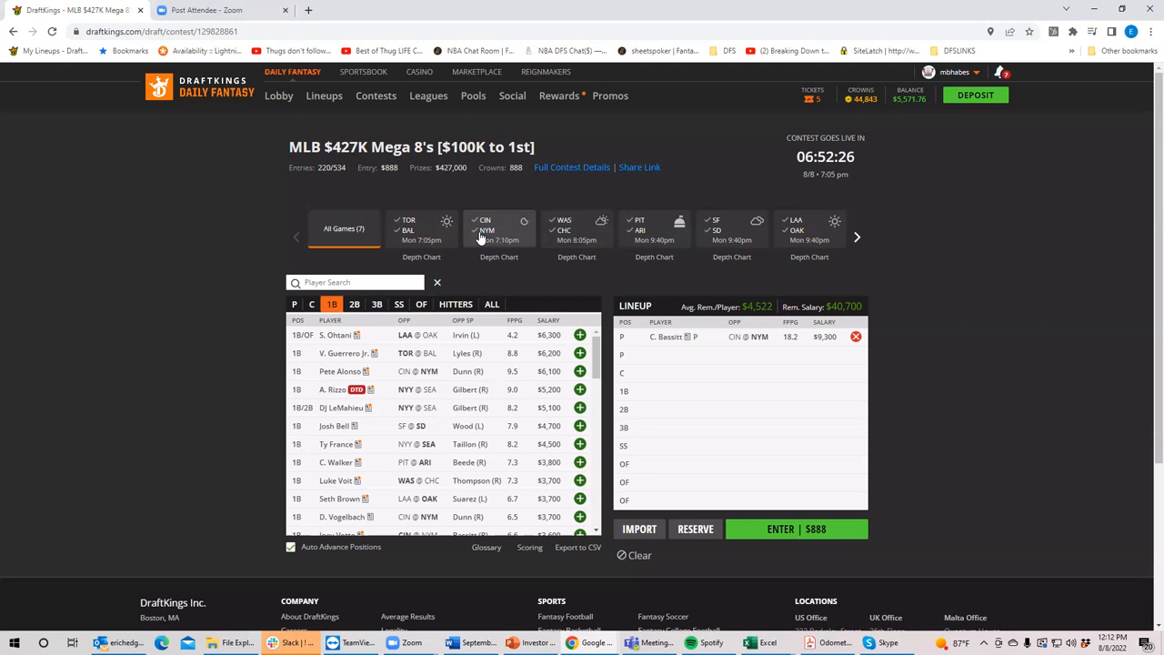
mouse_move(582, 322)
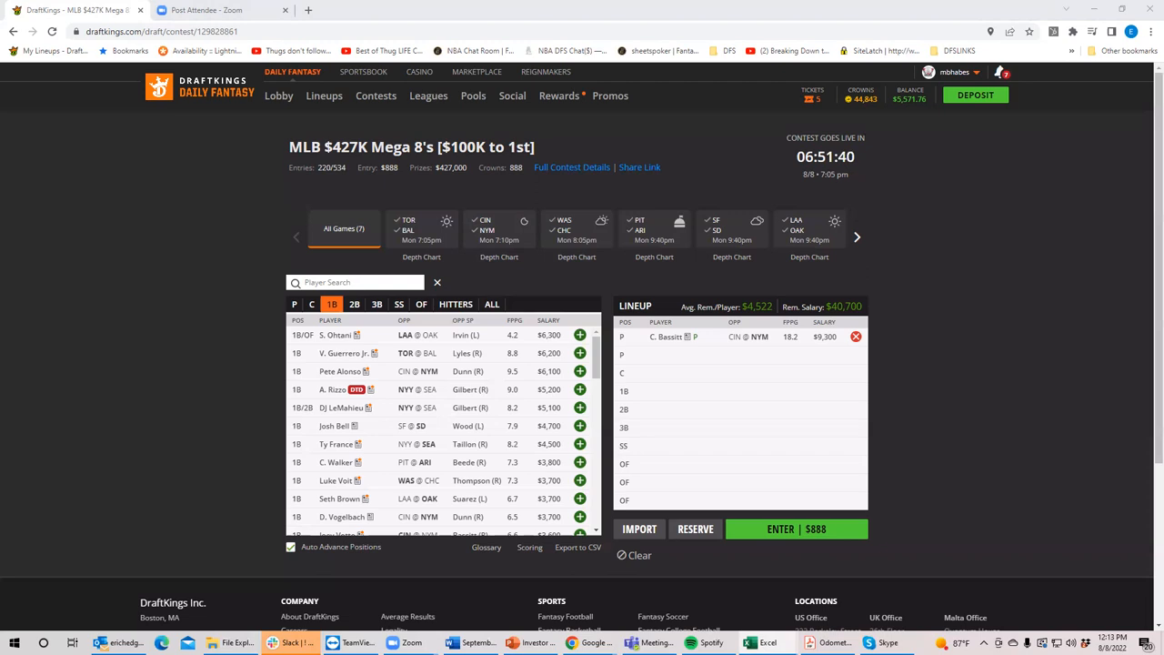
mouse_move(985, 392)
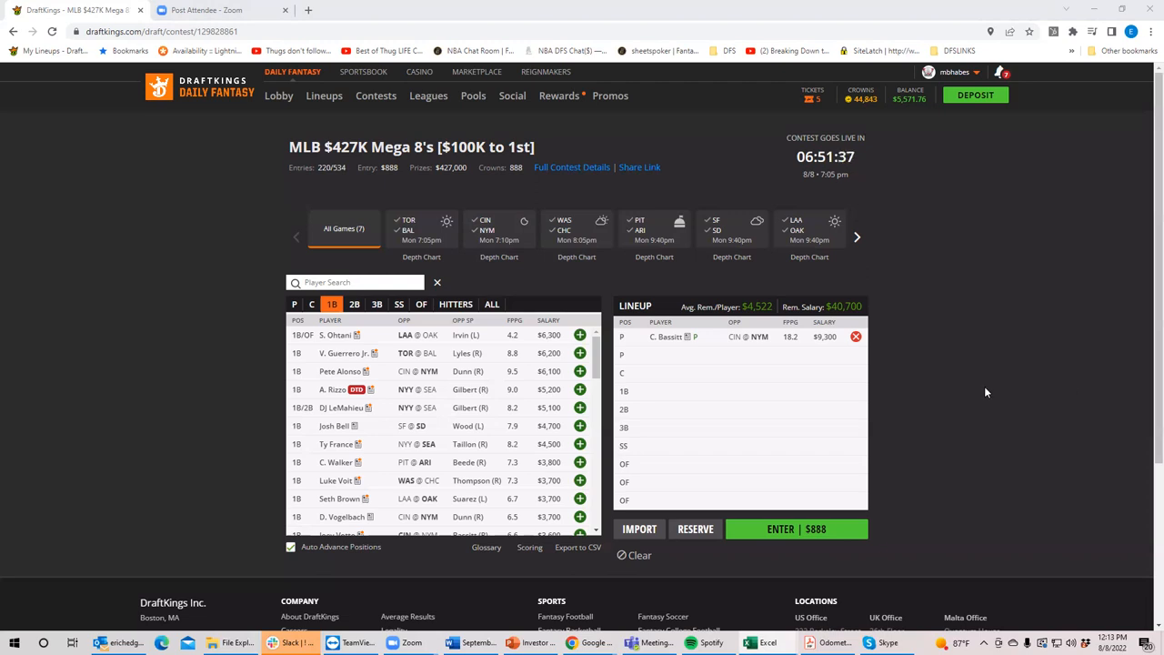
mouse_move(501, 390)
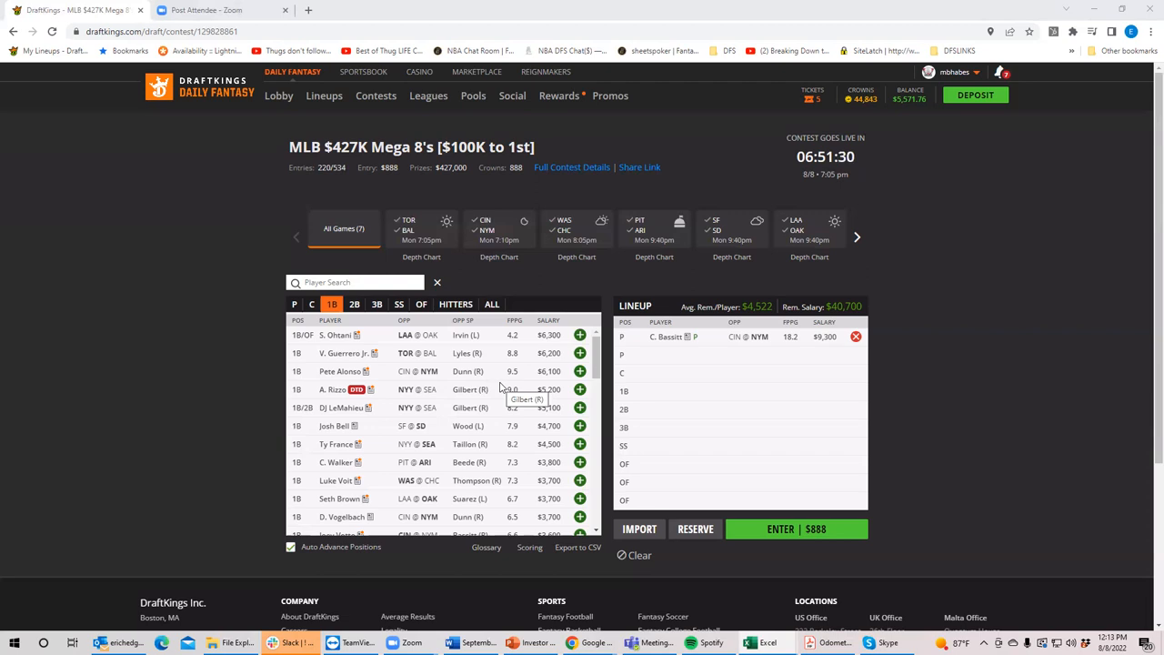
mouse_move(564, 221)
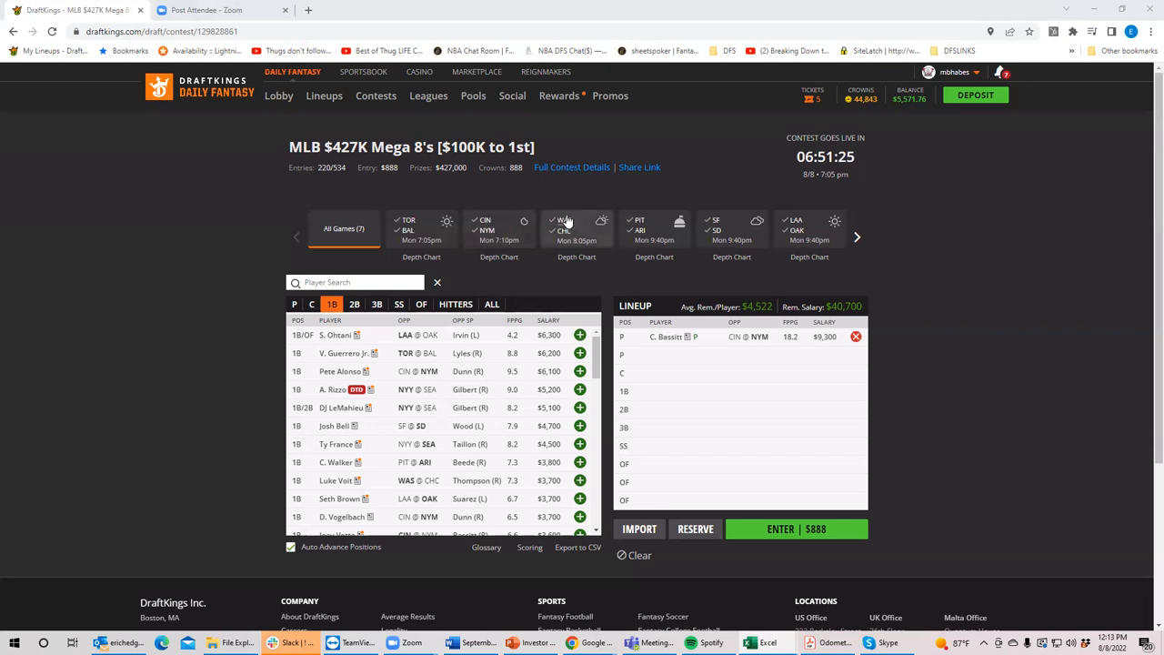
Step: Filter to WAS @ CHC and list its pitchers, K. Thompson and A. Sánchez
click(577, 229)
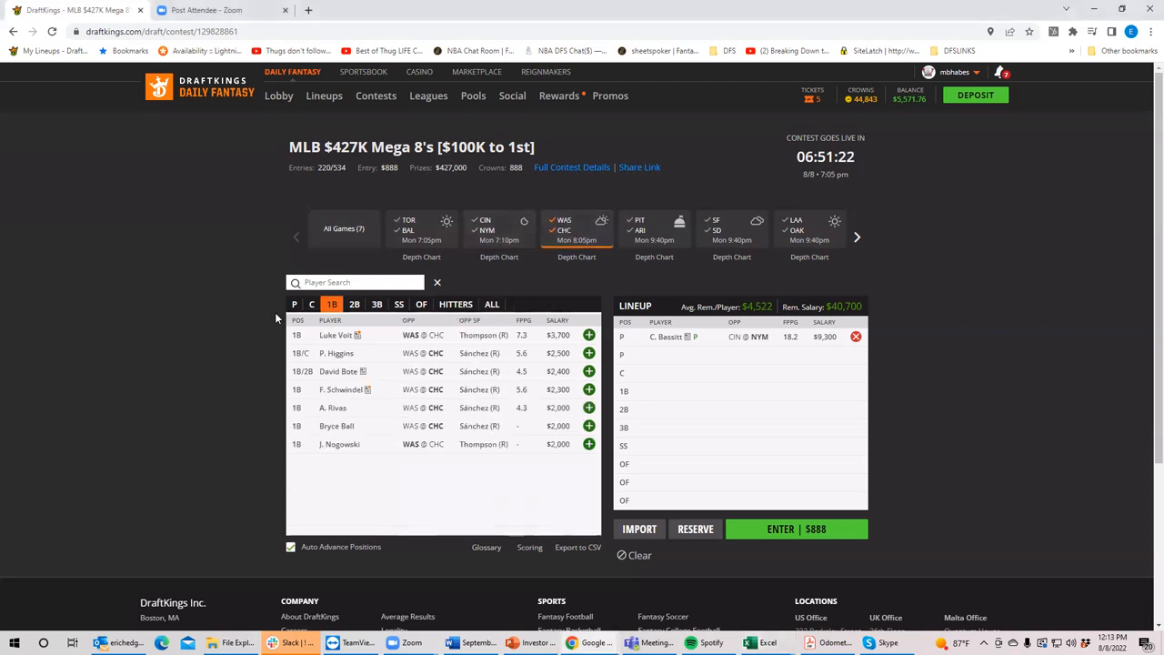
click(294, 304)
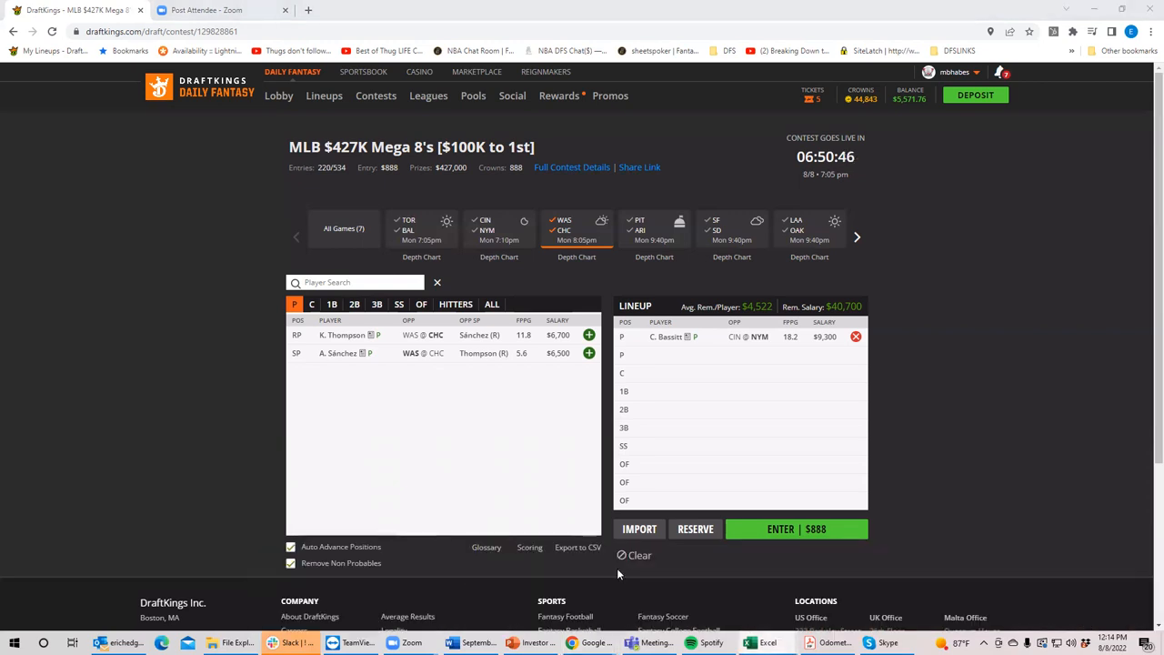
mouse_move(1018, 515)
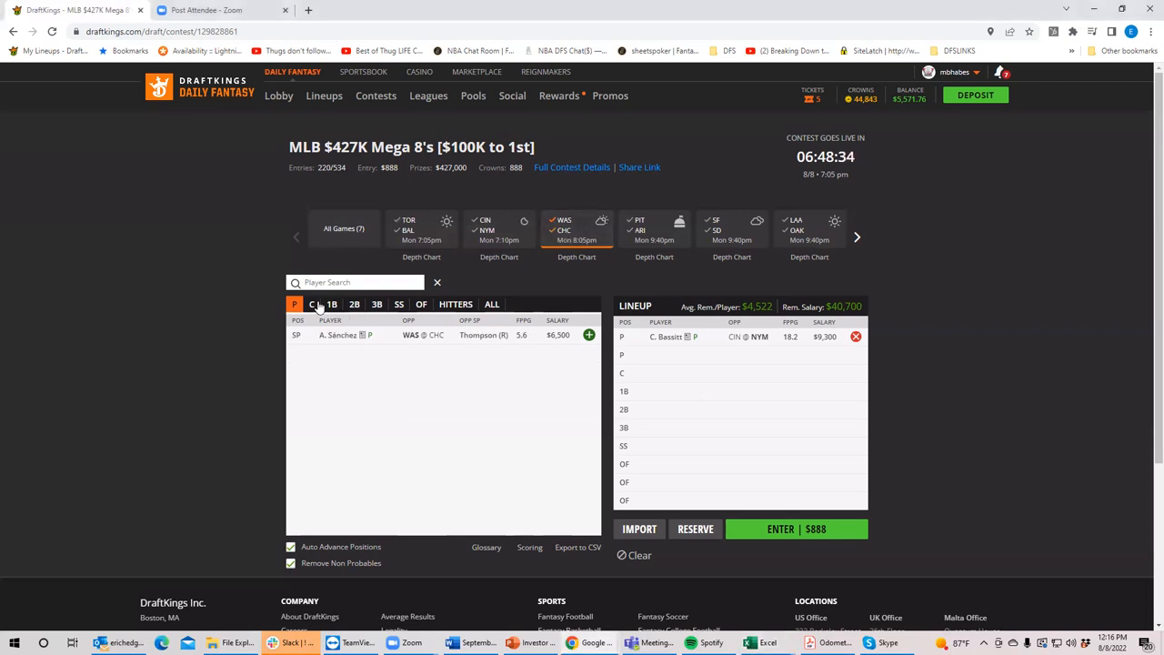
Step: Check Keibert Ruiz's catcher card, then switch the filter from WAS @ CHC to PIT @ ARI catchers
click(312, 304)
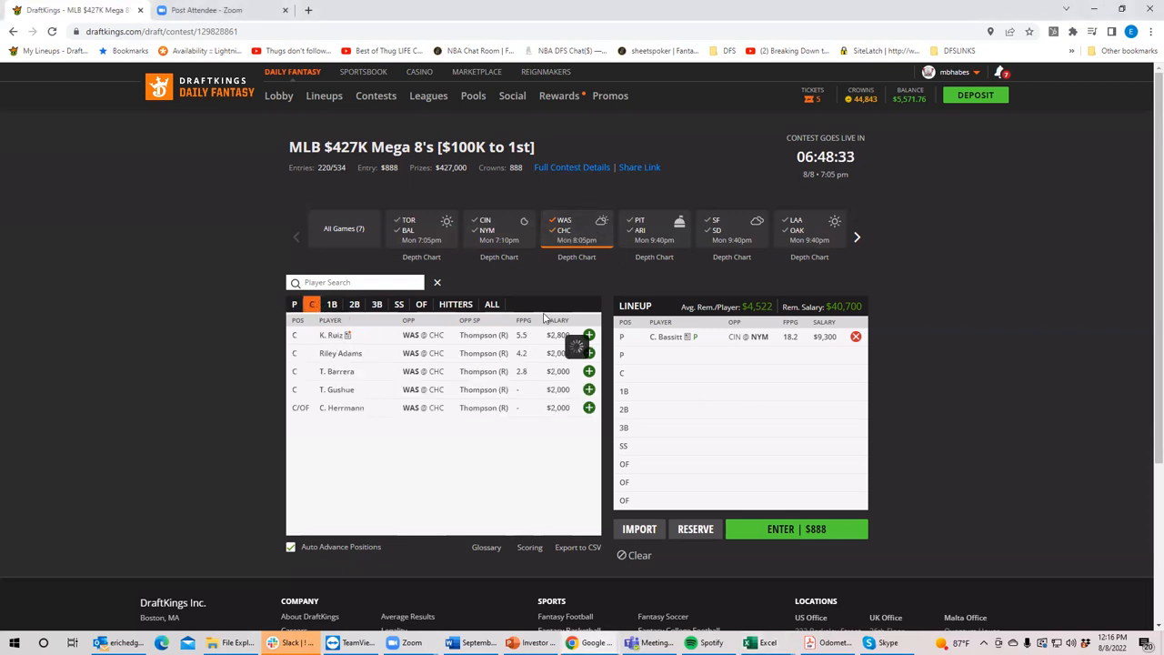
click(335, 335)
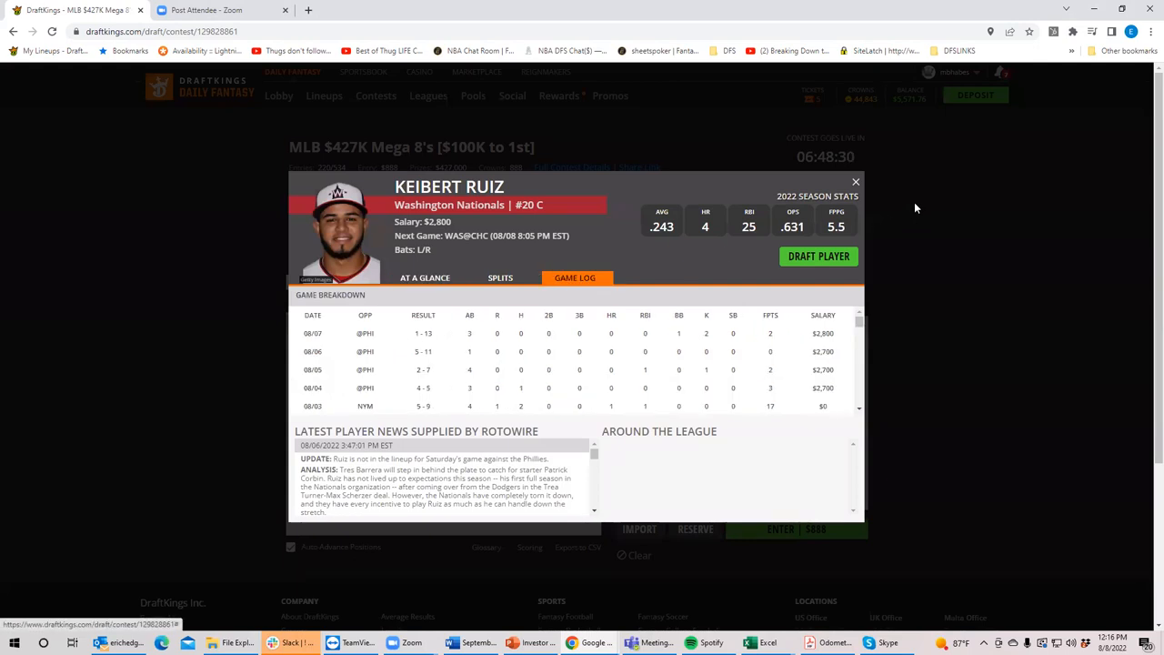
click(855, 181)
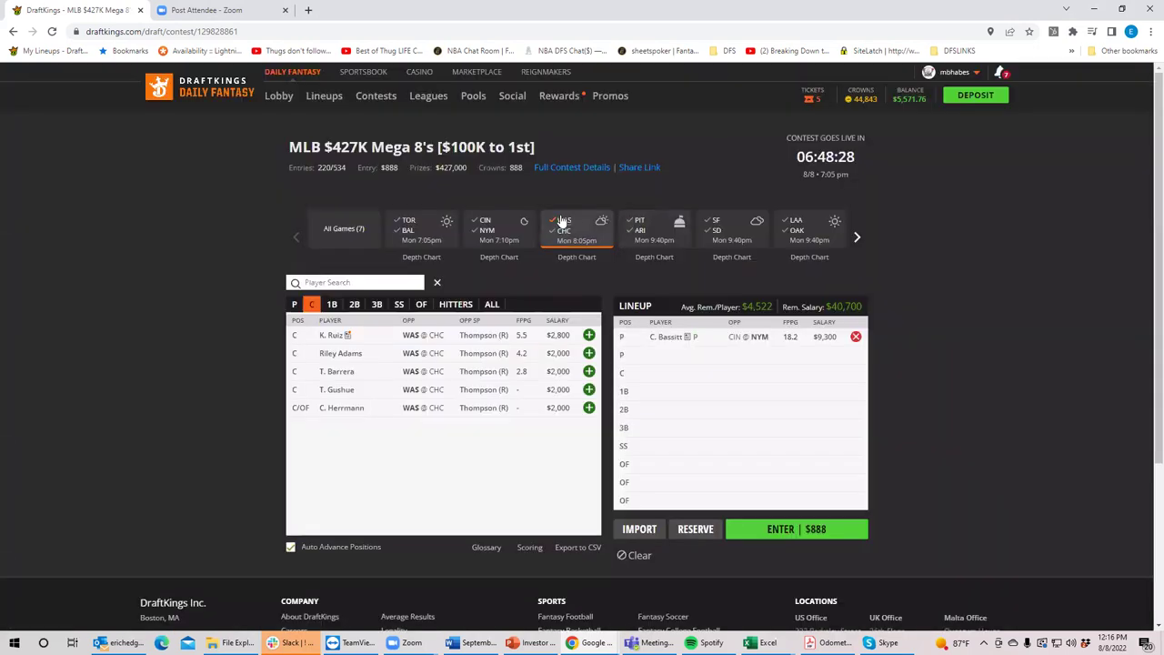
click(577, 229)
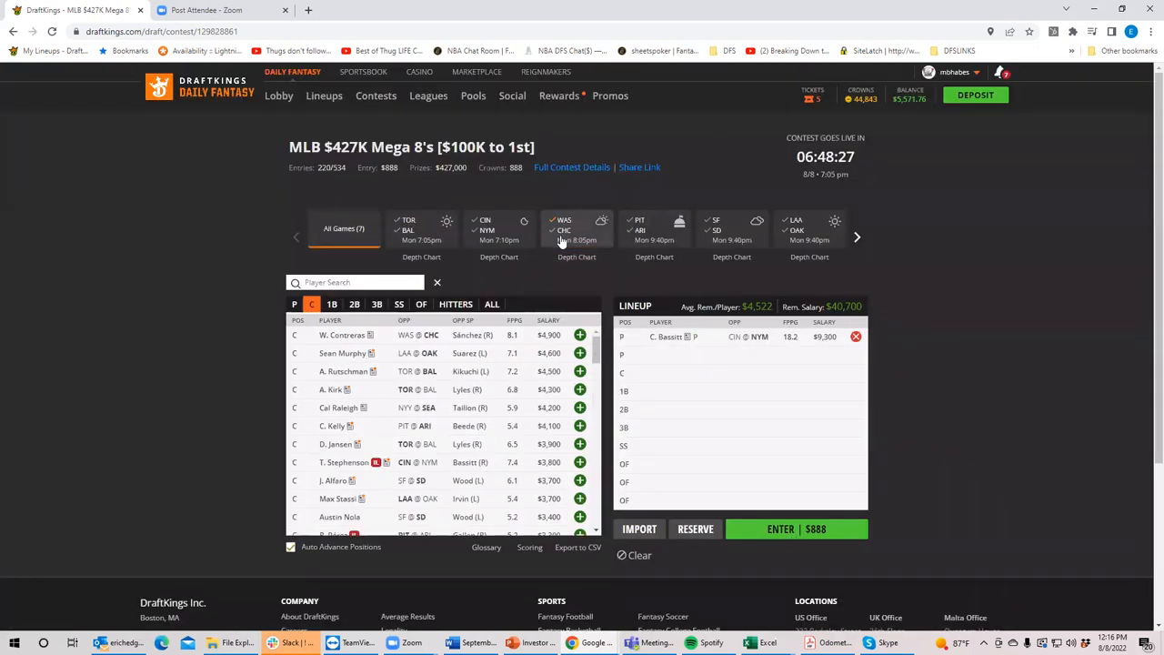
click(654, 228)
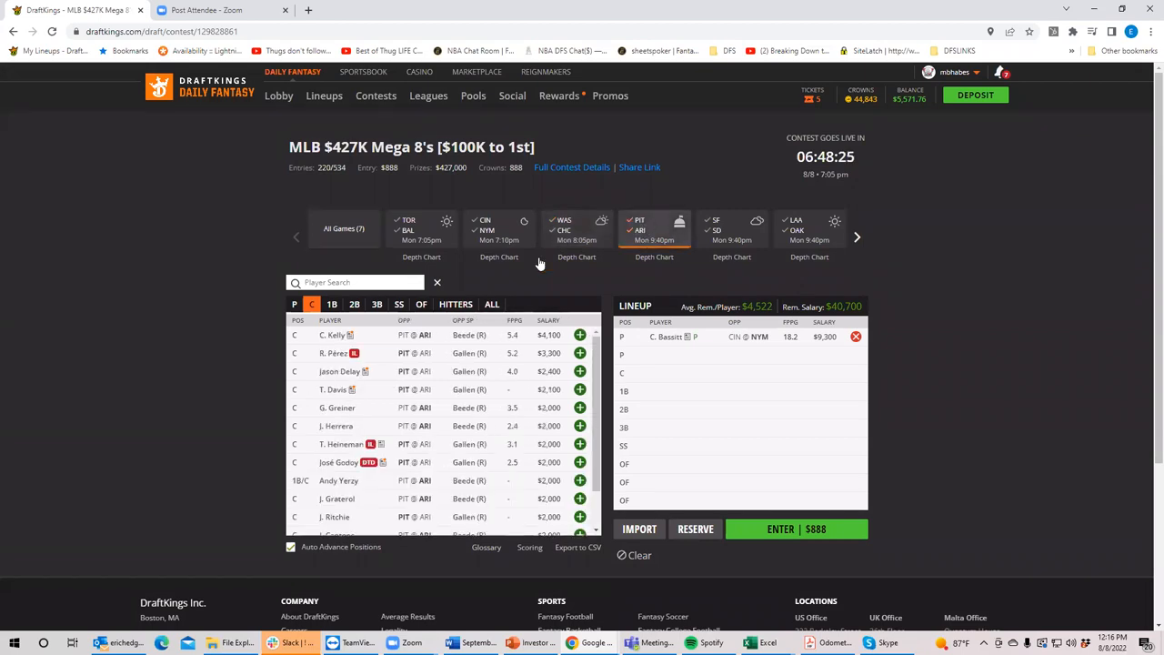
Step: Browse Pittsburgh–Arizona pitchers and first basemen, reviewing Christian Walker's player card
click(294, 304)
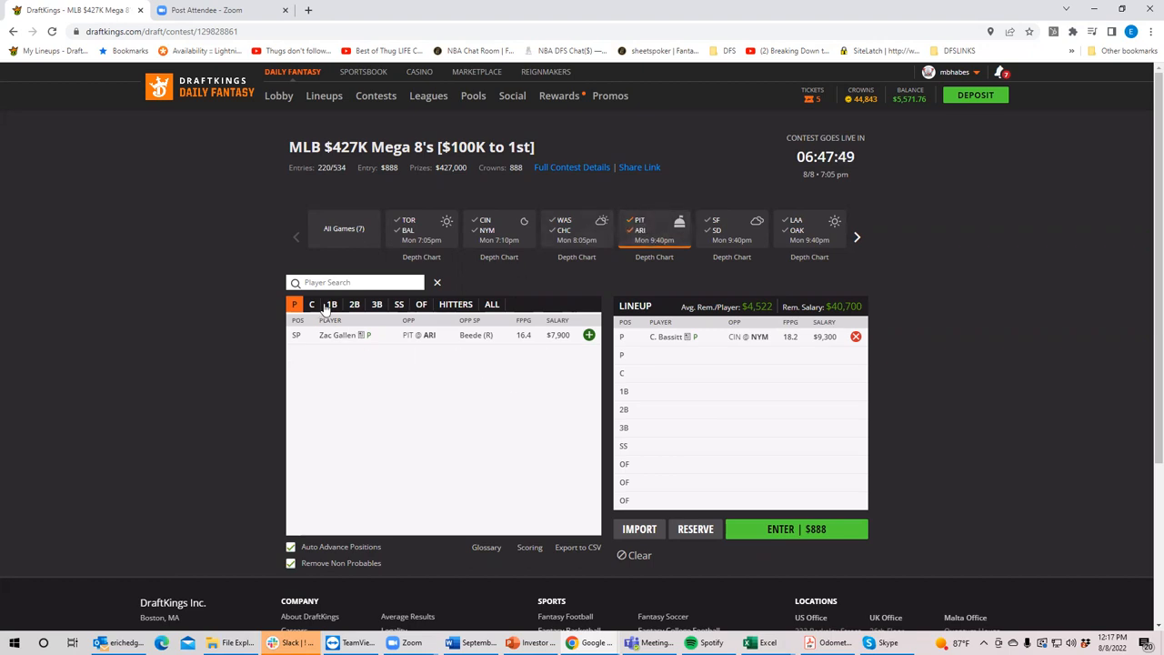
click(331, 304)
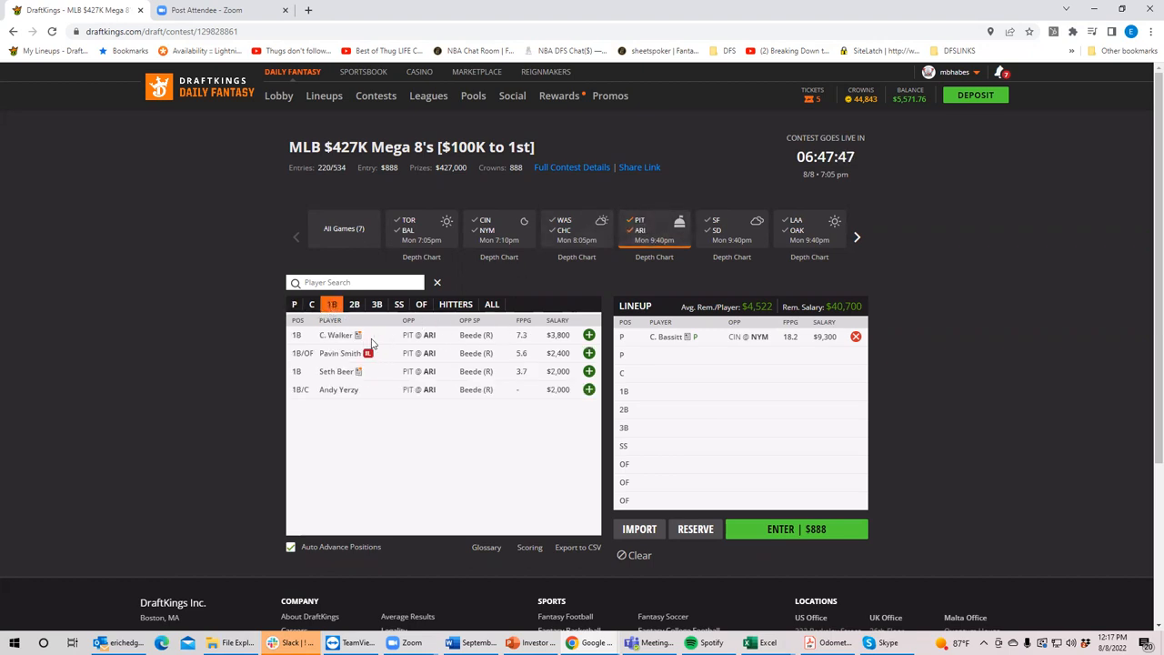
click(337, 335)
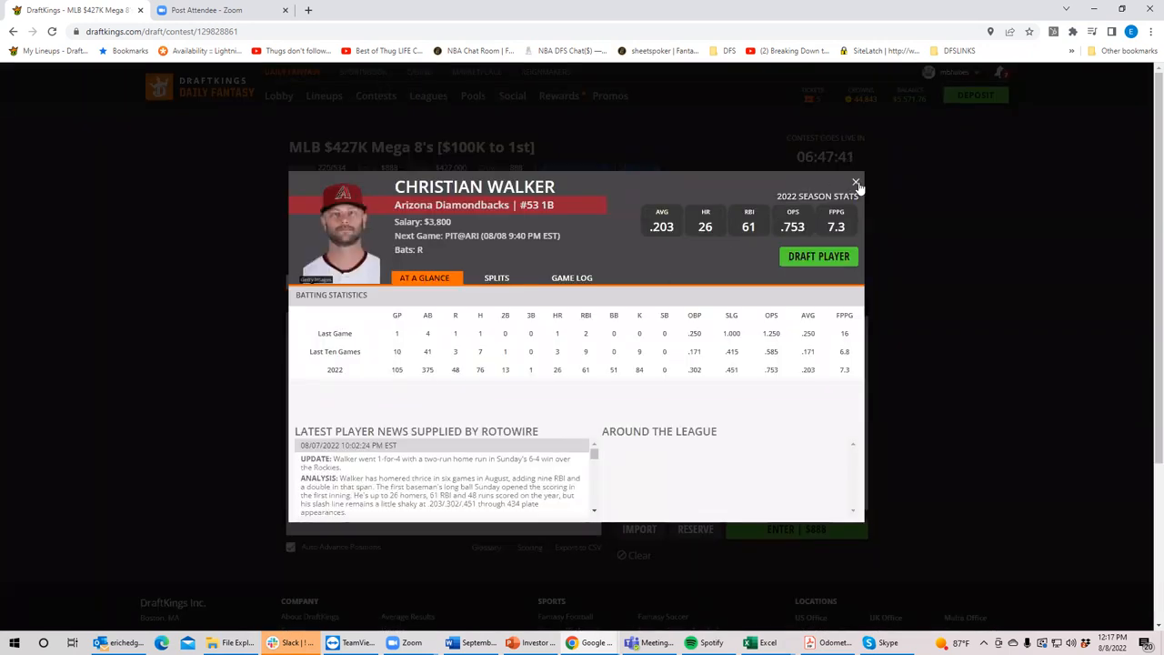
click(855, 183)
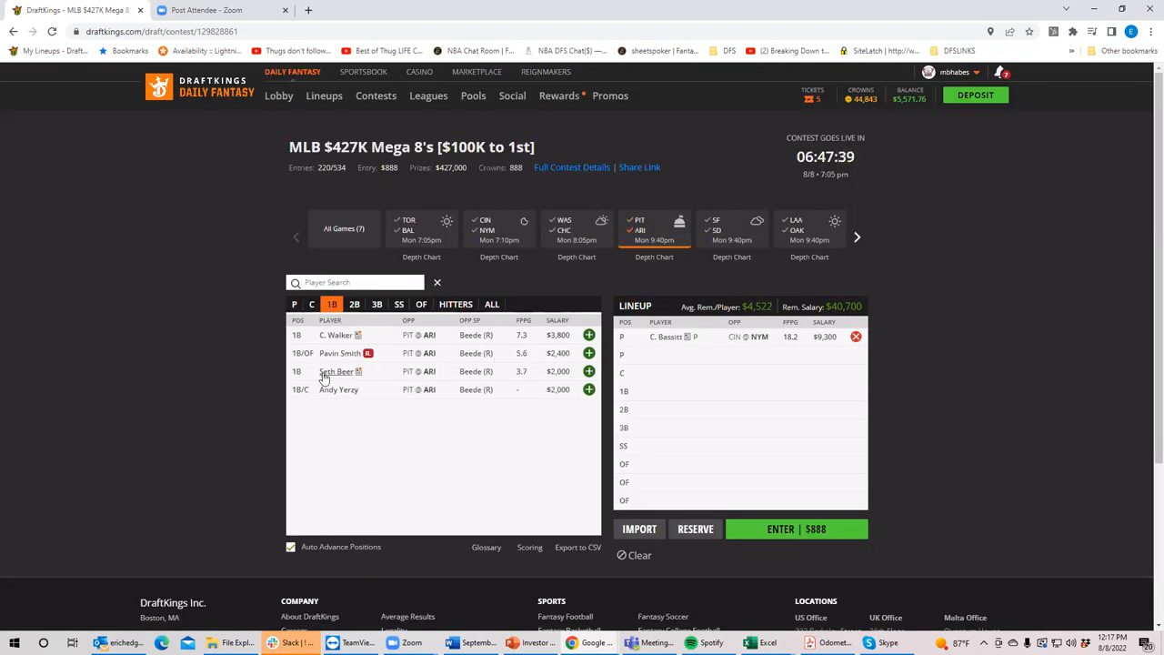
Step: Close Seth Beer's card, remove C. Bassitt from the lineup and reselect PIT @ ARI
click(336, 371)
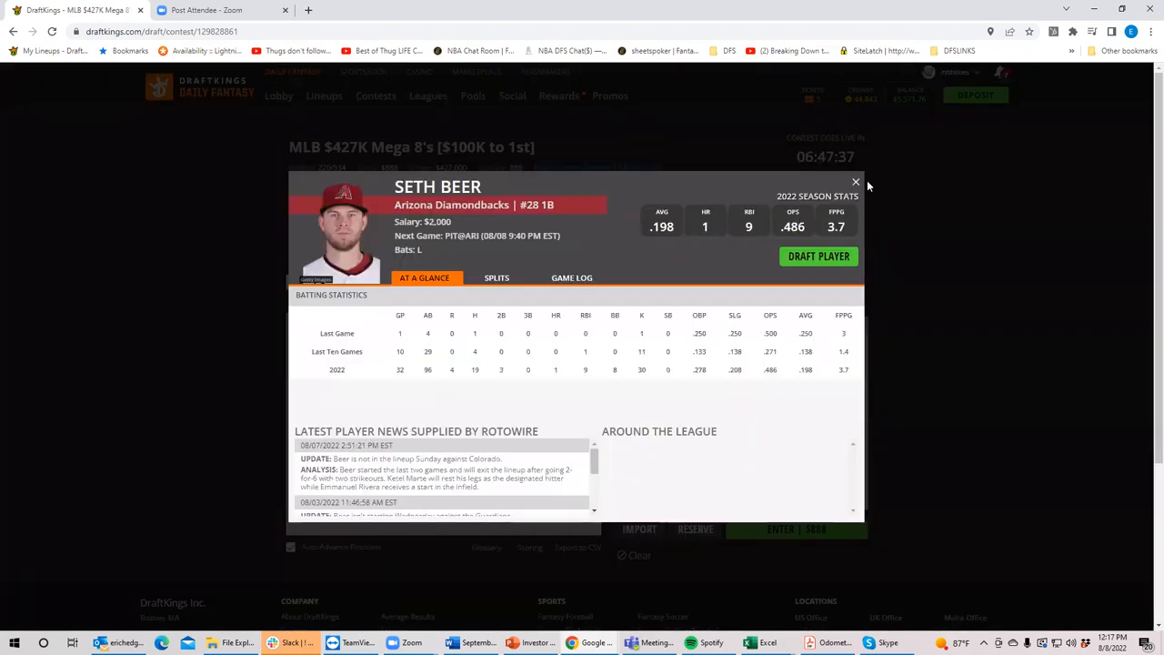
click(855, 182)
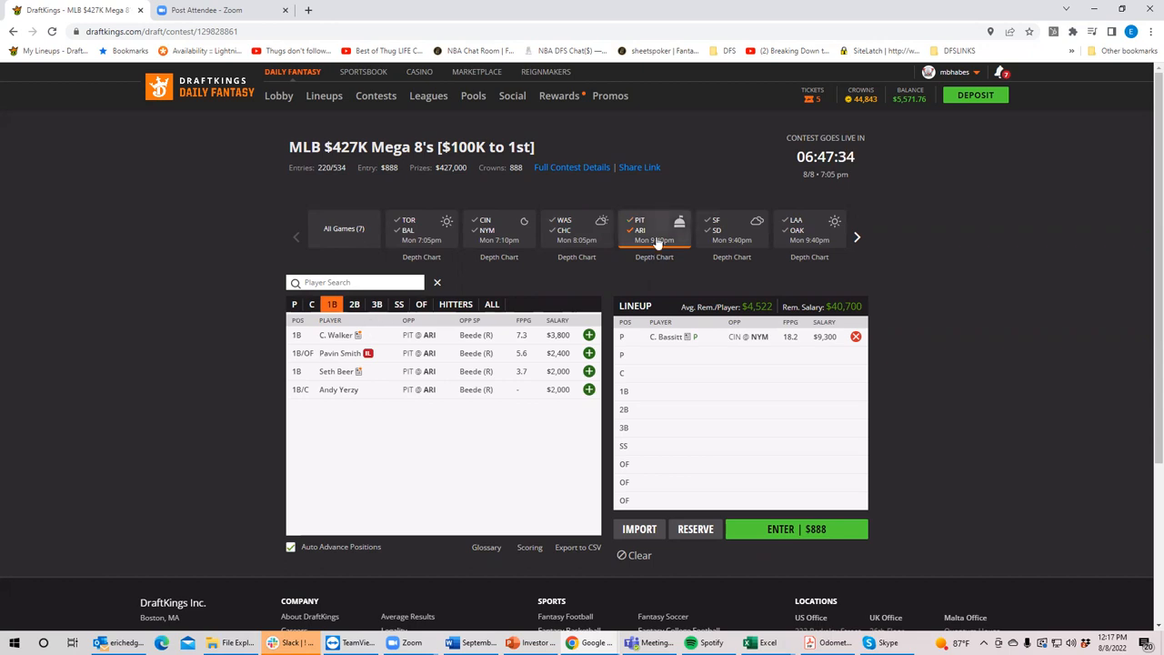
click(344, 228)
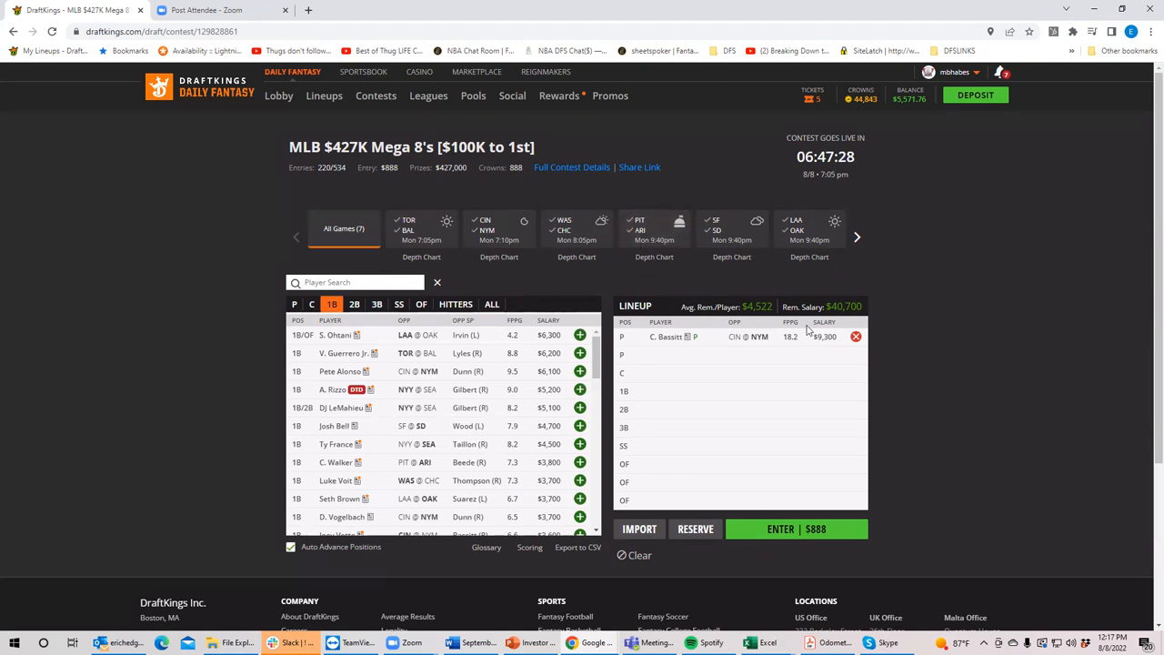
click(654, 229)
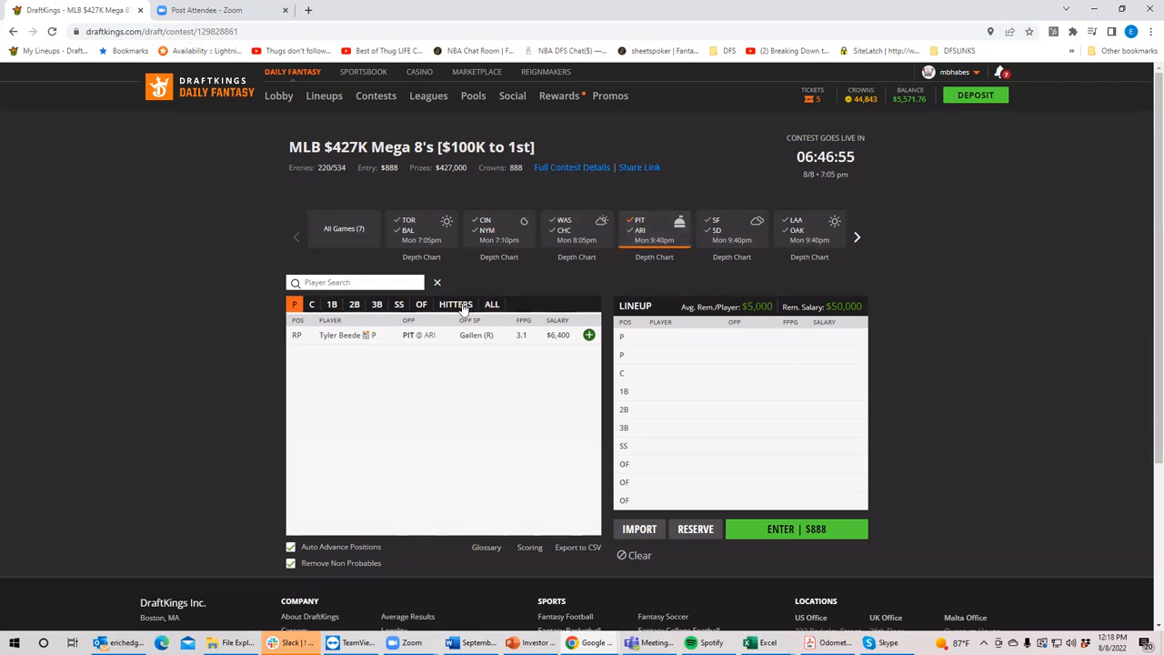
Step: Draft Pittsburgh hitters Oneil Cruz, B. Reynolds and K. Hayes from the Hitters list
click(455, 304)
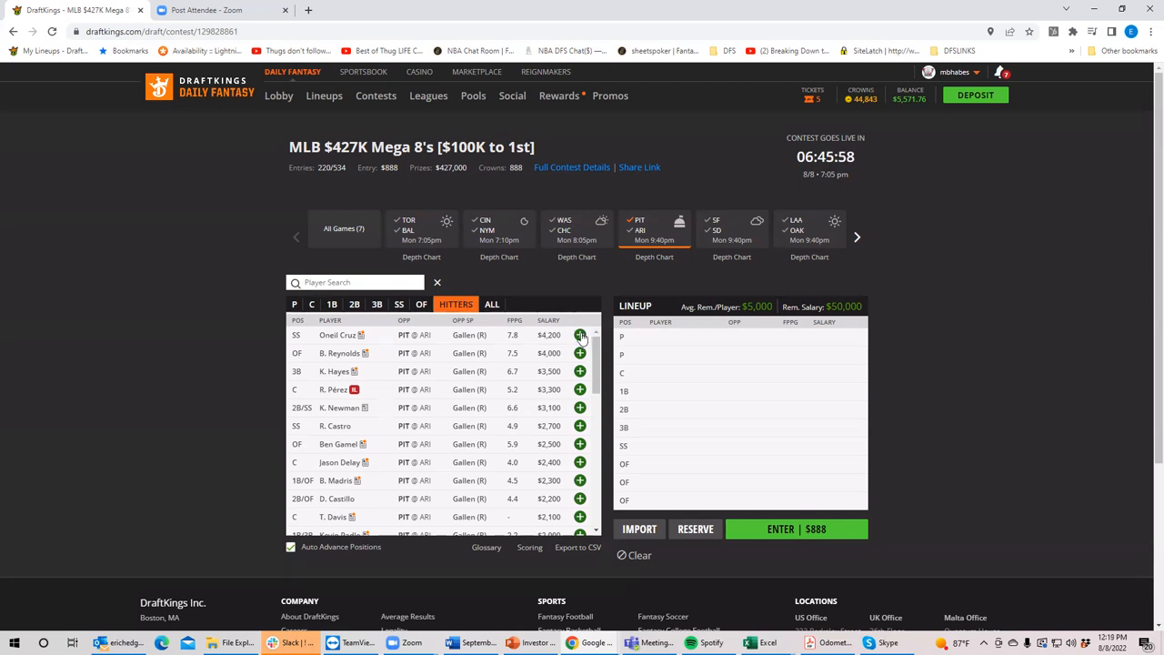
click(579, 335)
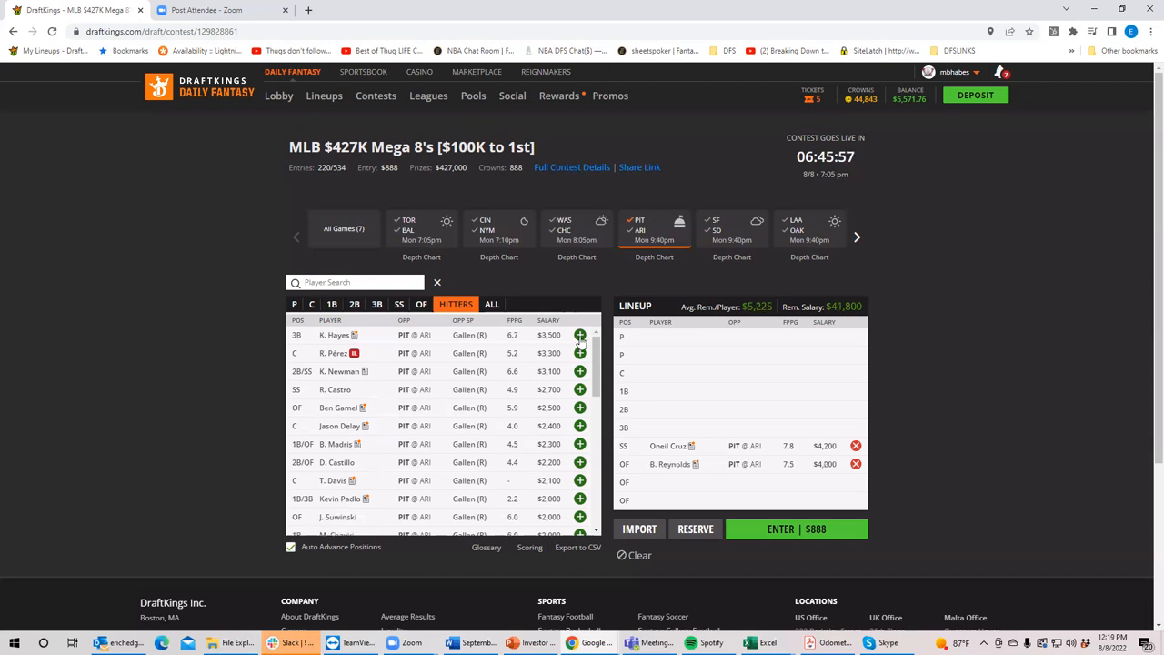
click(580, 335)
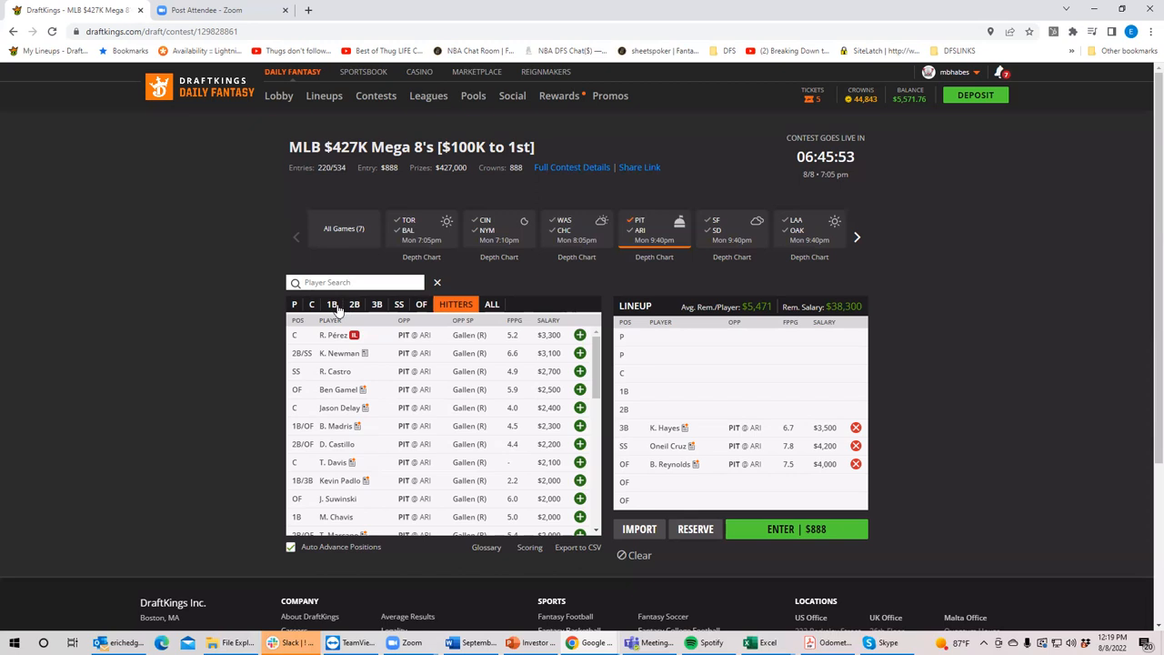
Step: Review first baseman B. Madris's game log from his player card
click(331, 304)
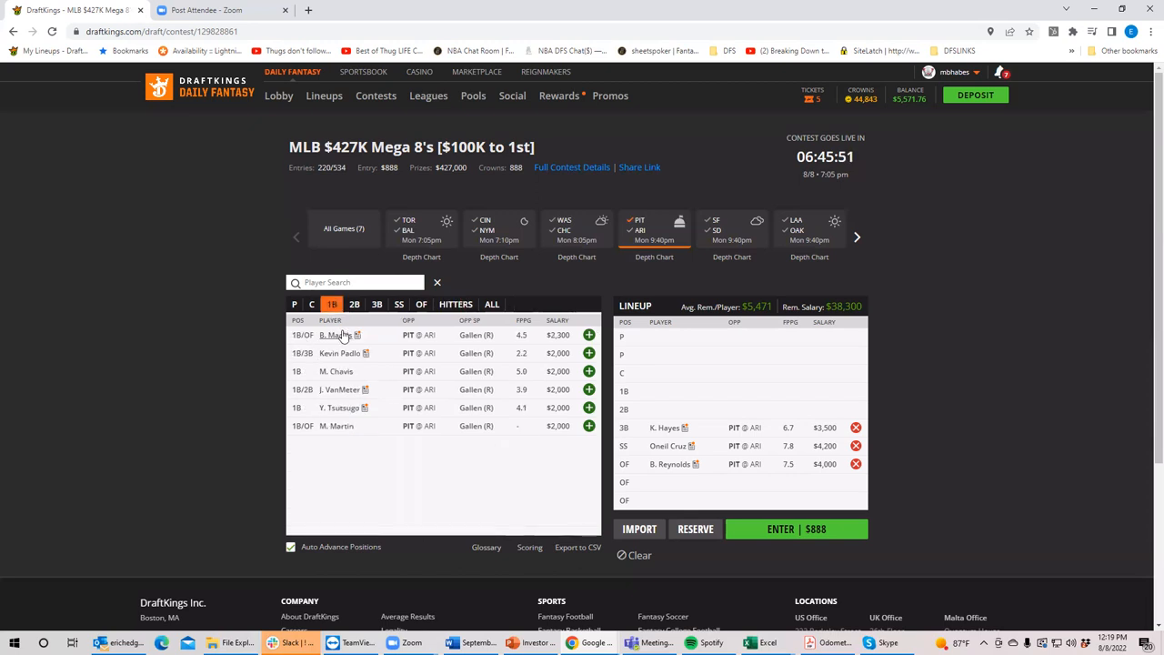
click(332, 335)
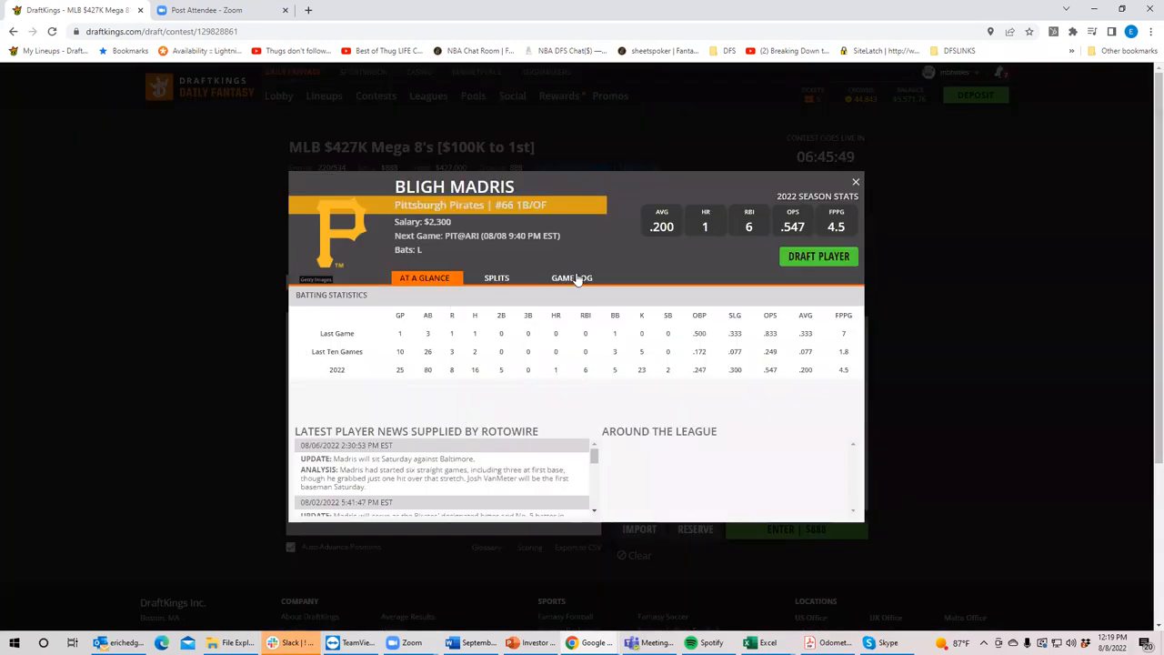
click(575, 277)
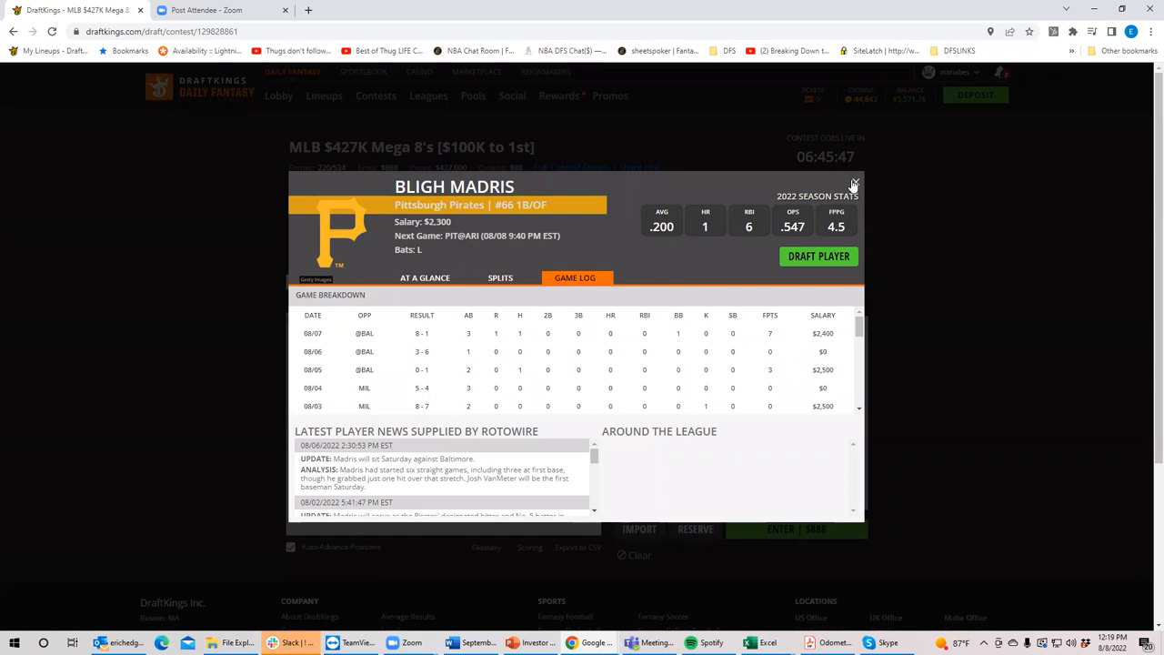
click(854, 182)
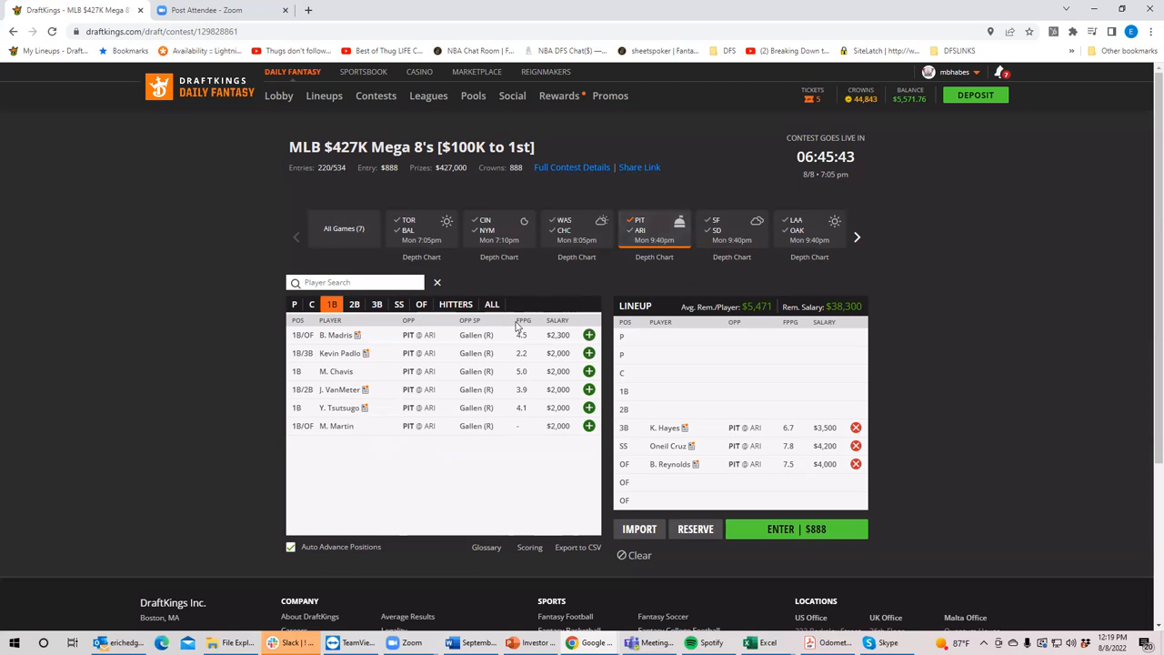
Step: Review M. Chavis's game log and player card details twice
click(335, 371)
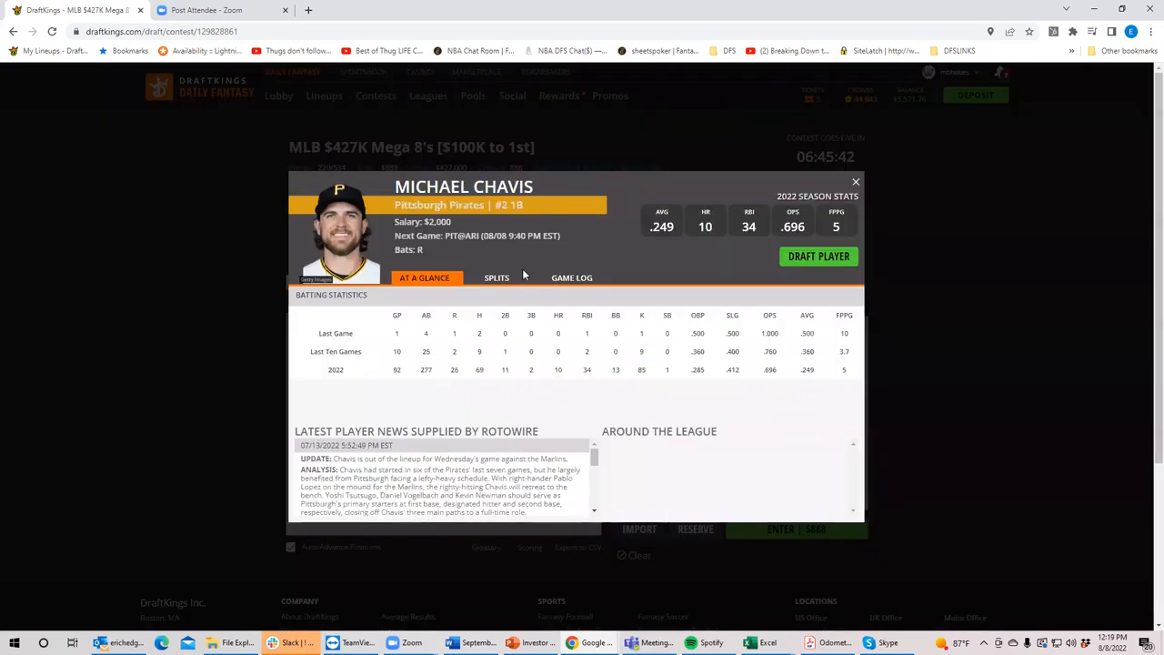
click(572, 277)
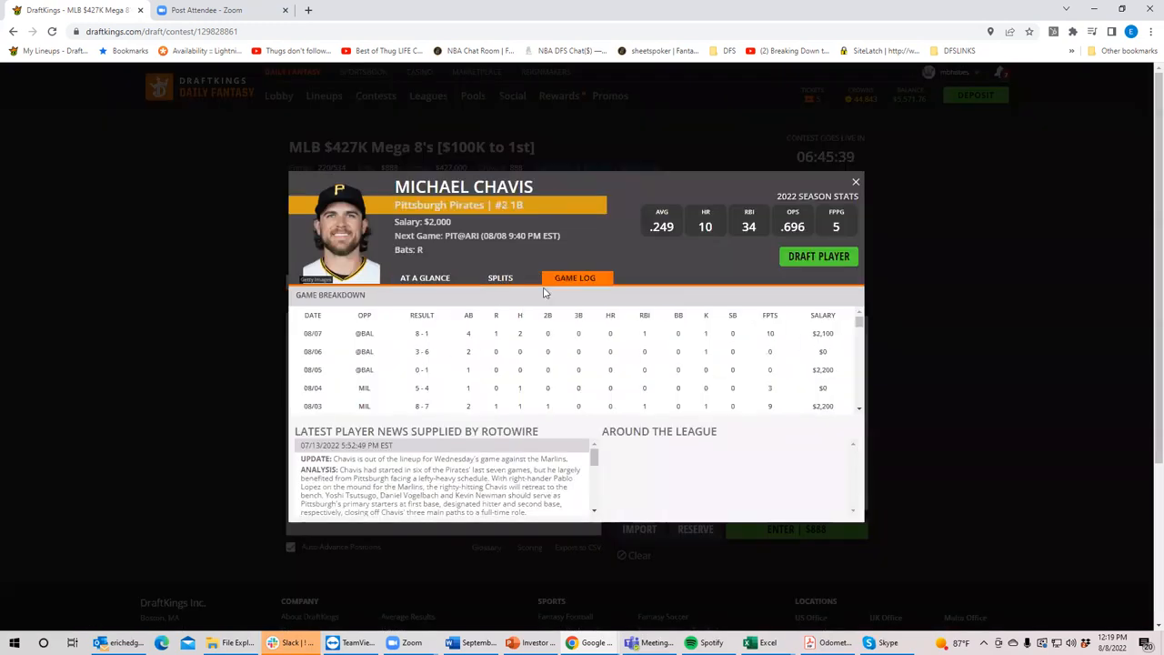
click(855, 181)
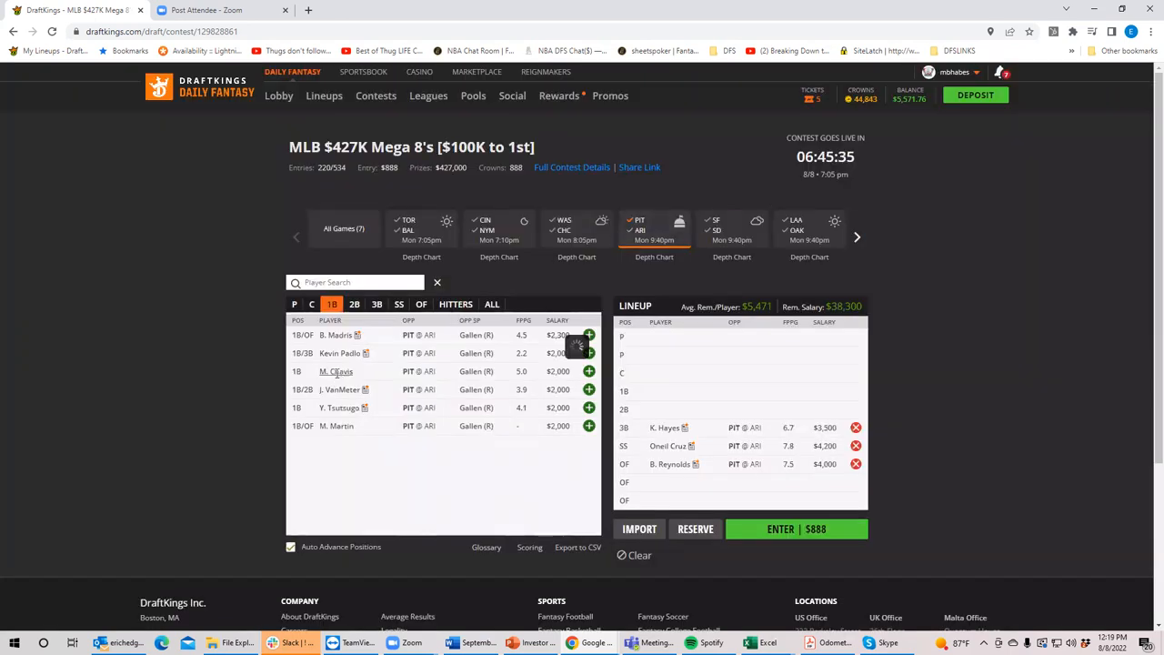
click(336, 371)
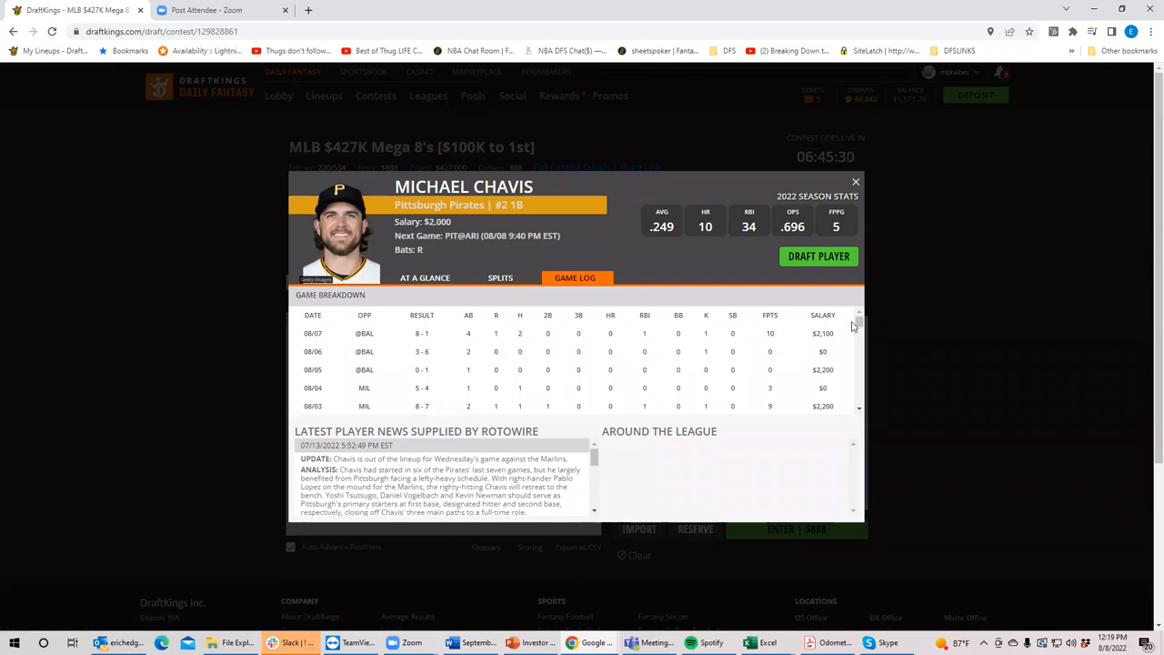
scroll(down, 3)
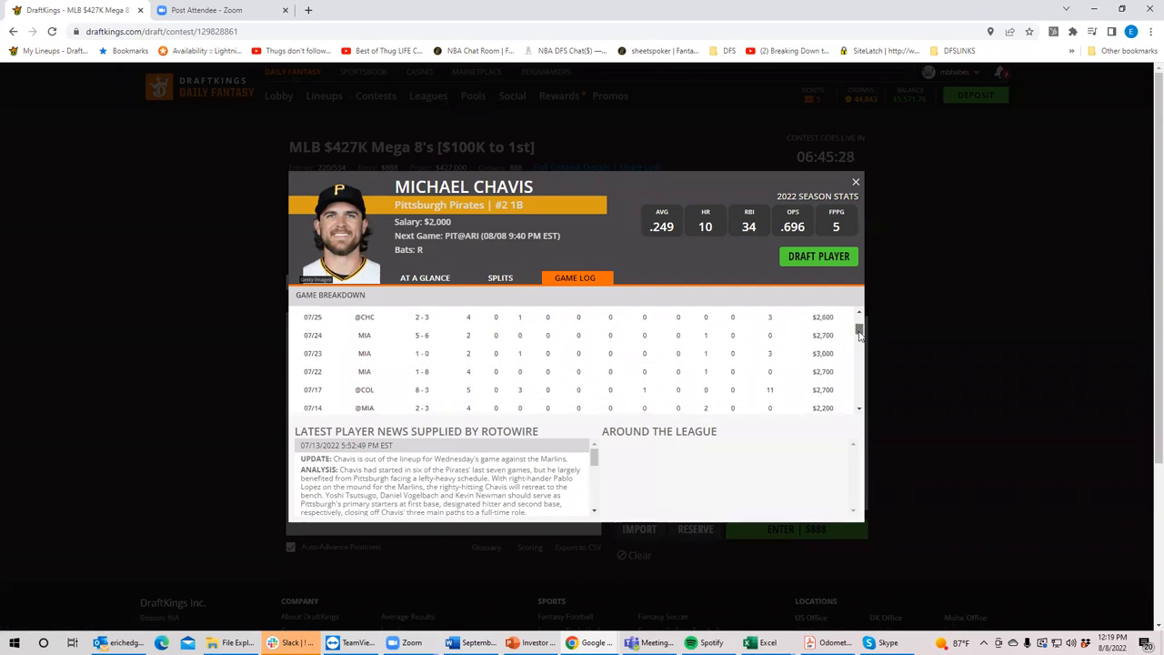
scroll(up, 3)
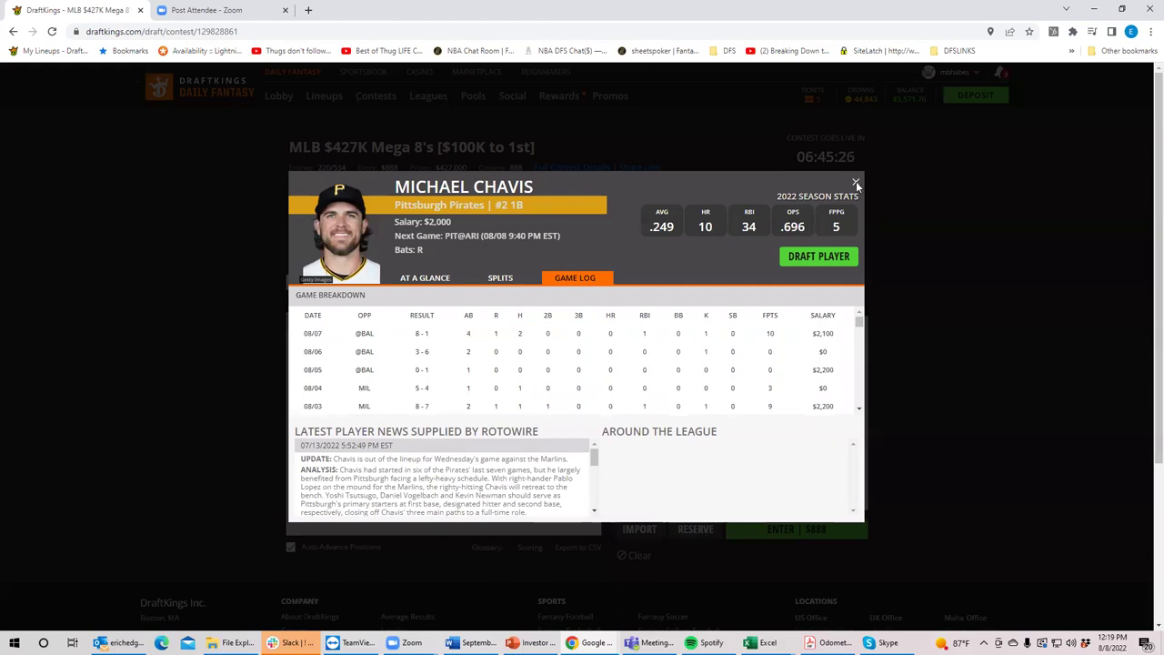
click(855, 183)
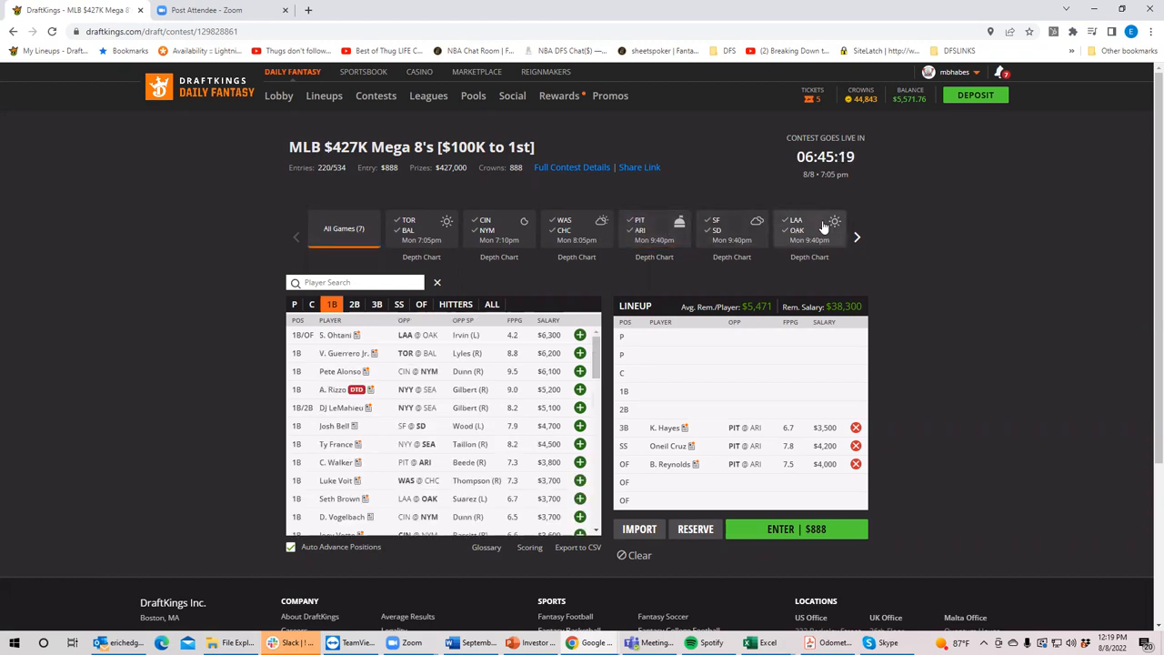
click(294, 304)
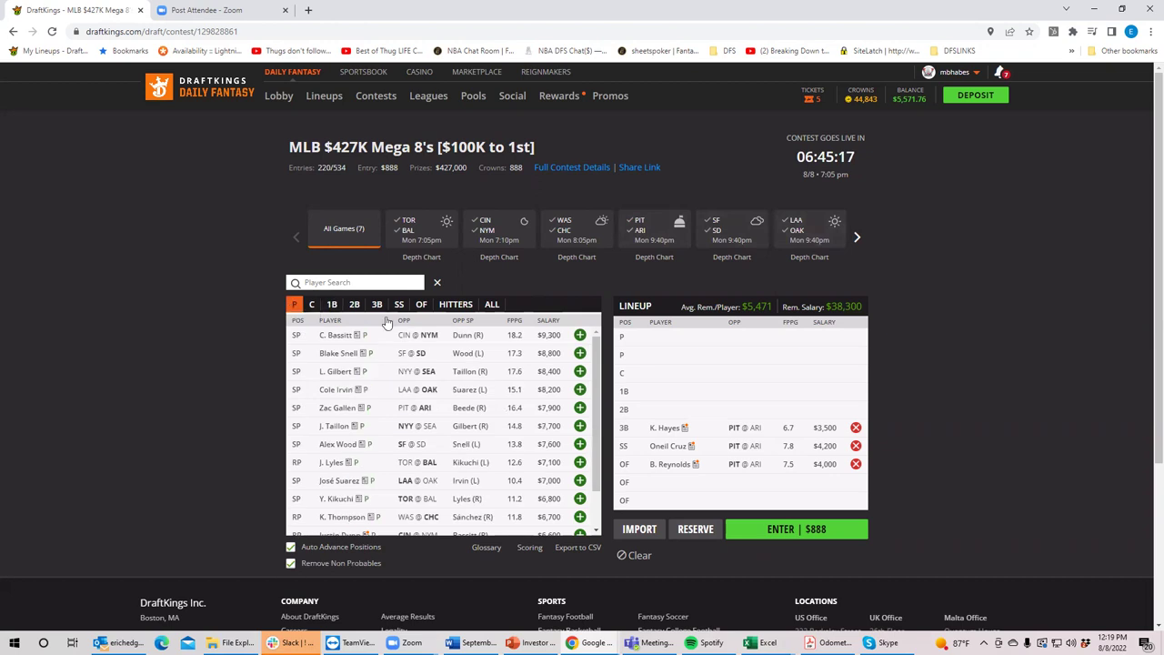
click(579, 336)
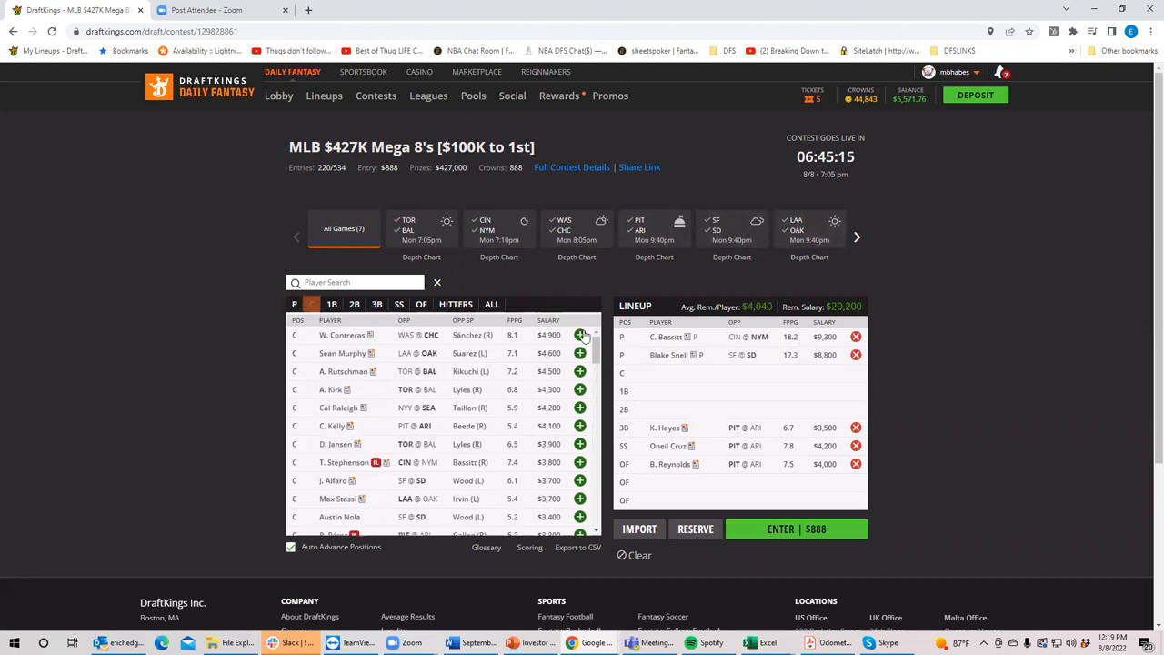
click(312, 303)
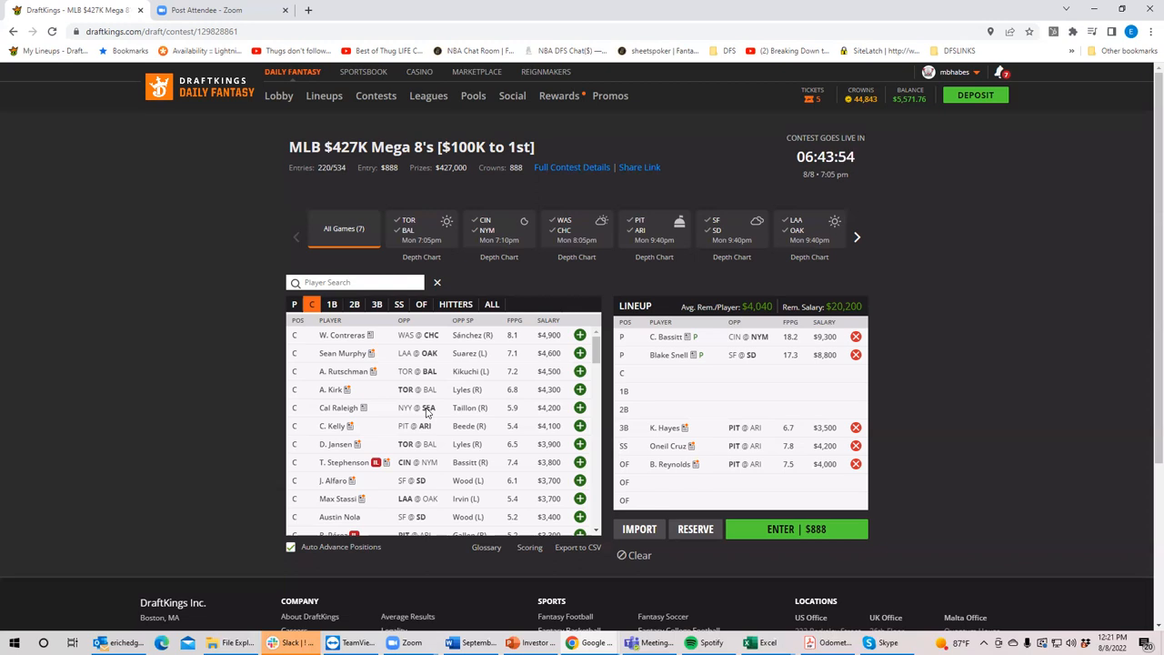
mouse_move(510, 6)
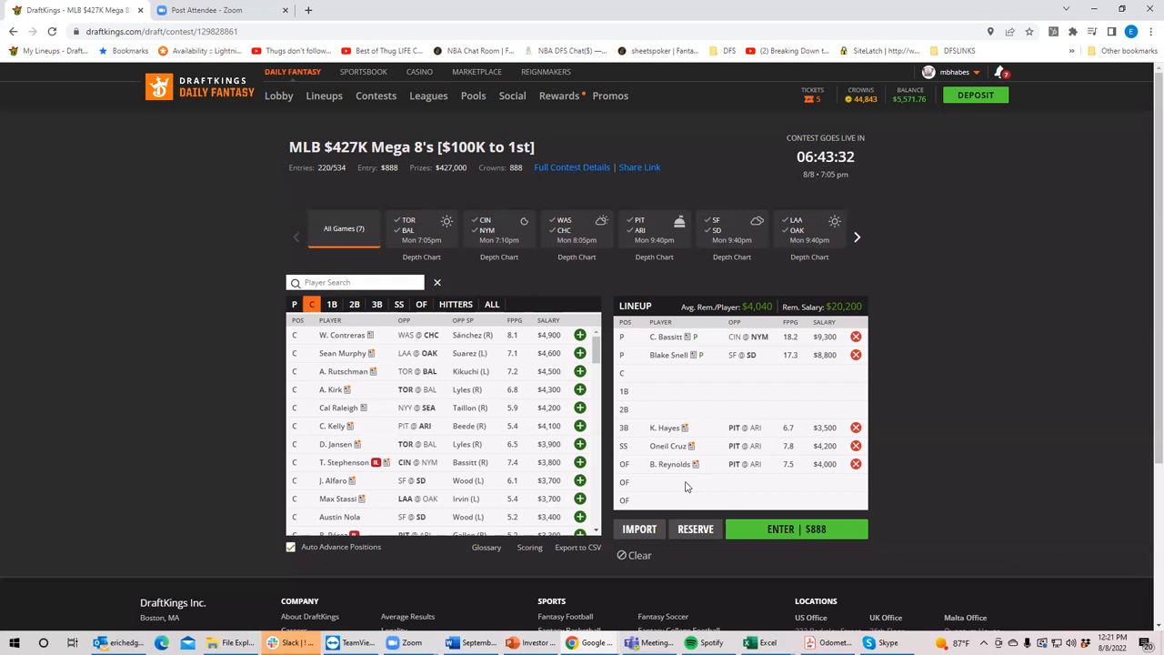
mouse_move(539, 436)
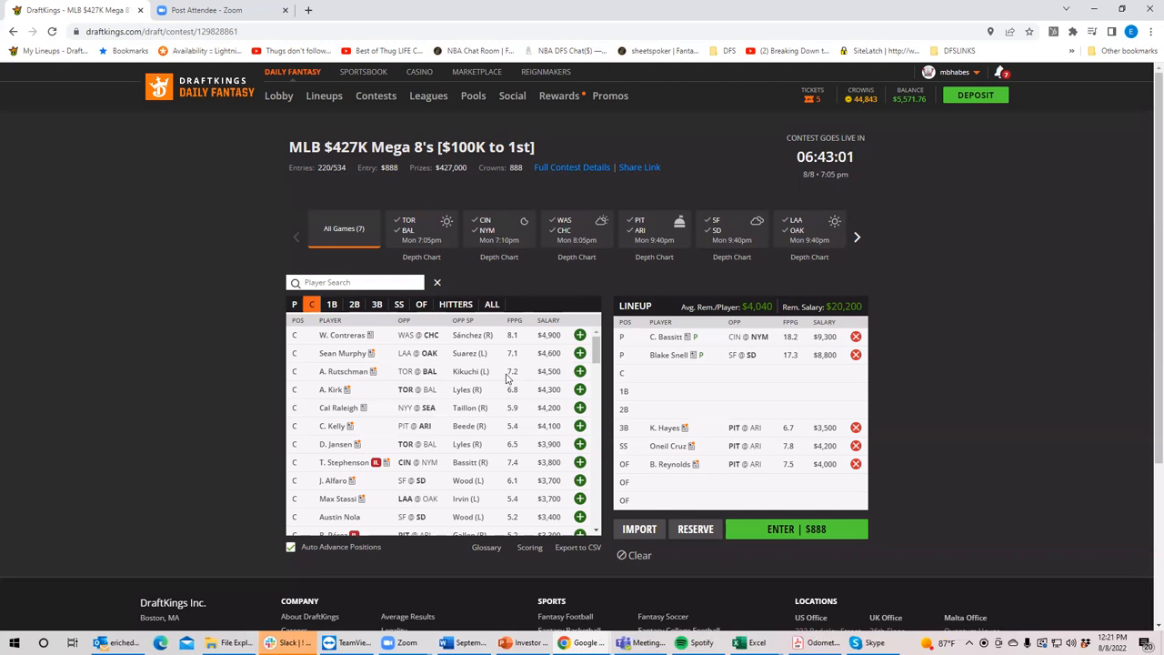
mouse_move(979, 306)
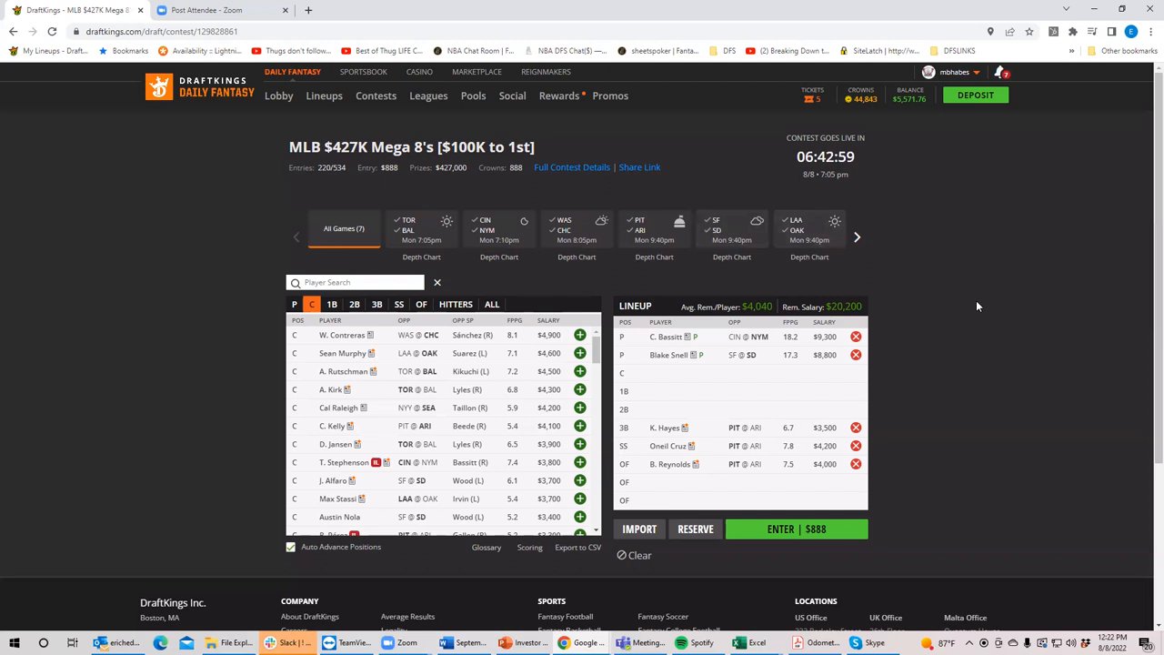
click(732, 229)
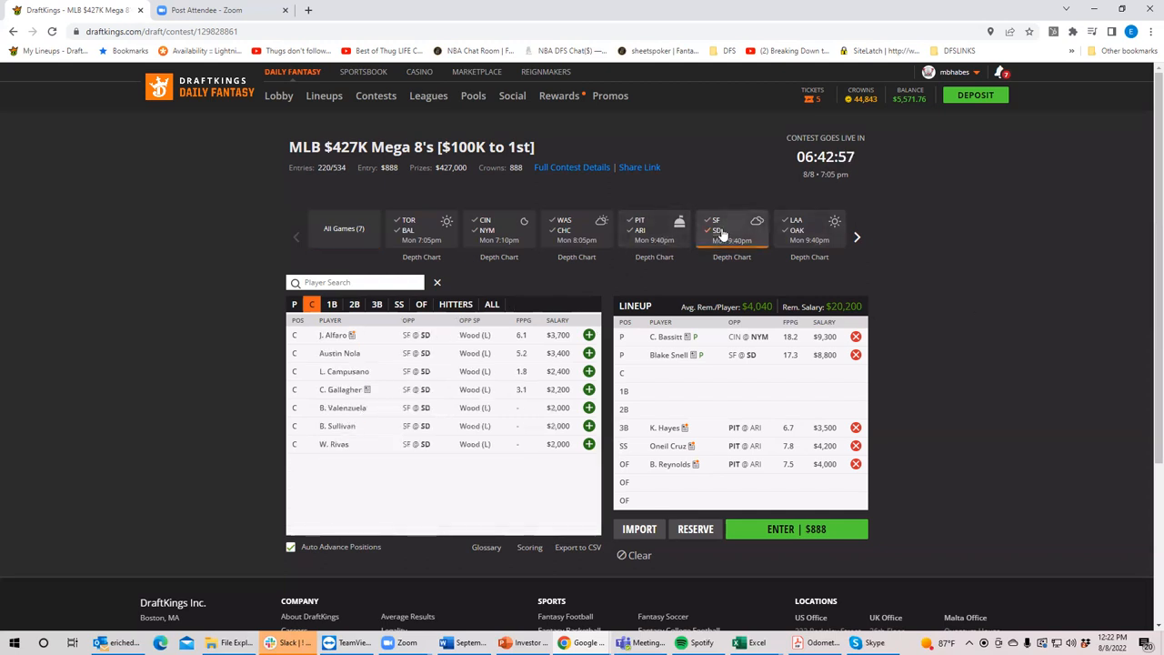
mouse_move(723, 235)
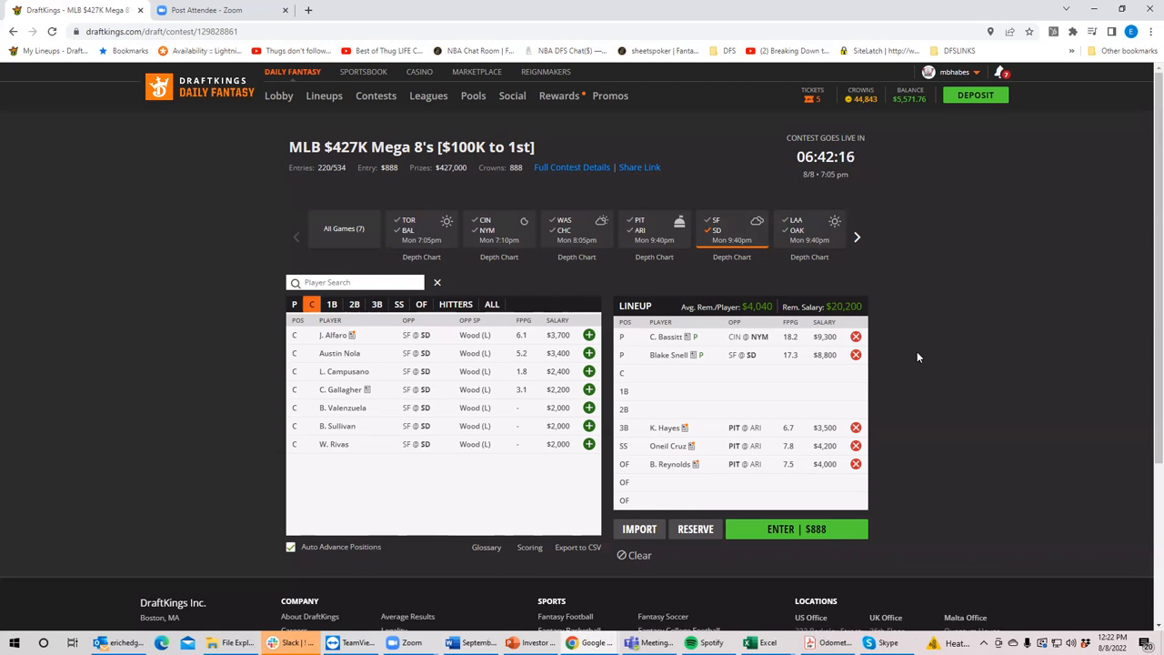
mouse_move(454, 283)
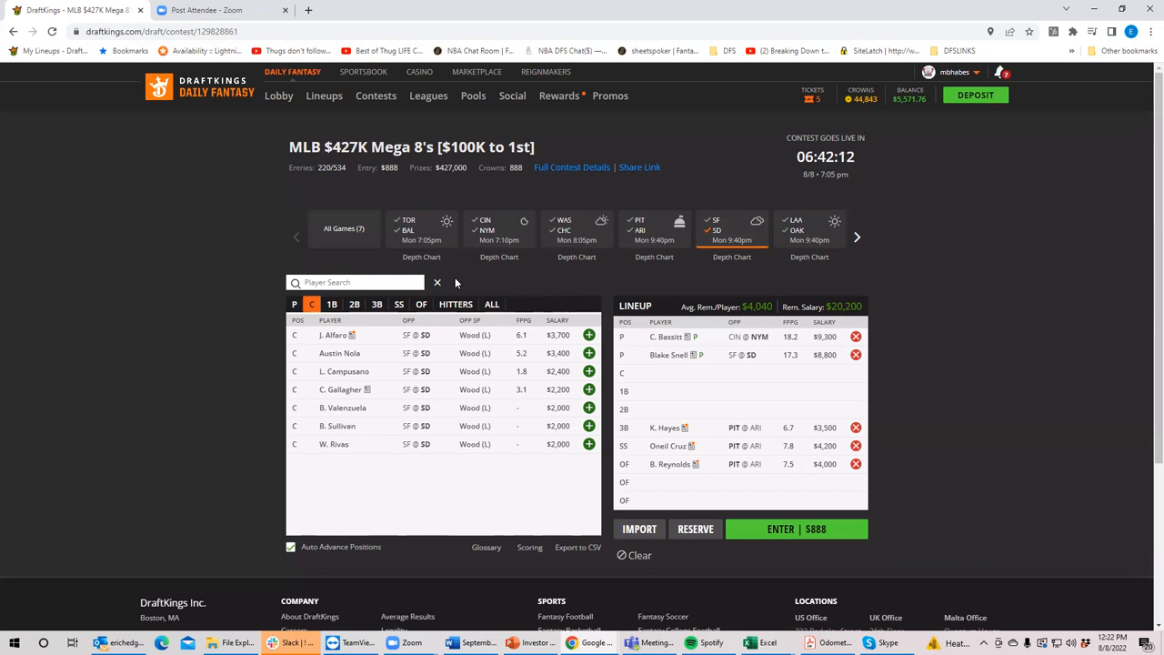
click(332, 304)
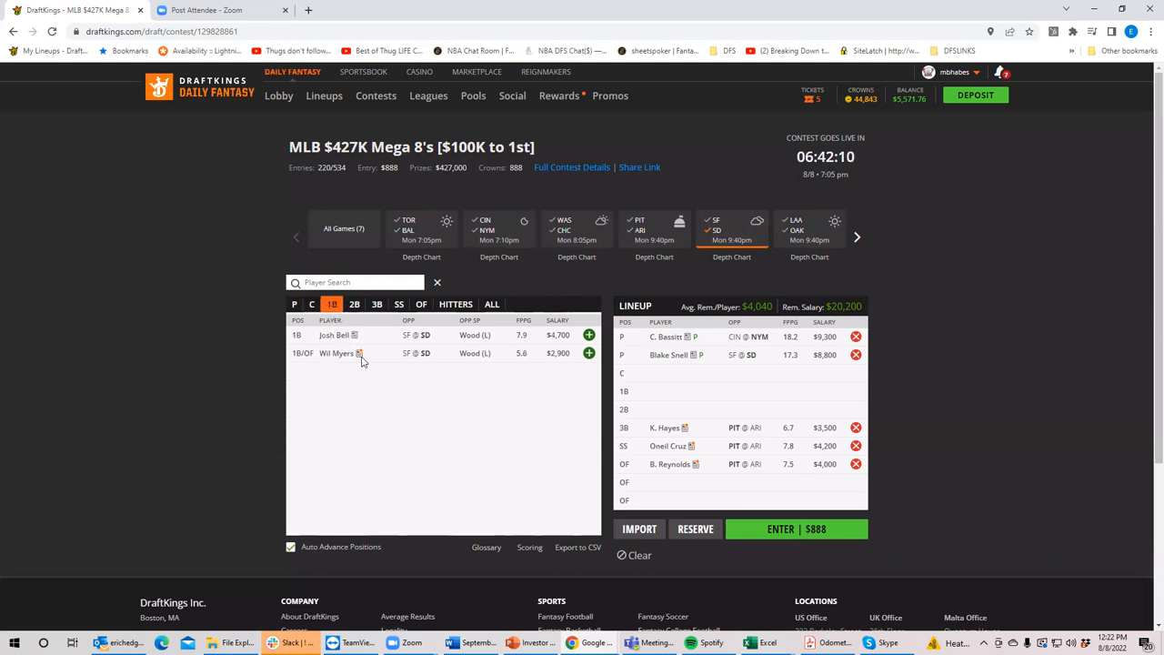
click(337, 353)
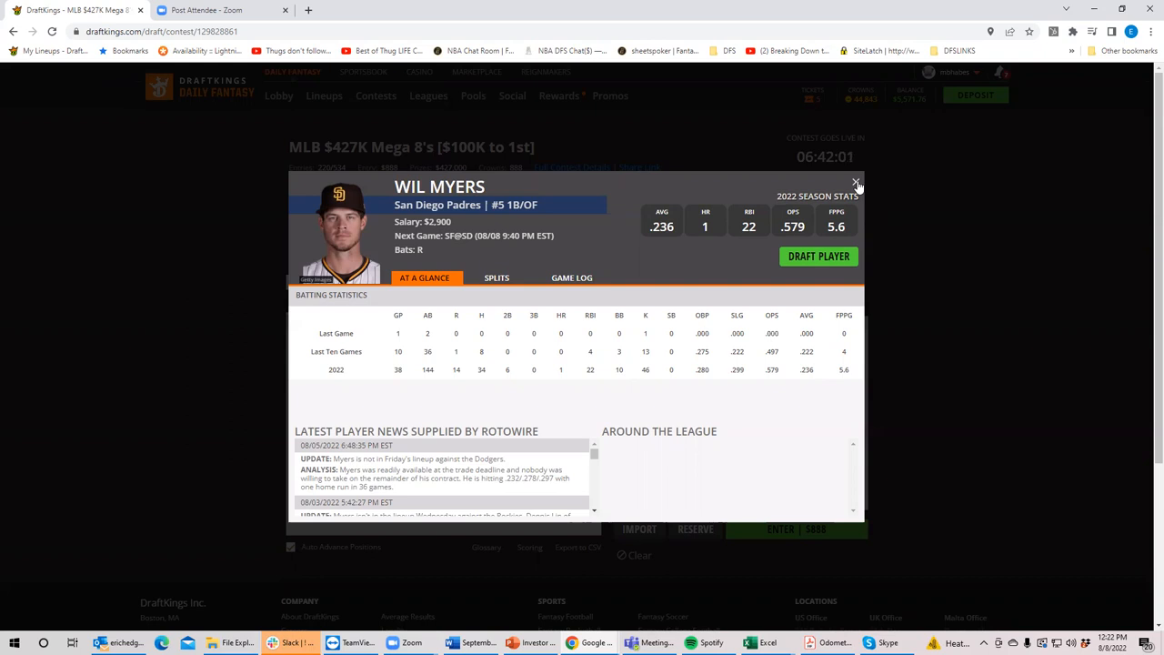
click(575, 278)
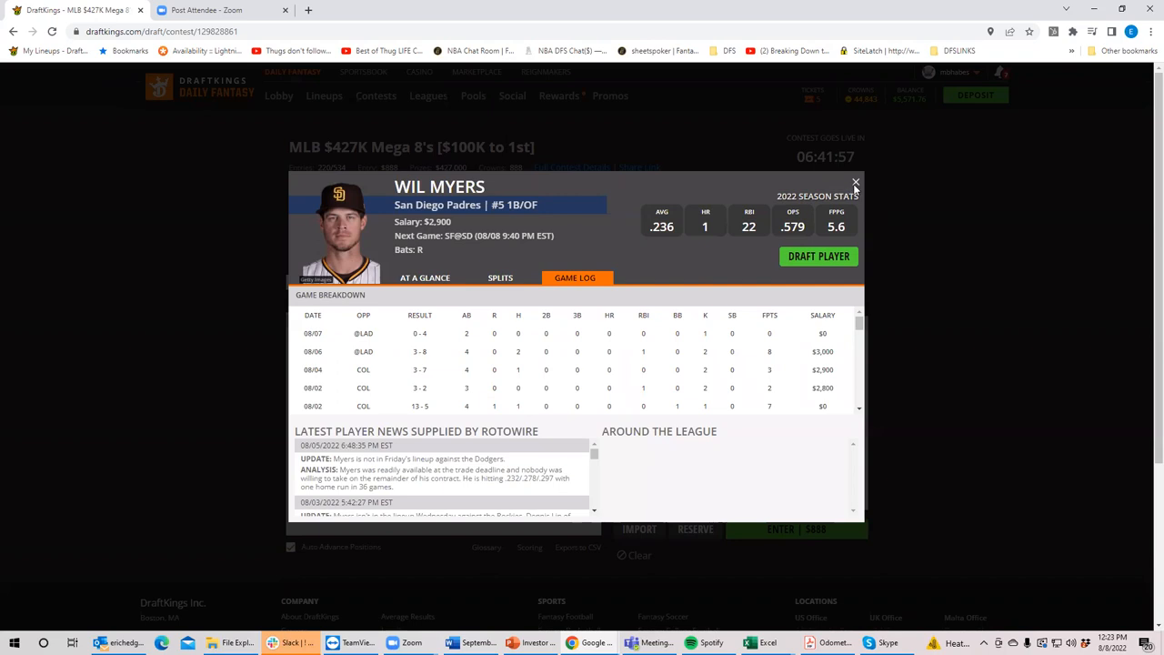
click(856, 183)
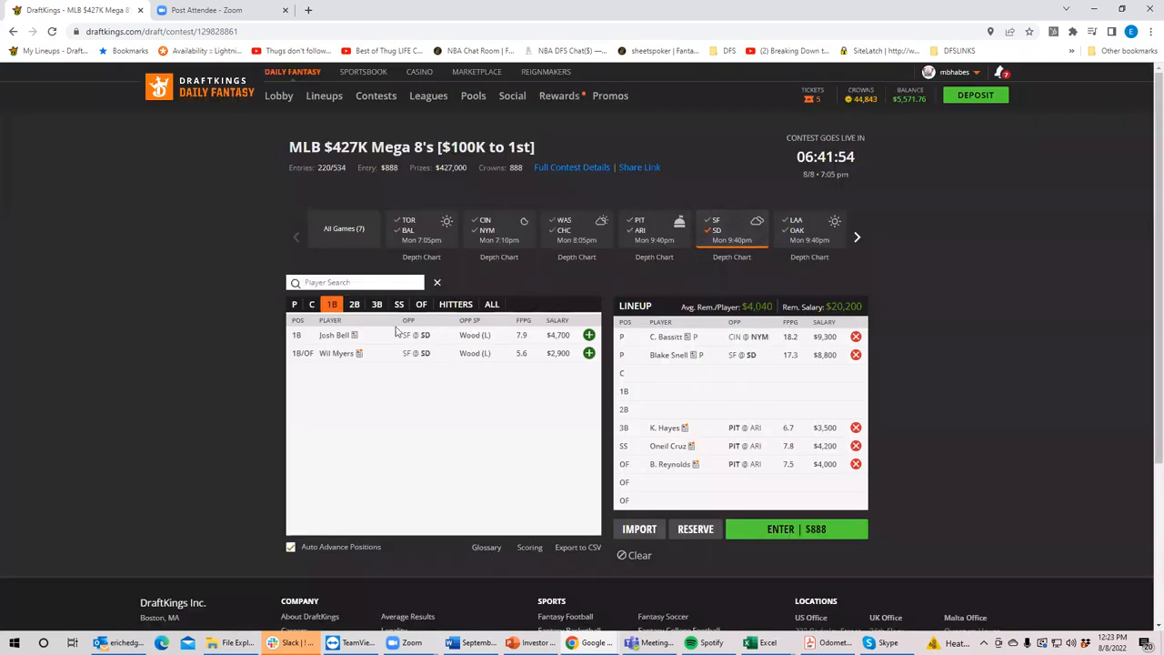
click(333, 334)
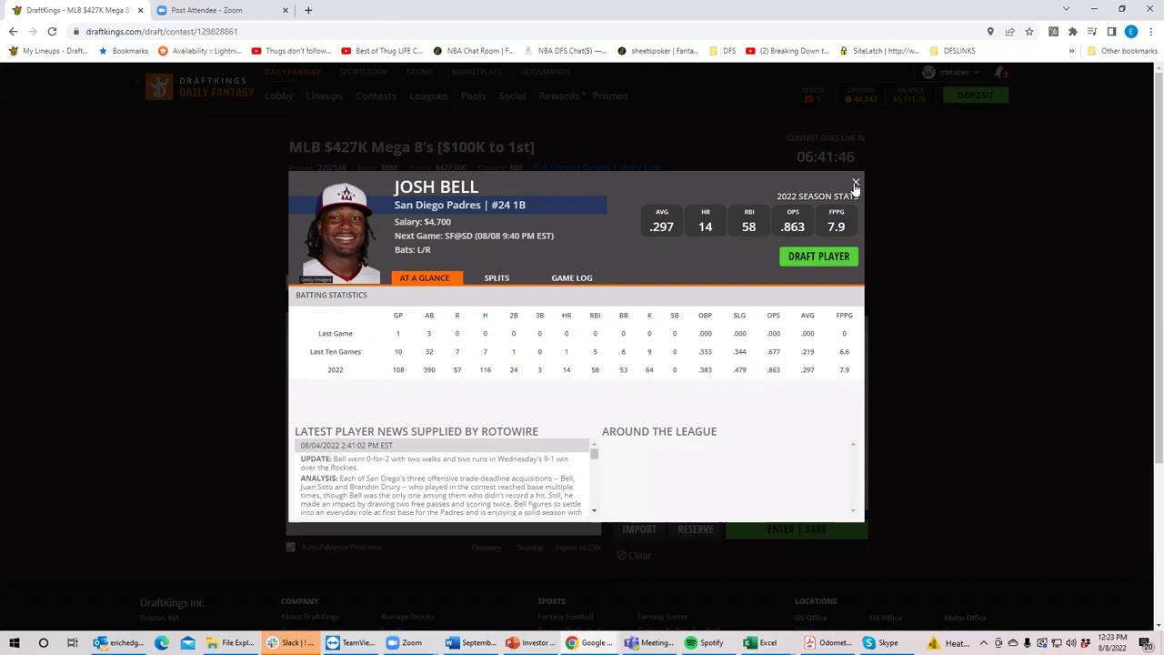
click(855, 183)
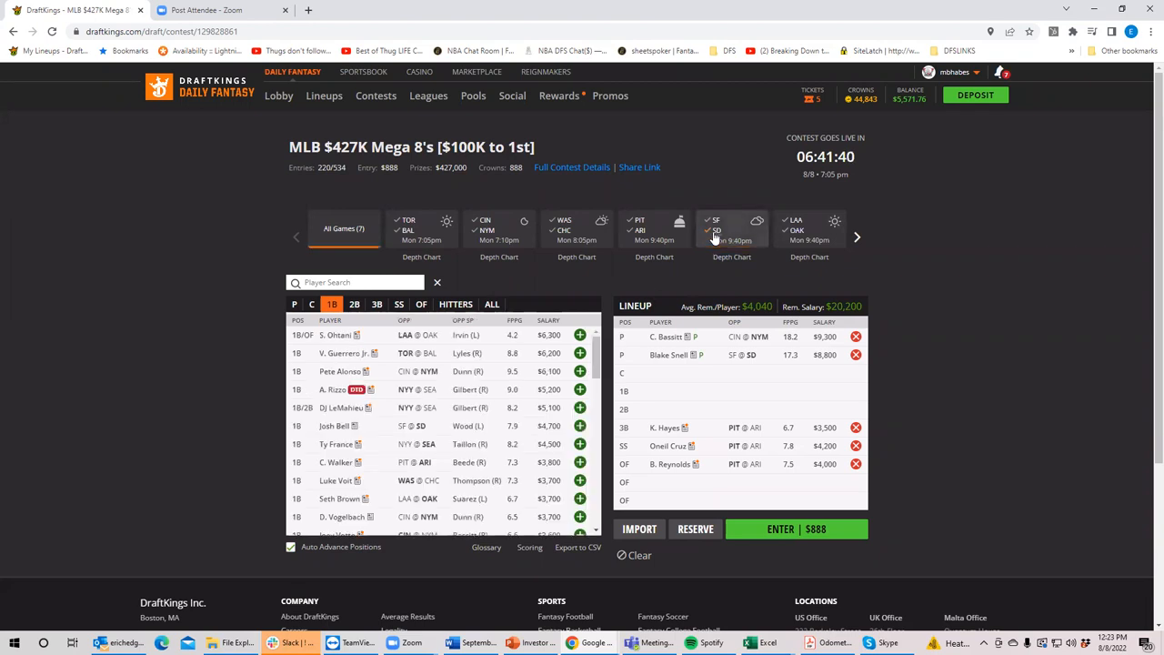
click(808, 229)
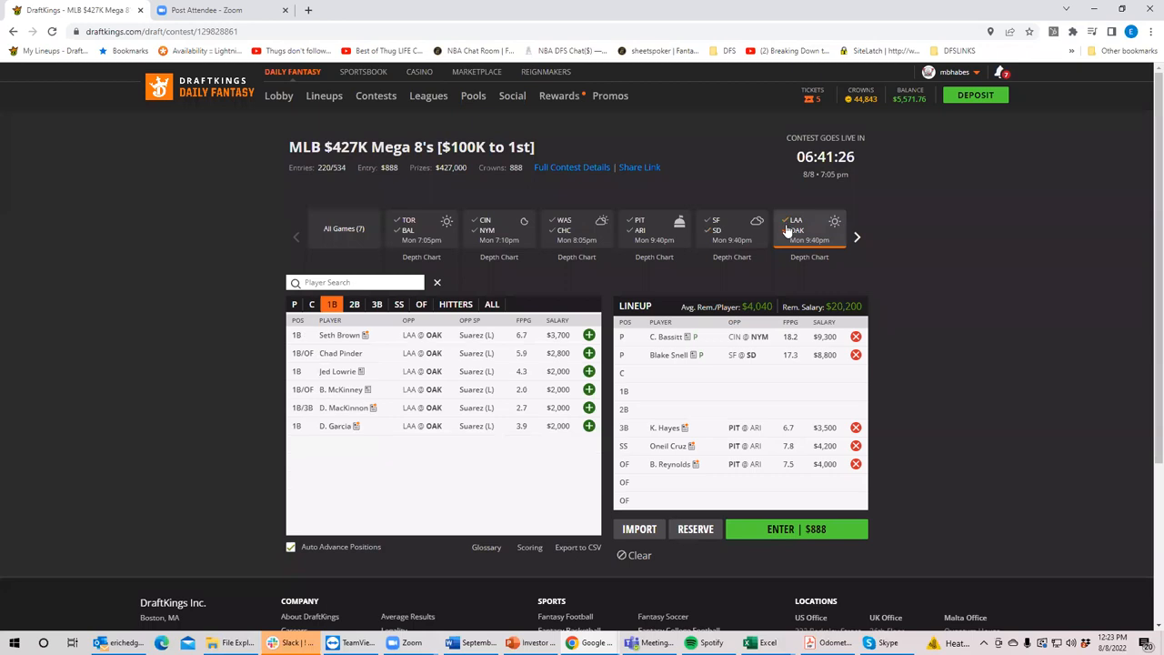
Step: Clear the LAA @ OAK filter so first basemen from all games show
click(344, 228)
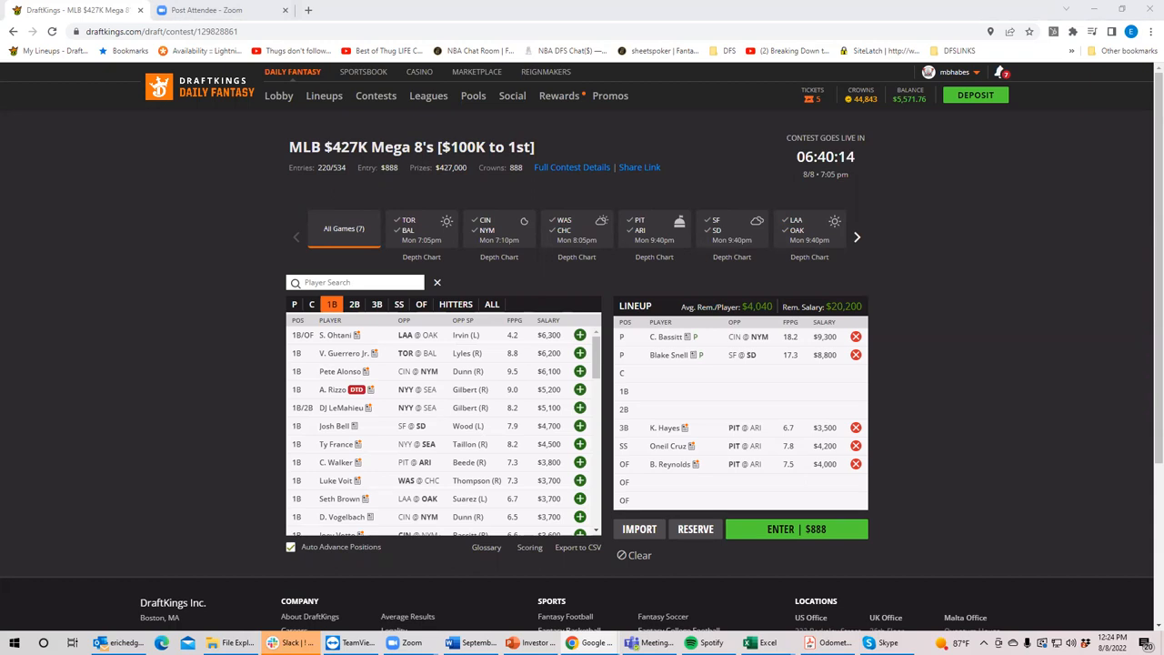
Step: Toggle the LAA @ OAK game filter, view pitchers then first basemen, and return to All Games
click(808, 230)
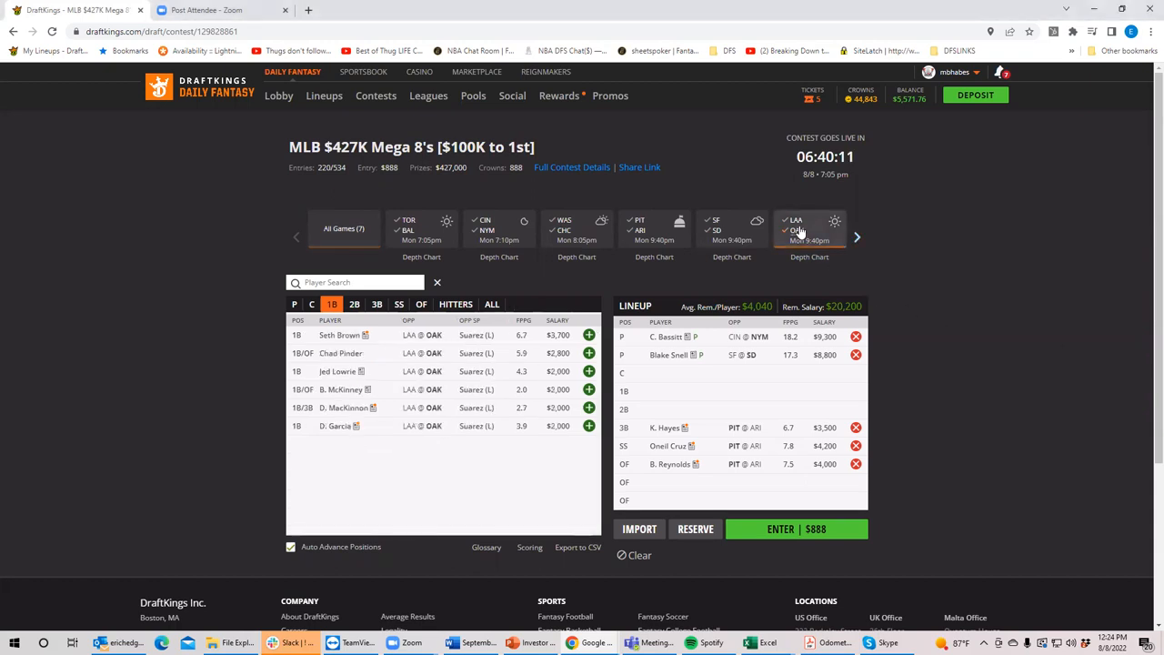
click(809, 228)
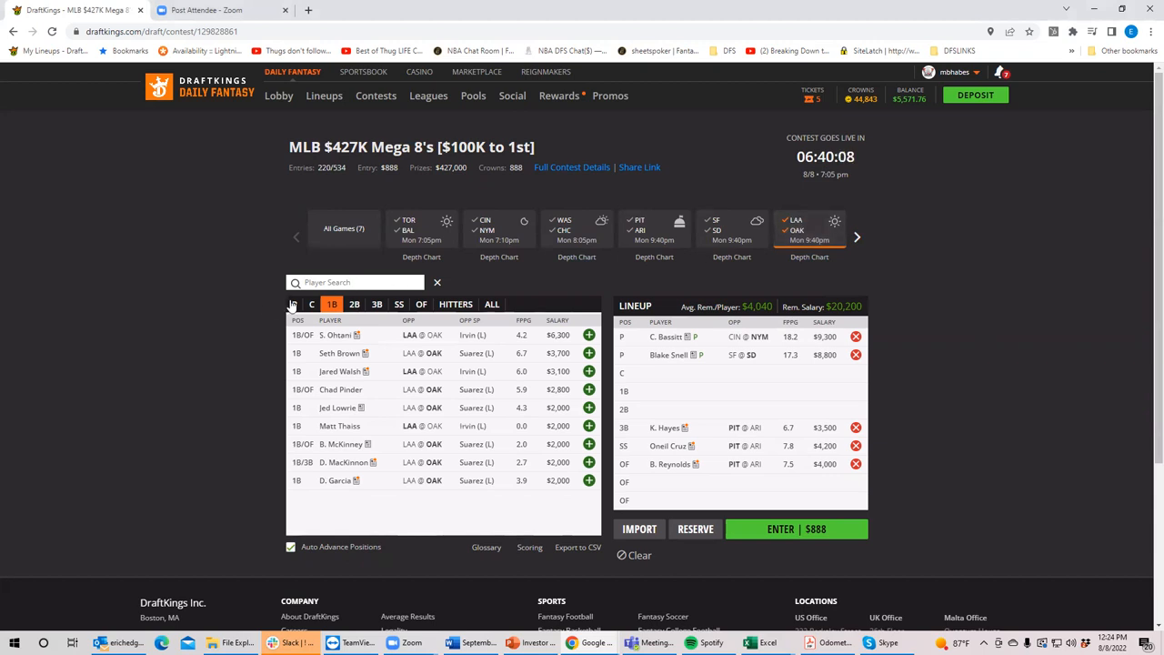
click(296, 304)
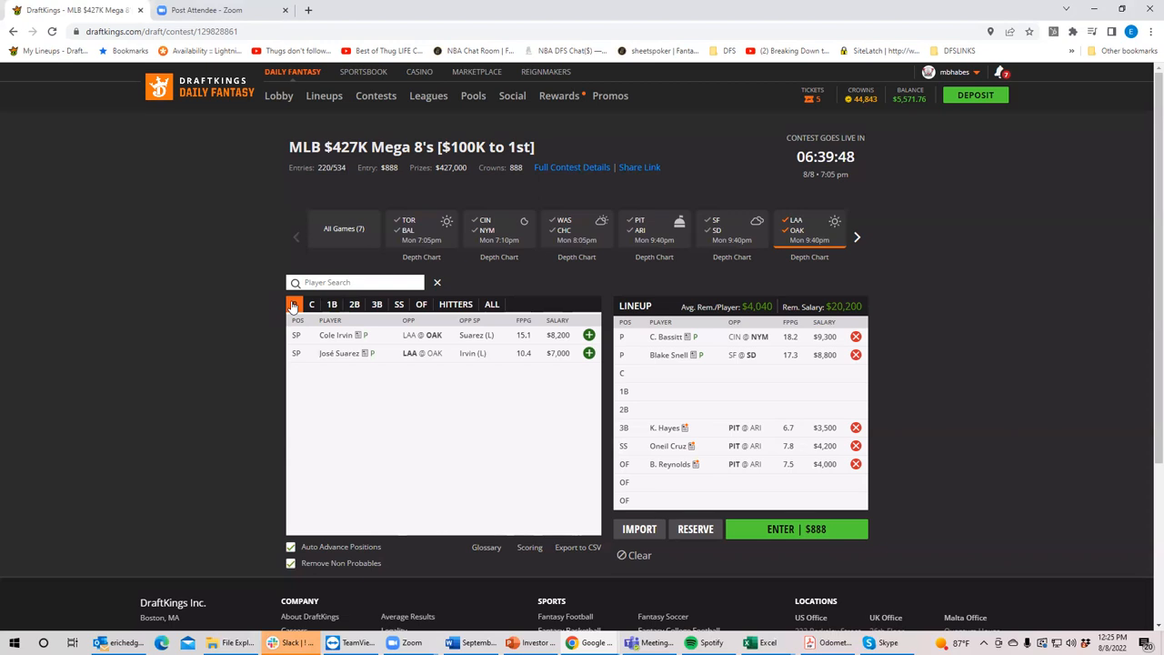
mouse_move(768, 642)
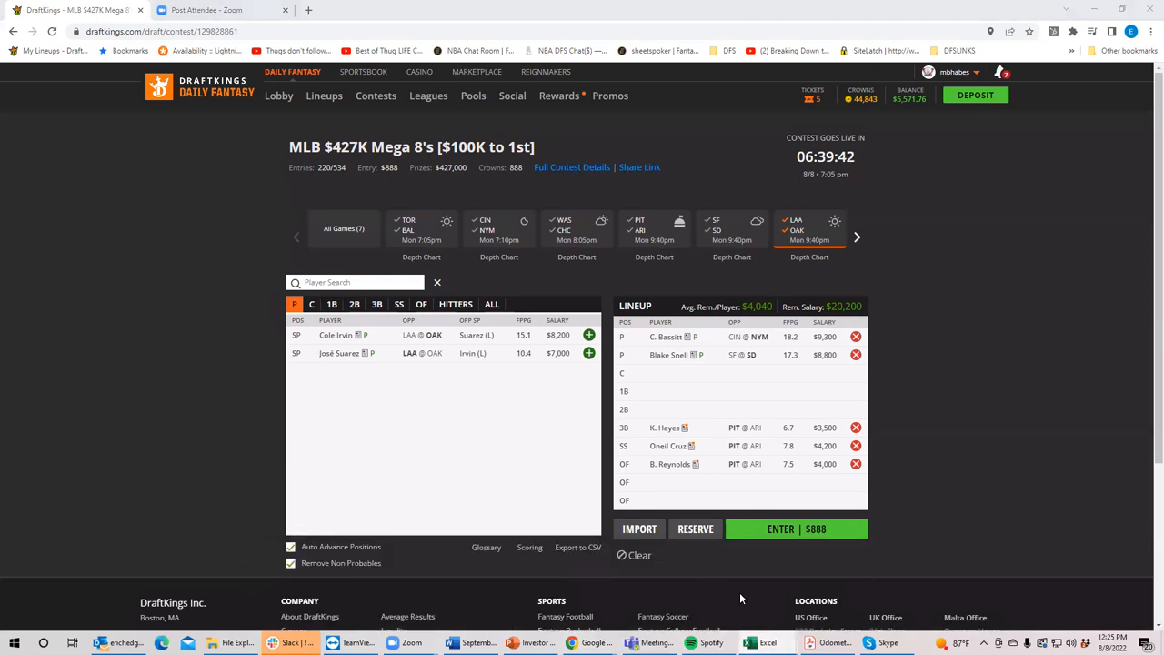
mouse_move(767, 642)
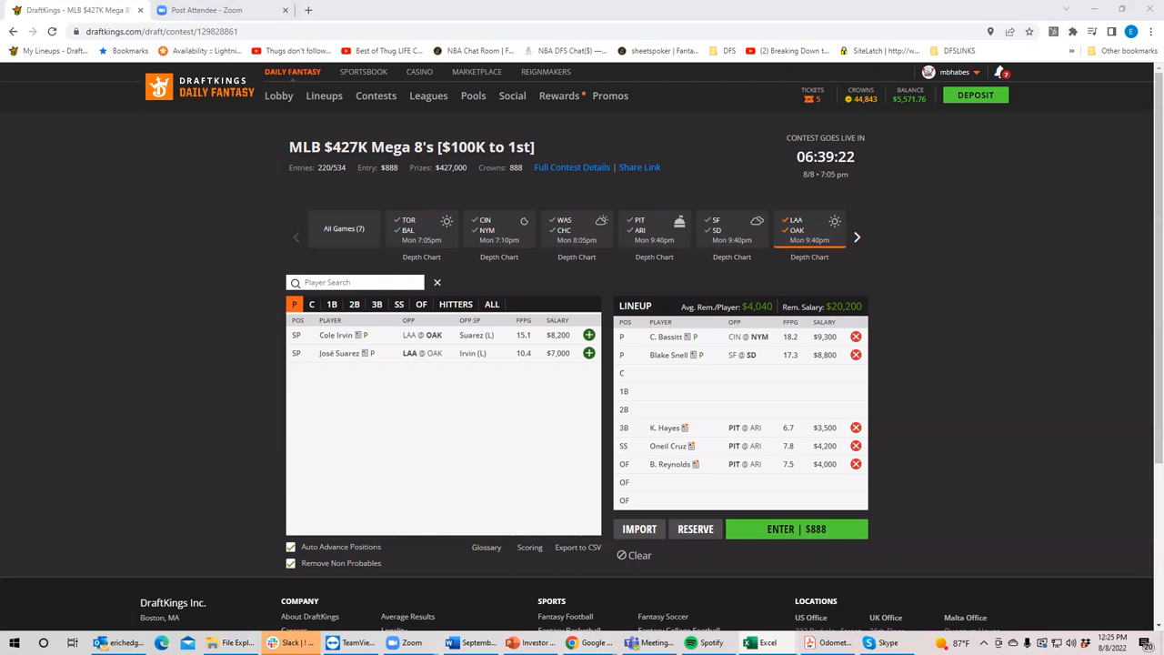
mouse_move(785, 300)
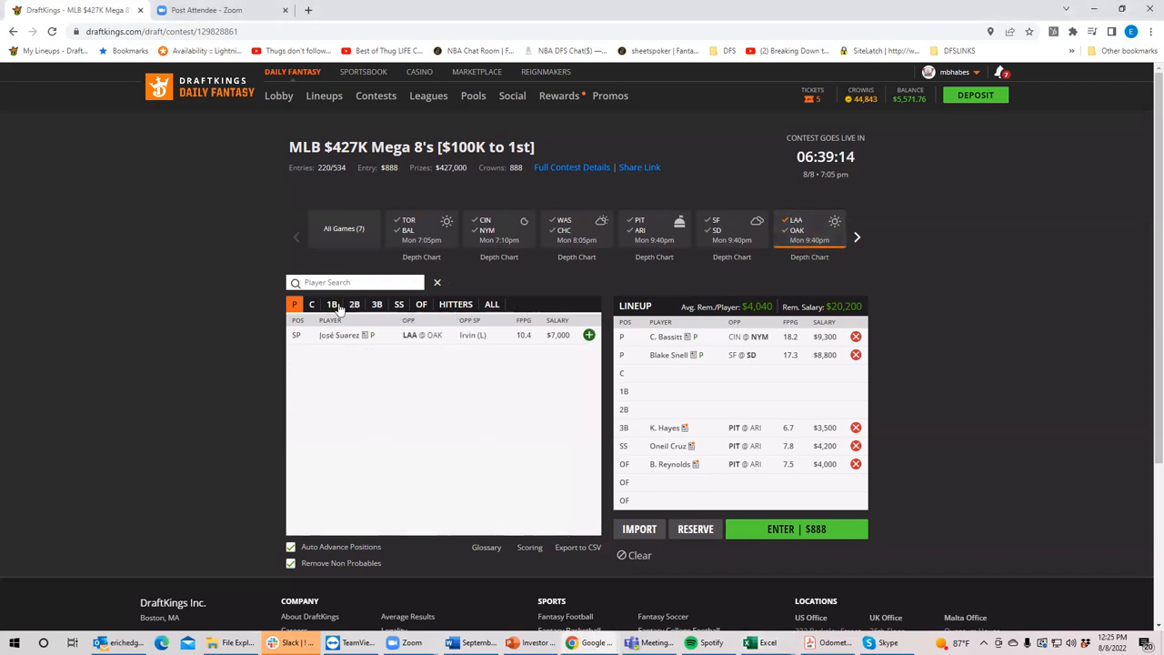
click(332, 304)
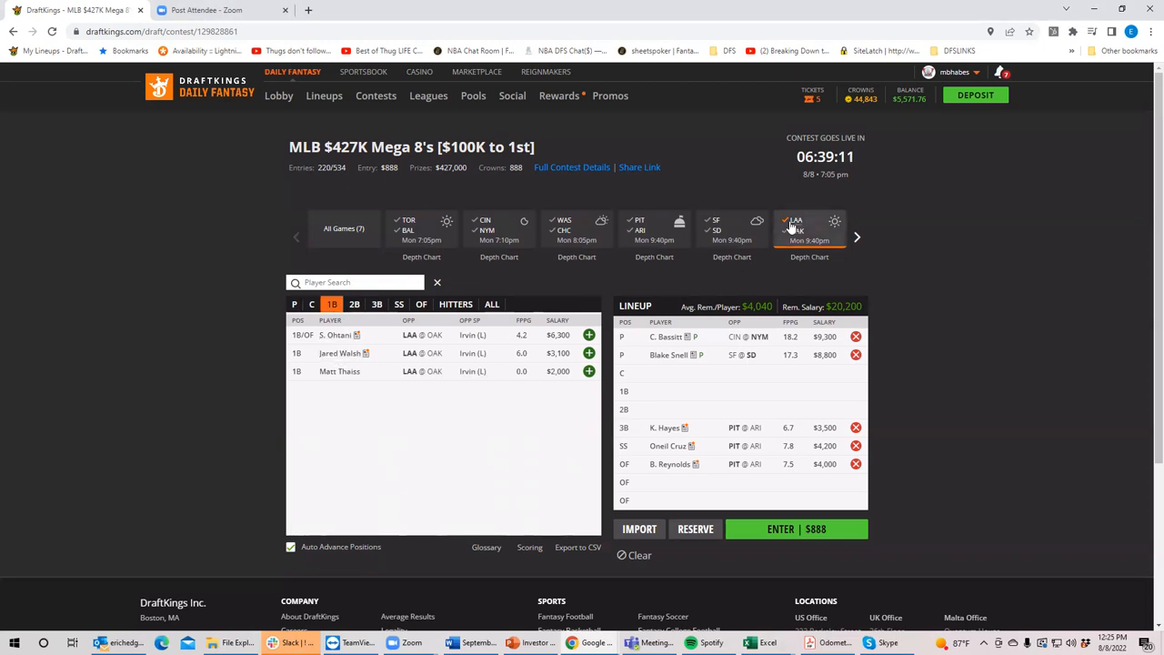
click(343, 227)
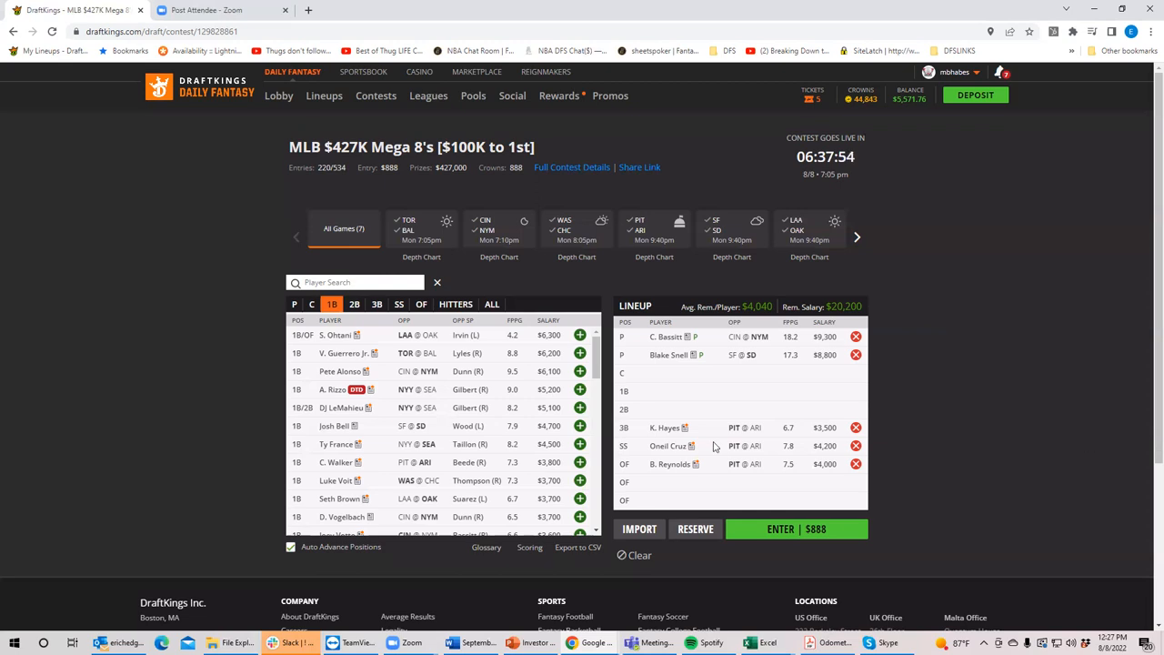
Step: Scroll the game strip to NYY @ SEA and show only that game's pitchers, including L. Gilbert
click(857, 237)
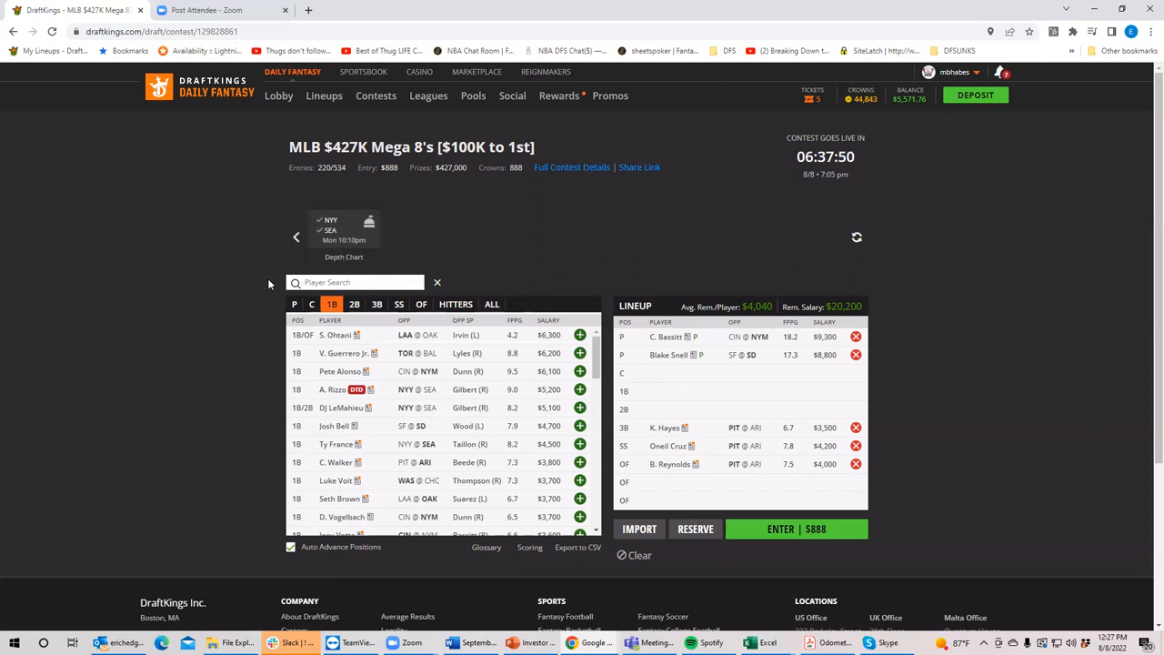
click(294, 304)
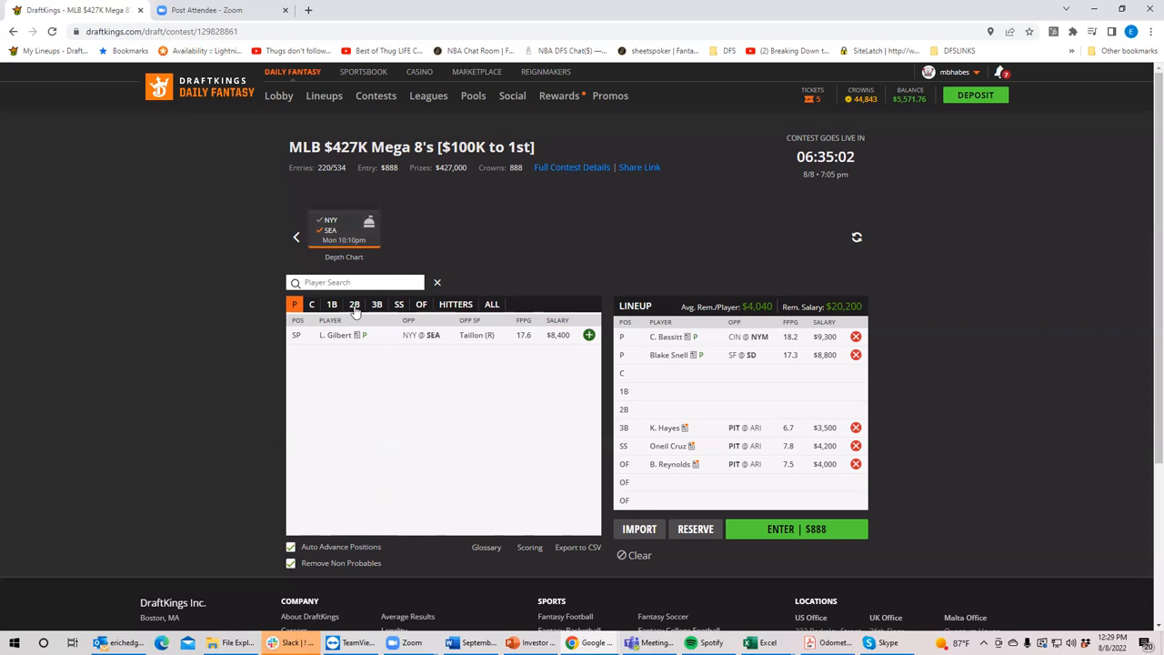
Step: View Ty France's player card and game log, then close it
click(456, 304)
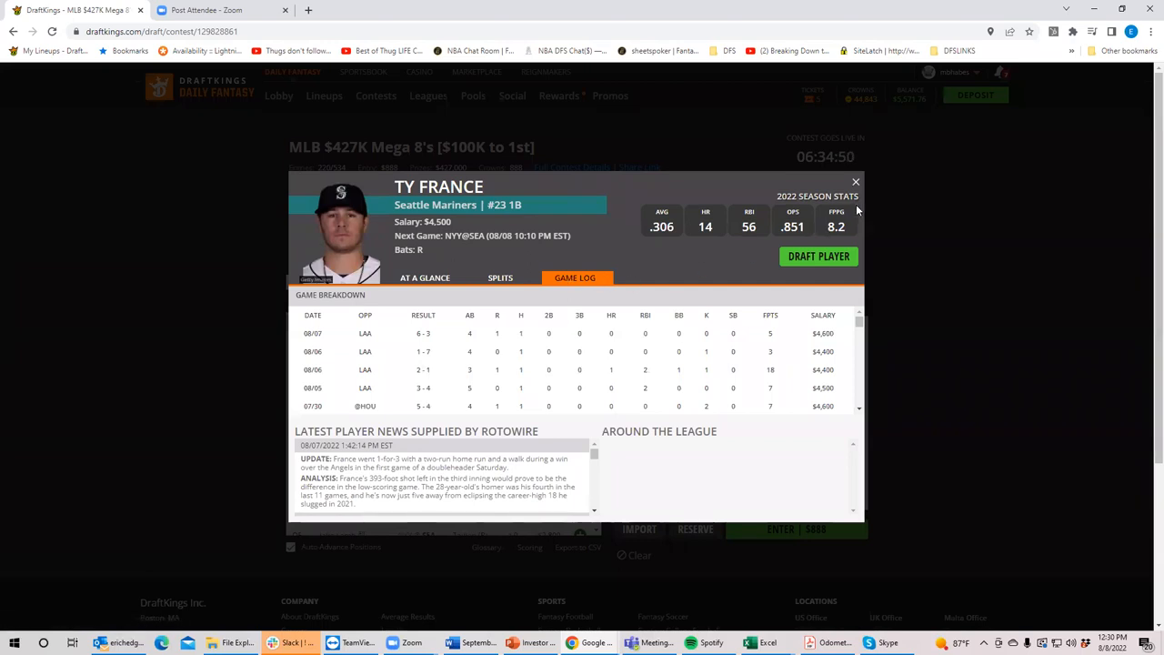
click(855, 182)
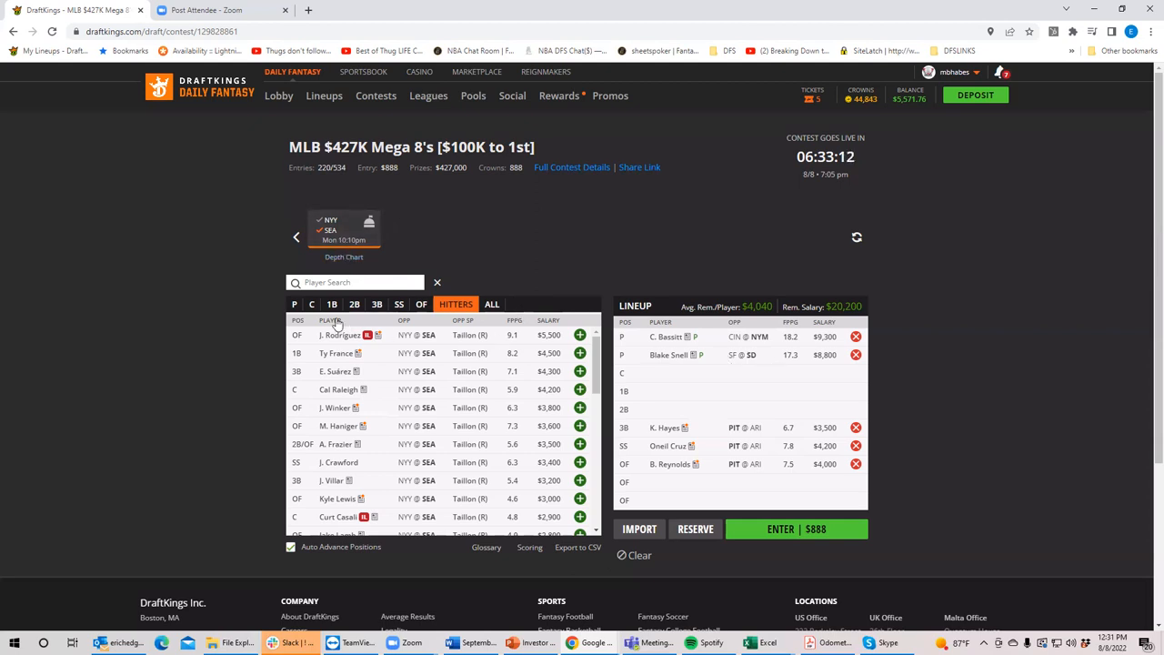
click(294, 304)
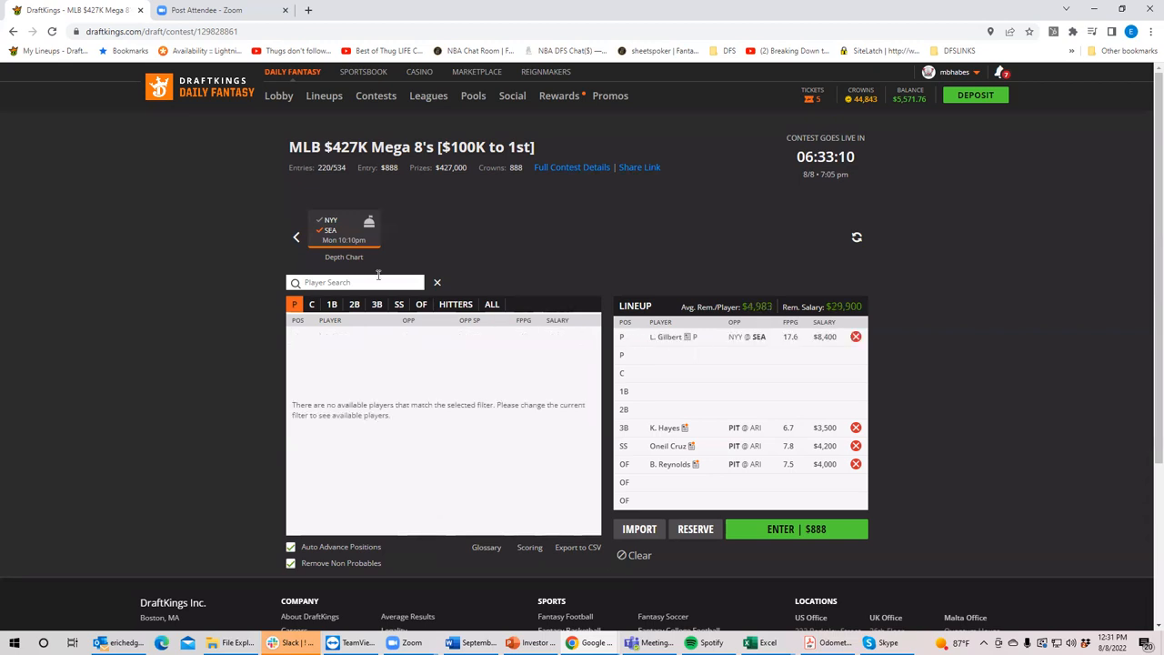
click(296, 237)
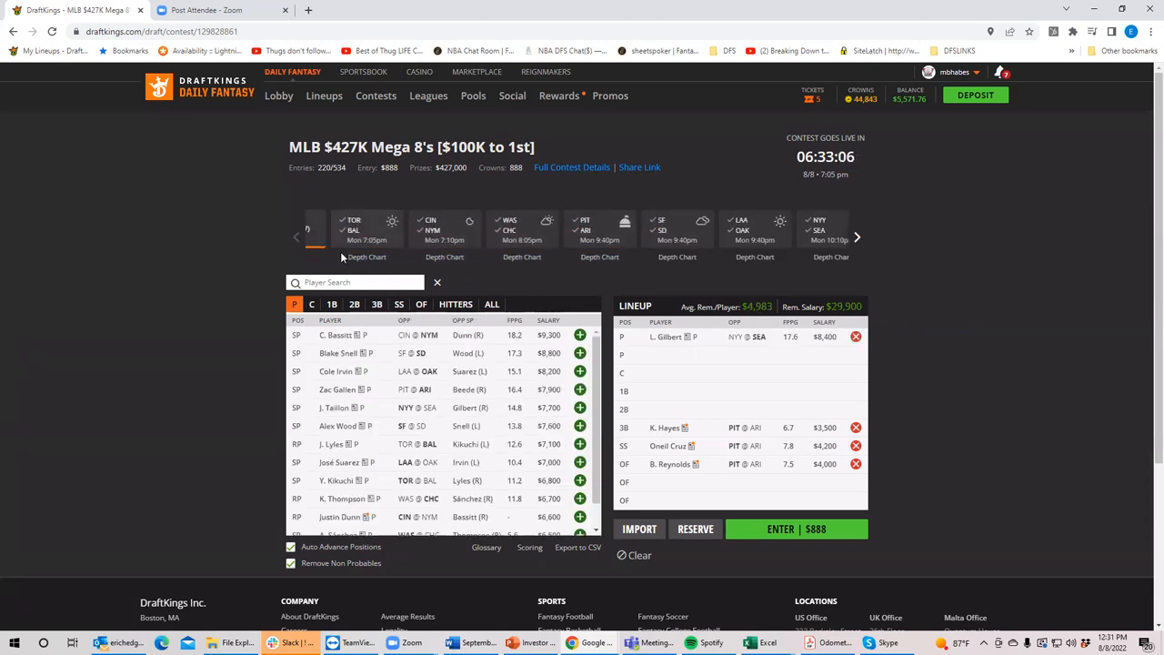
click(577, 229)
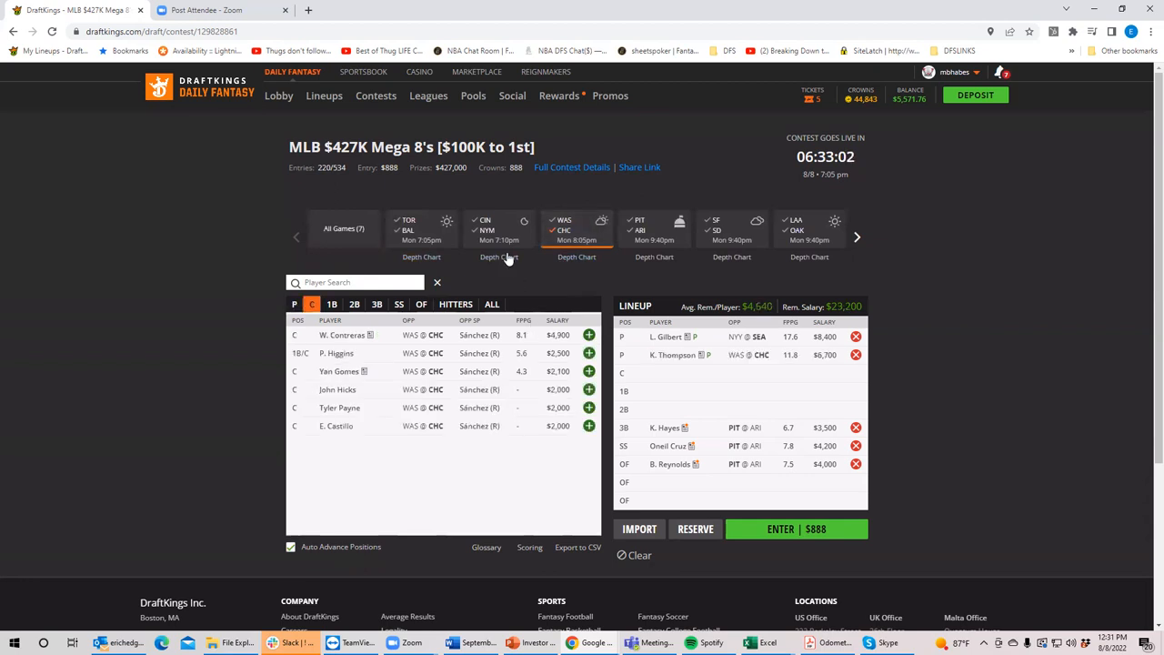
Step: Filter to TOR @ BAL and add Guerrero Jr. (1B), Merrifield (2B), Hernández and Gurriel Jr. (OF)
click(422, 229)
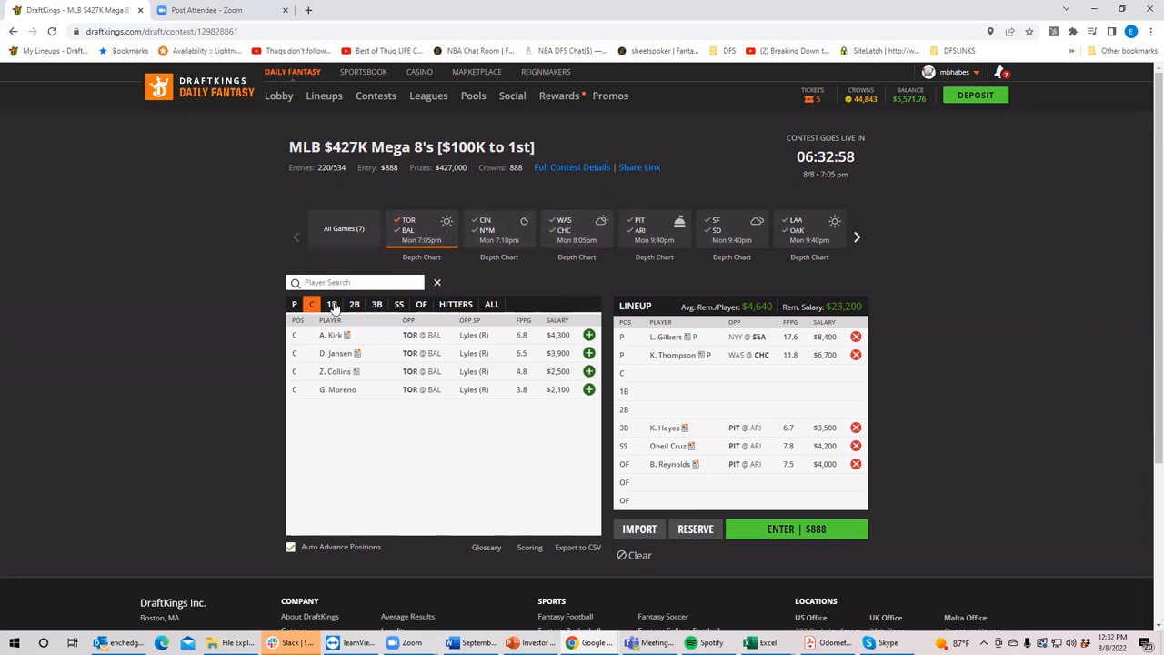
click(331, 303)
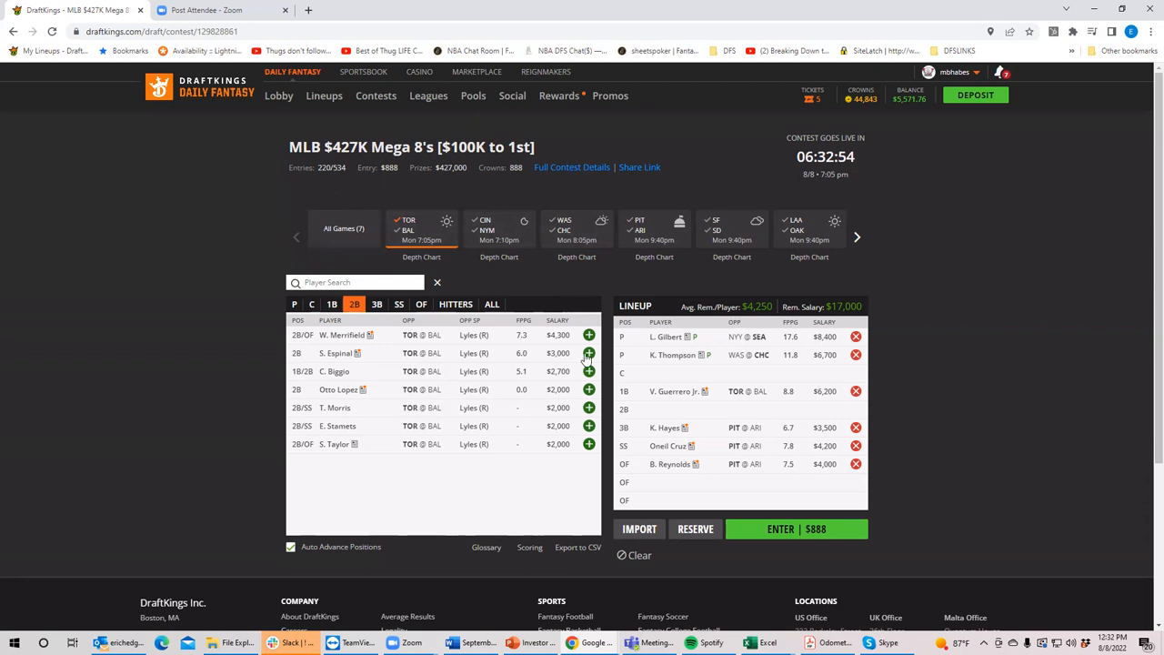
click(421, 304)
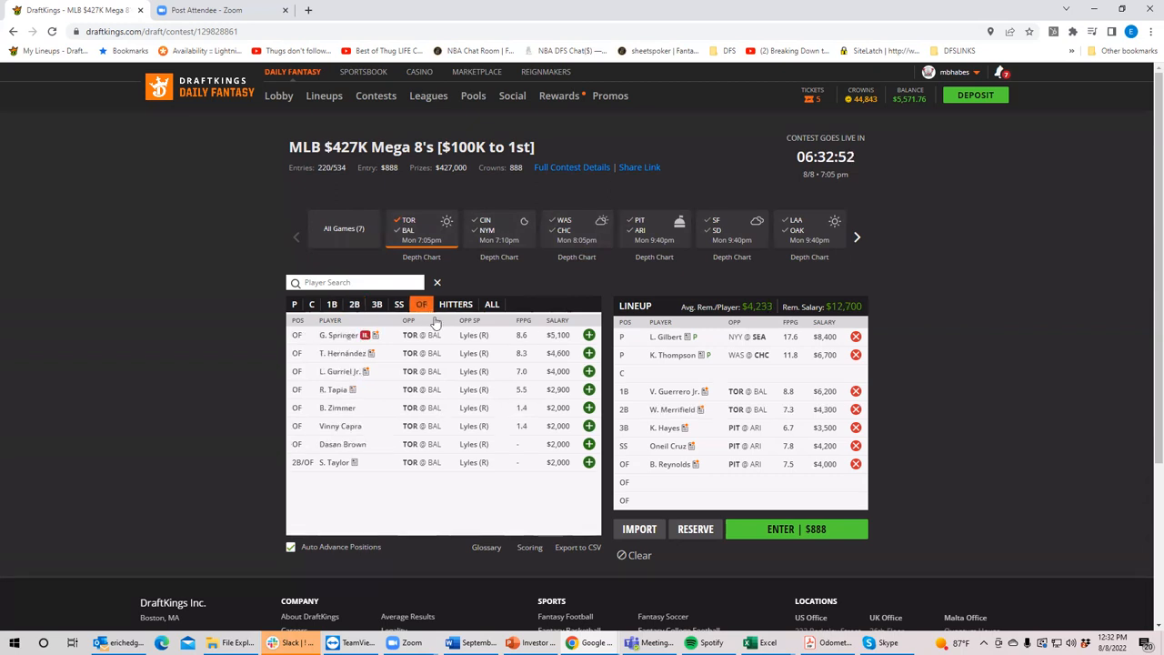
click(589, 353)
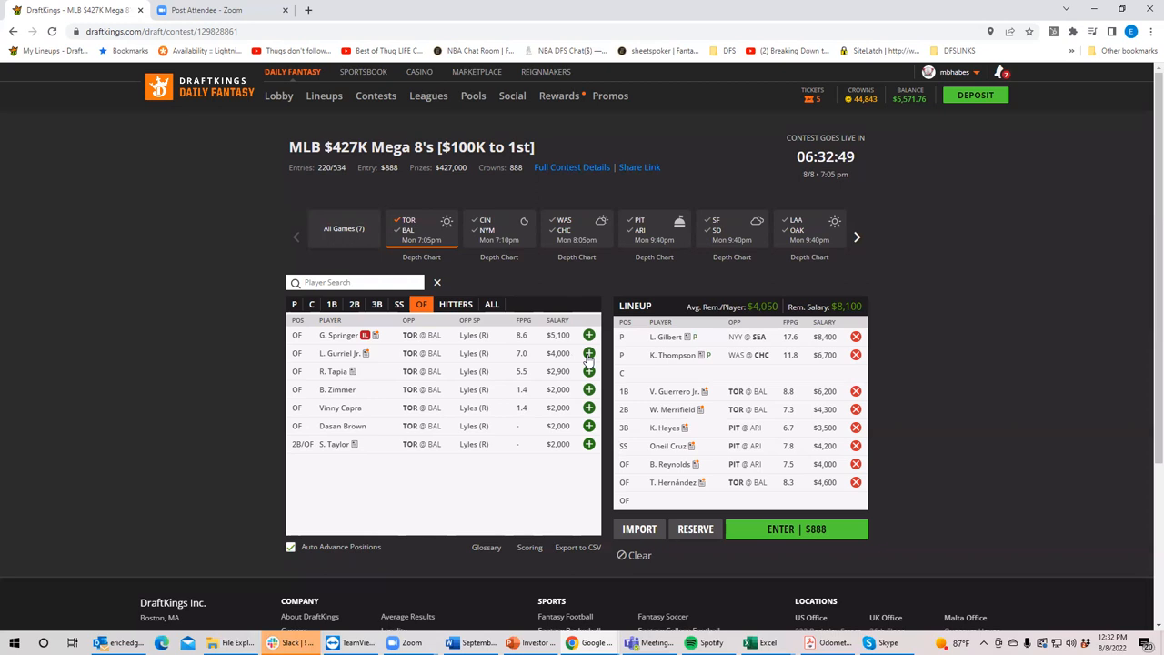
click(311, 304)
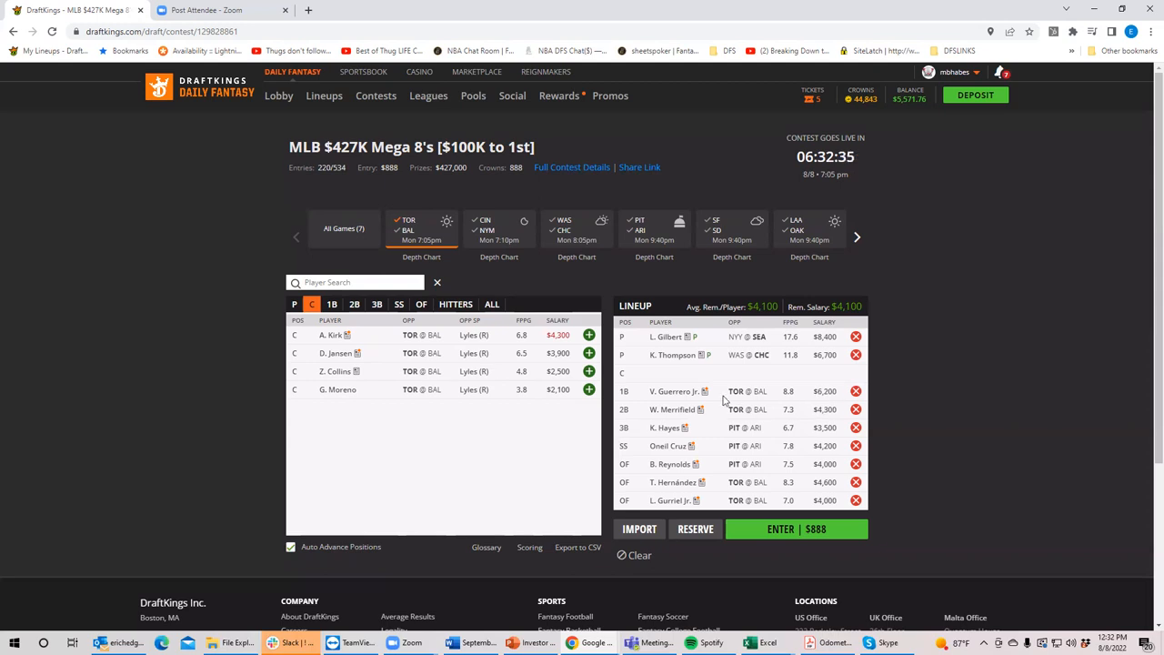
mouse_move(672, 355)
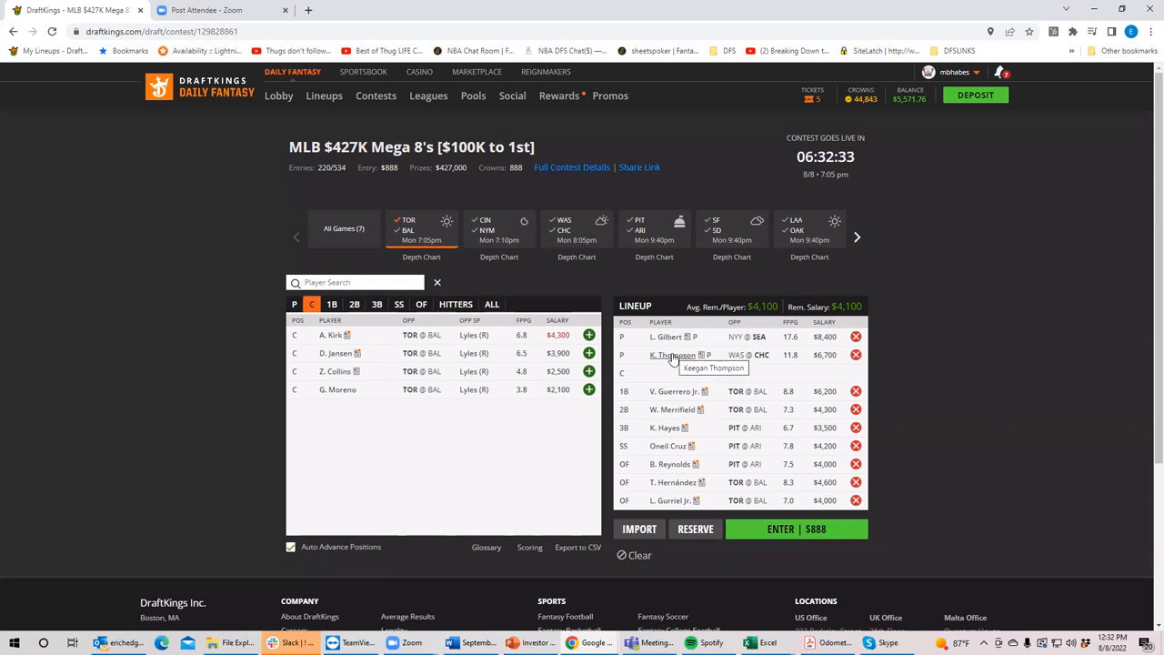
mouse_move(692, 425)
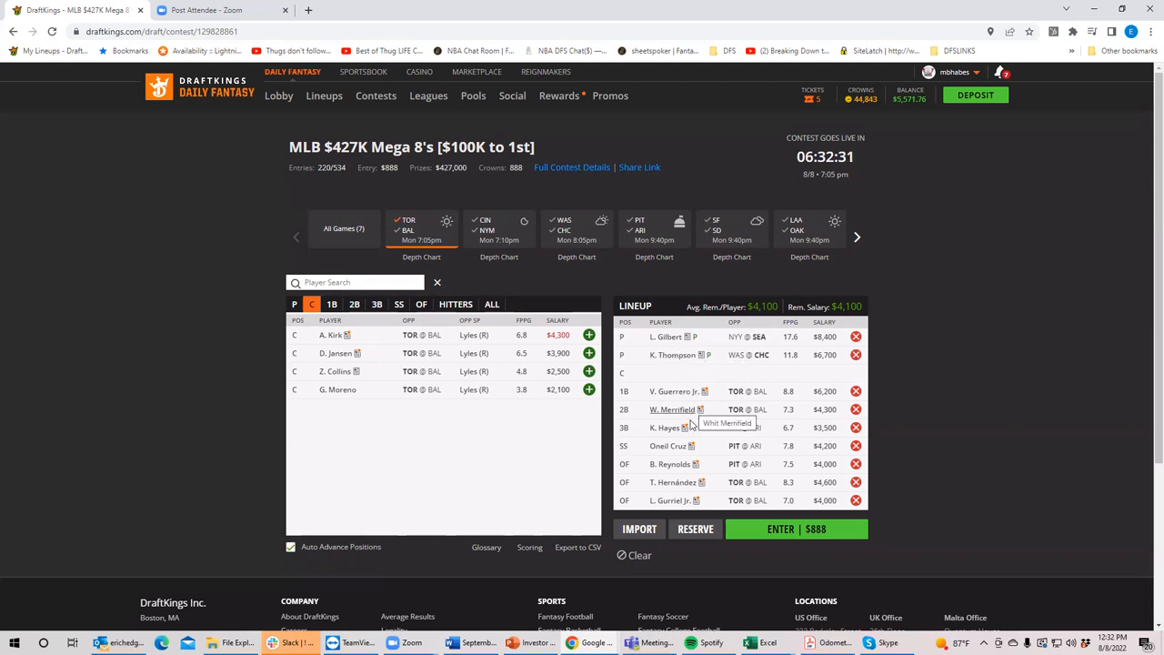
mouse_move(684, 386)
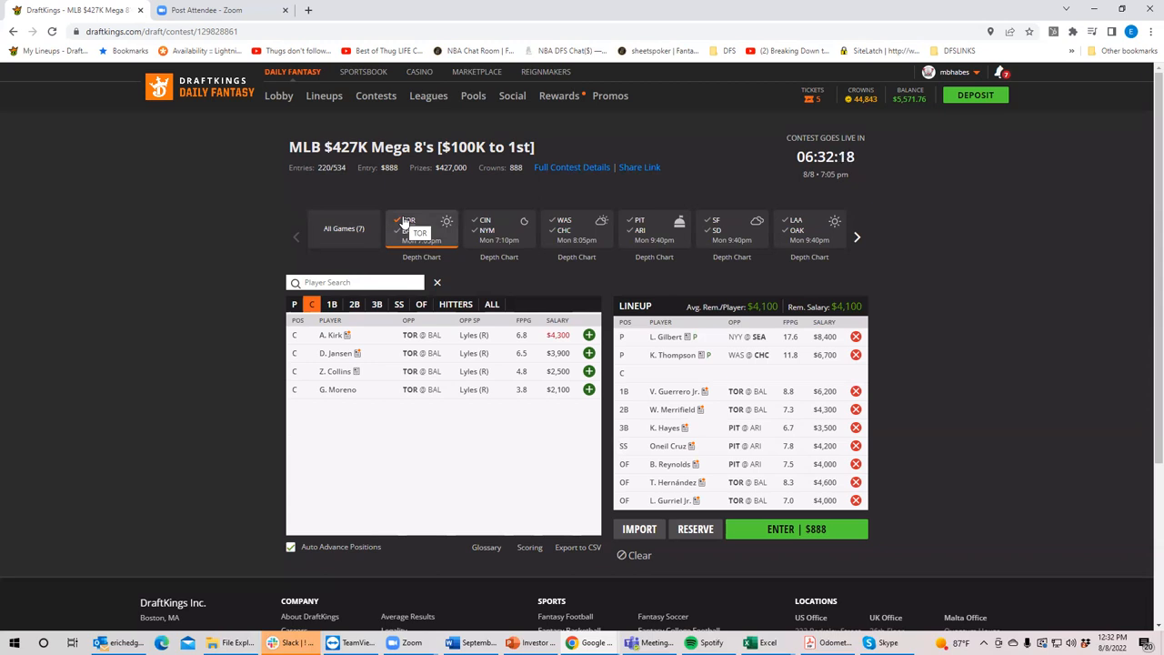
click(408, 224)
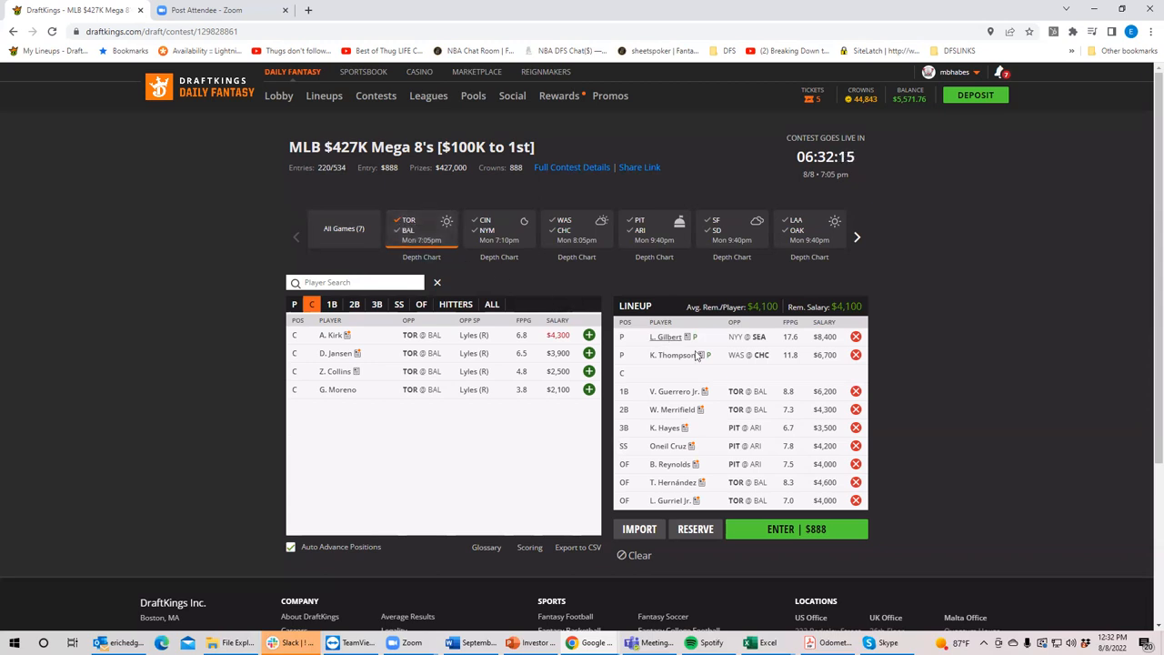